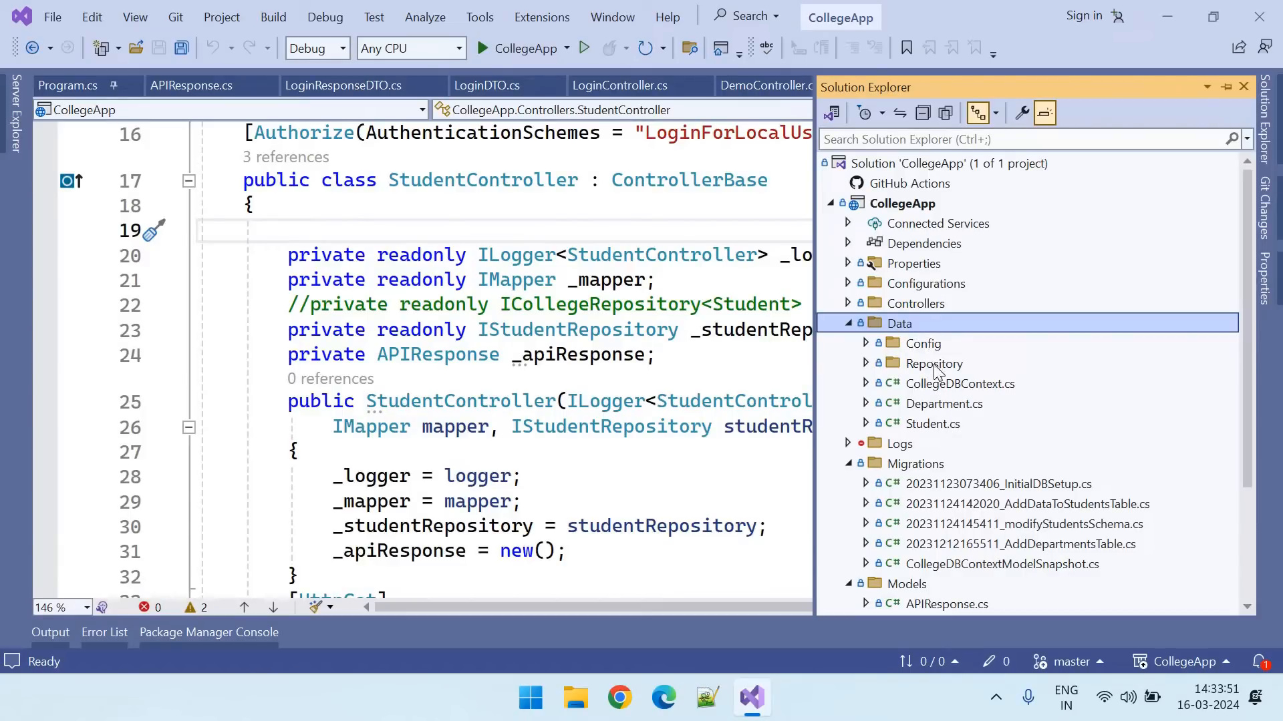
Add a new class file named User.cs to the Data folder of CollegeApp
{"action": "right_click", "coordinate": [898, 323]}
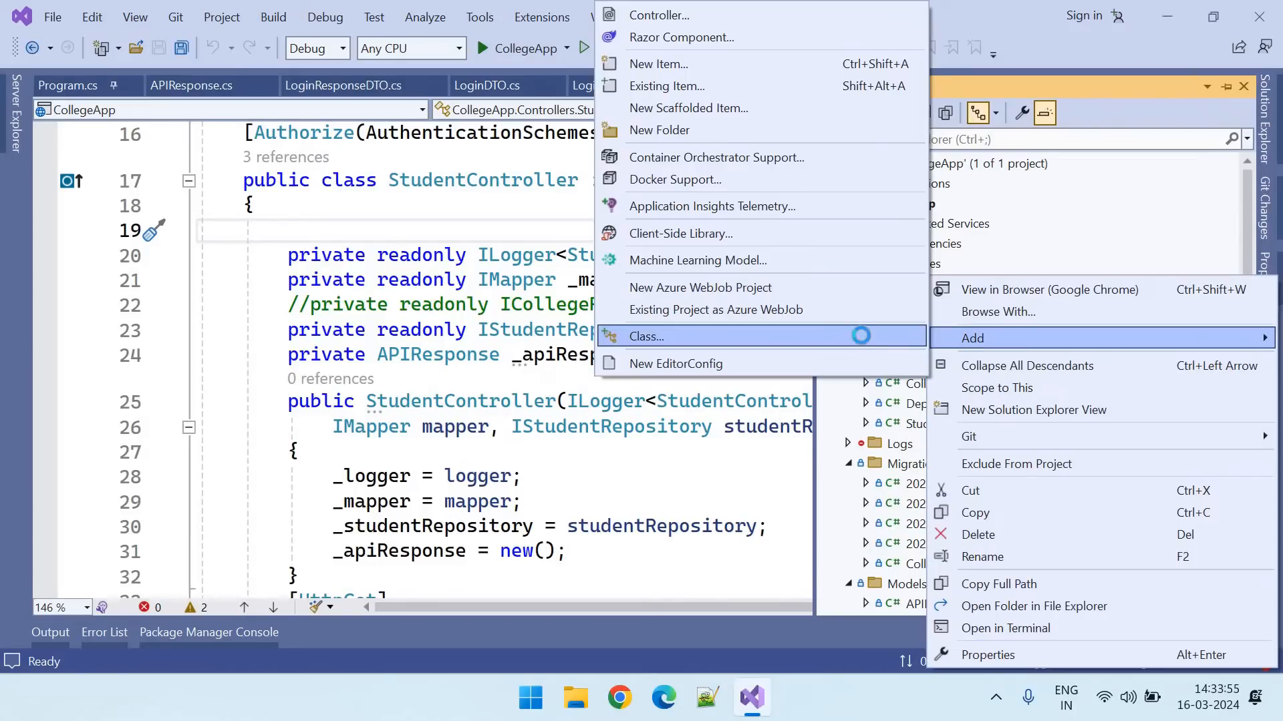
{"action": "left_click", "coordinate": [646, 336]}
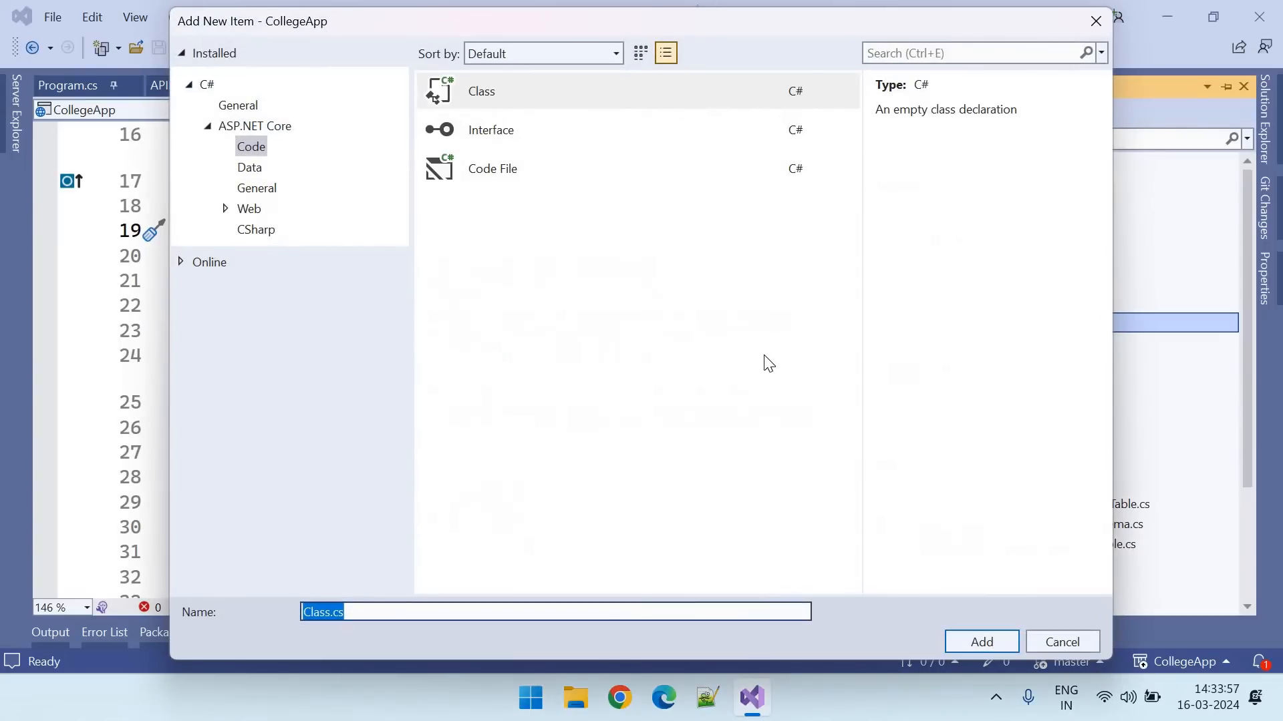
{"action": "left_click", "coordinate": [981, 641]}
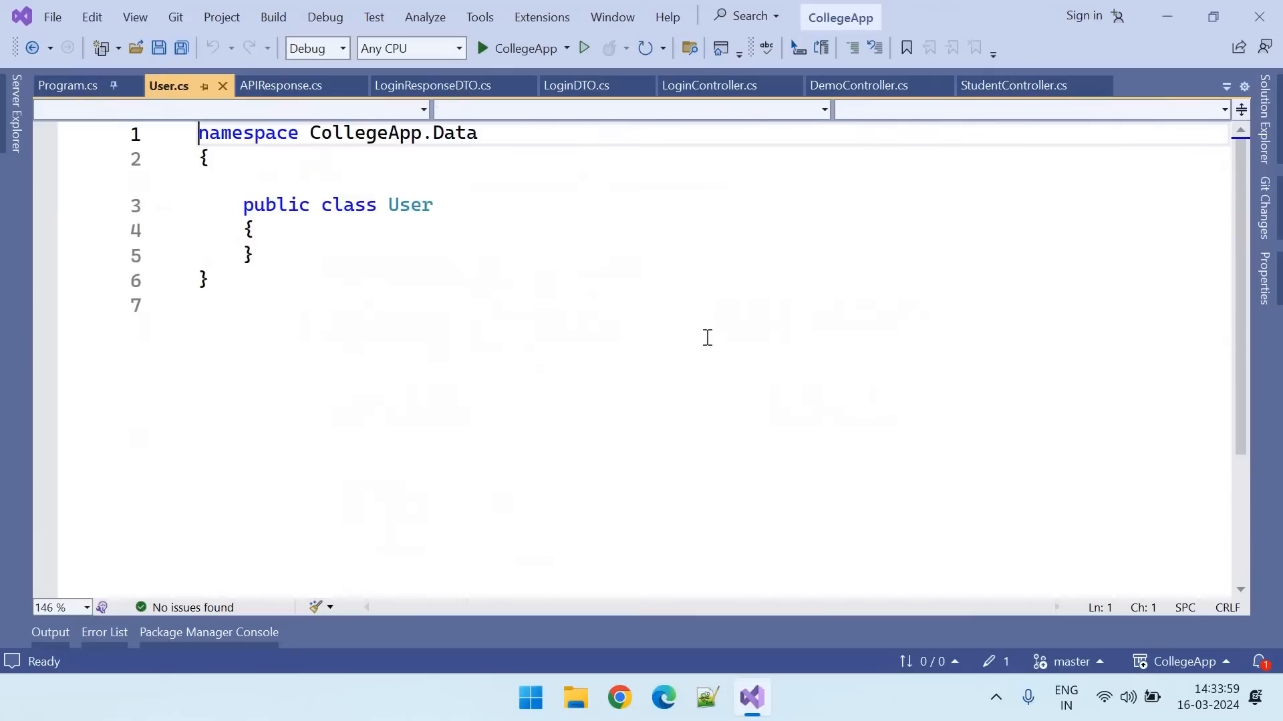
Paste the planned field list into the User class body and comment it out
{"action": "left_click", "coordinate": [254, 230]}
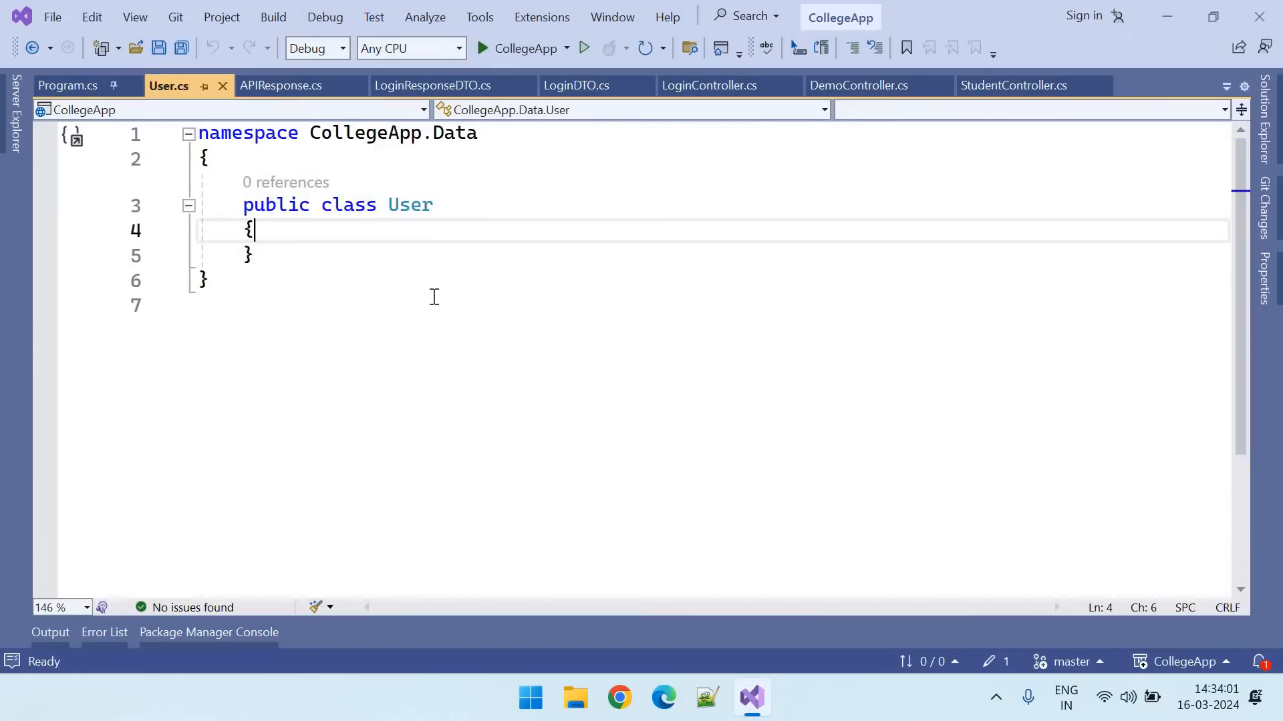
{"action": "type", "text": "public int Id { get; set; }"}
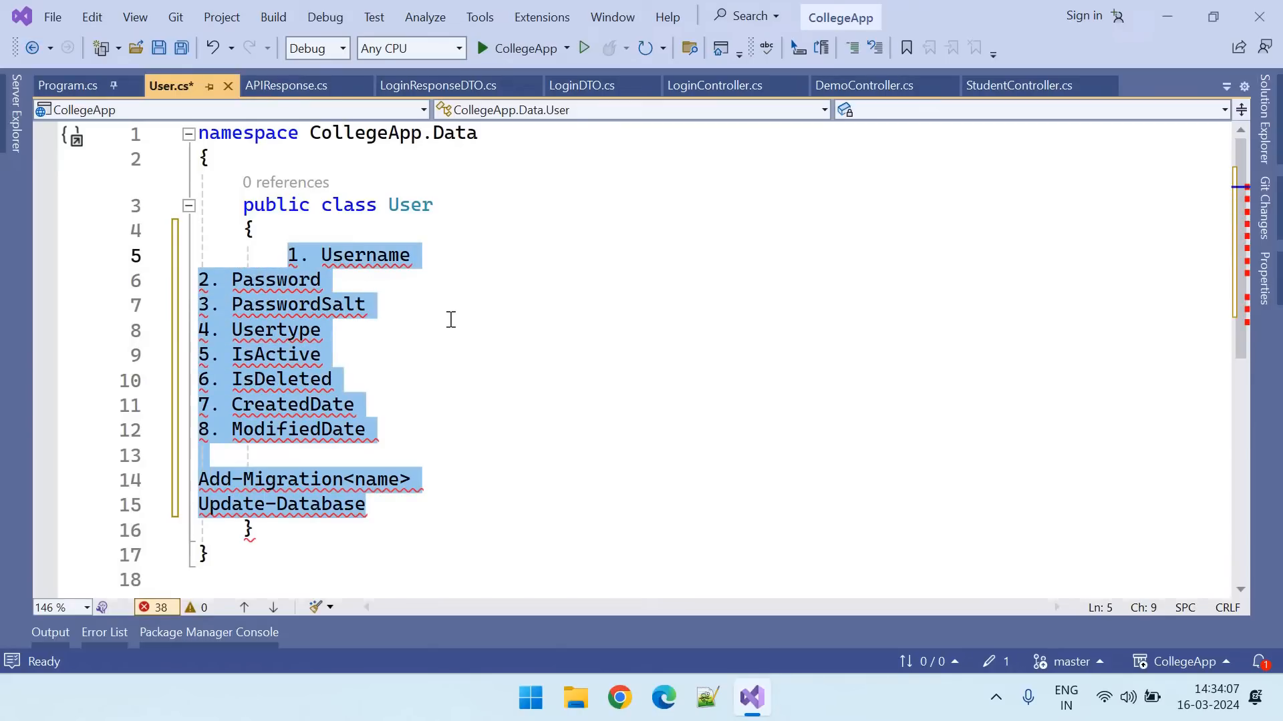
{"action": "key", "text": "ctrl+k"}
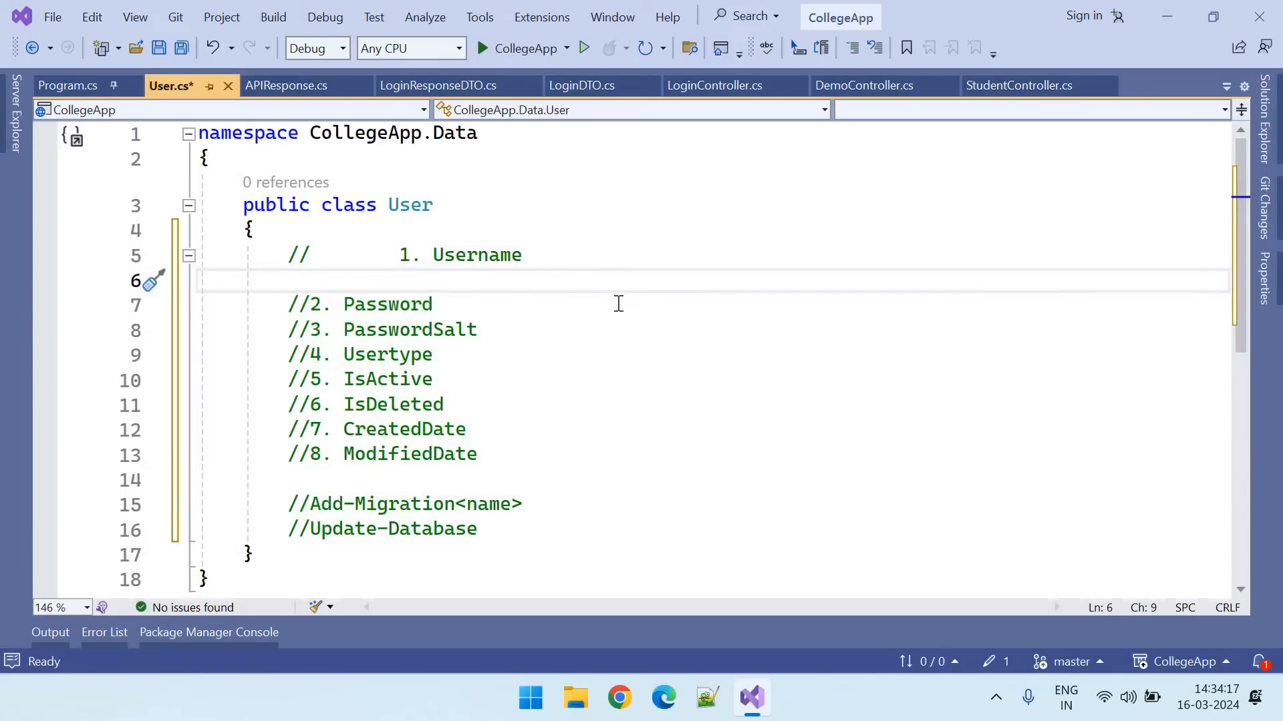
Add string Username and Password properties using the prop snippet
{"action": "type", "text": "p"}
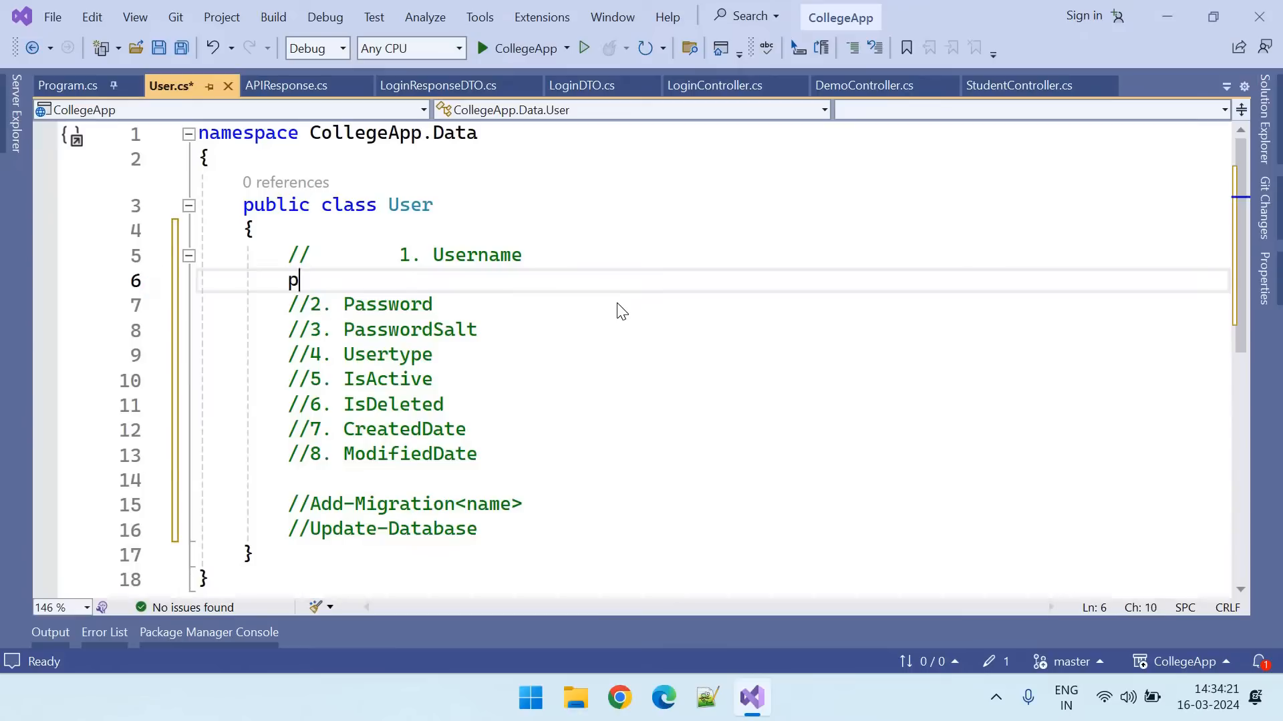
{"action": "type", "text": "ro"}
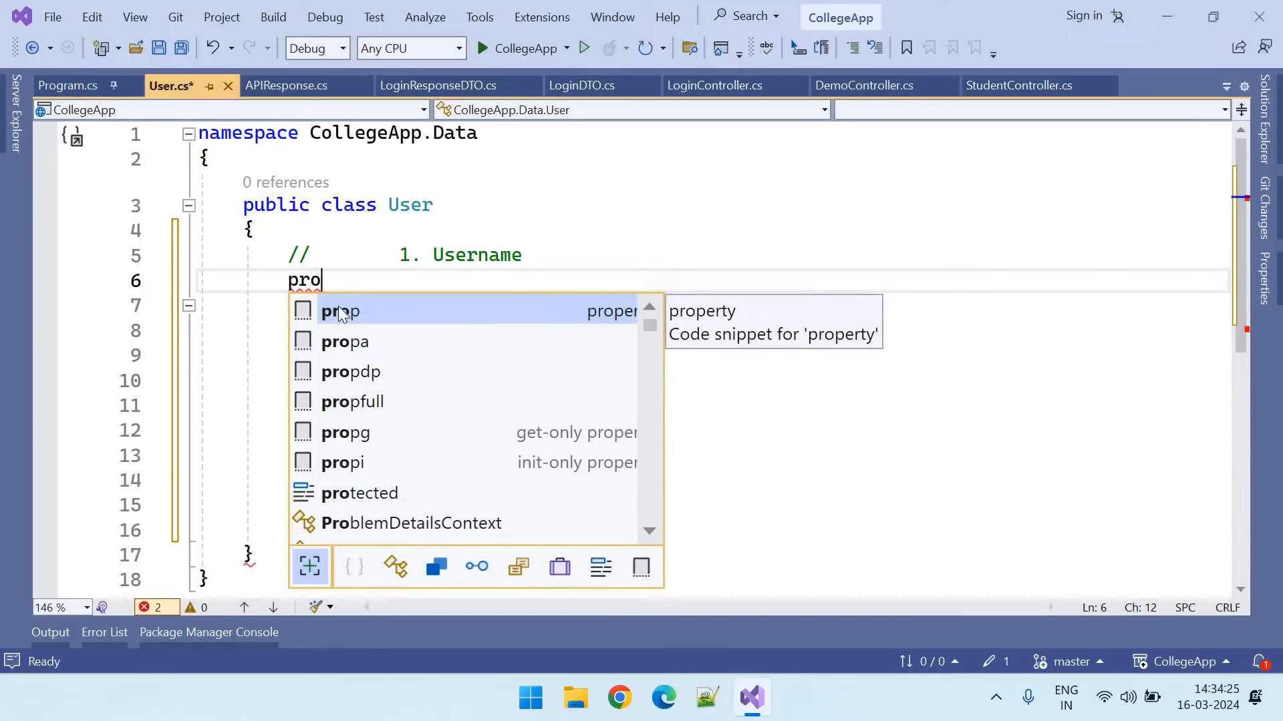
{"action": "key", "text": "Tab"}
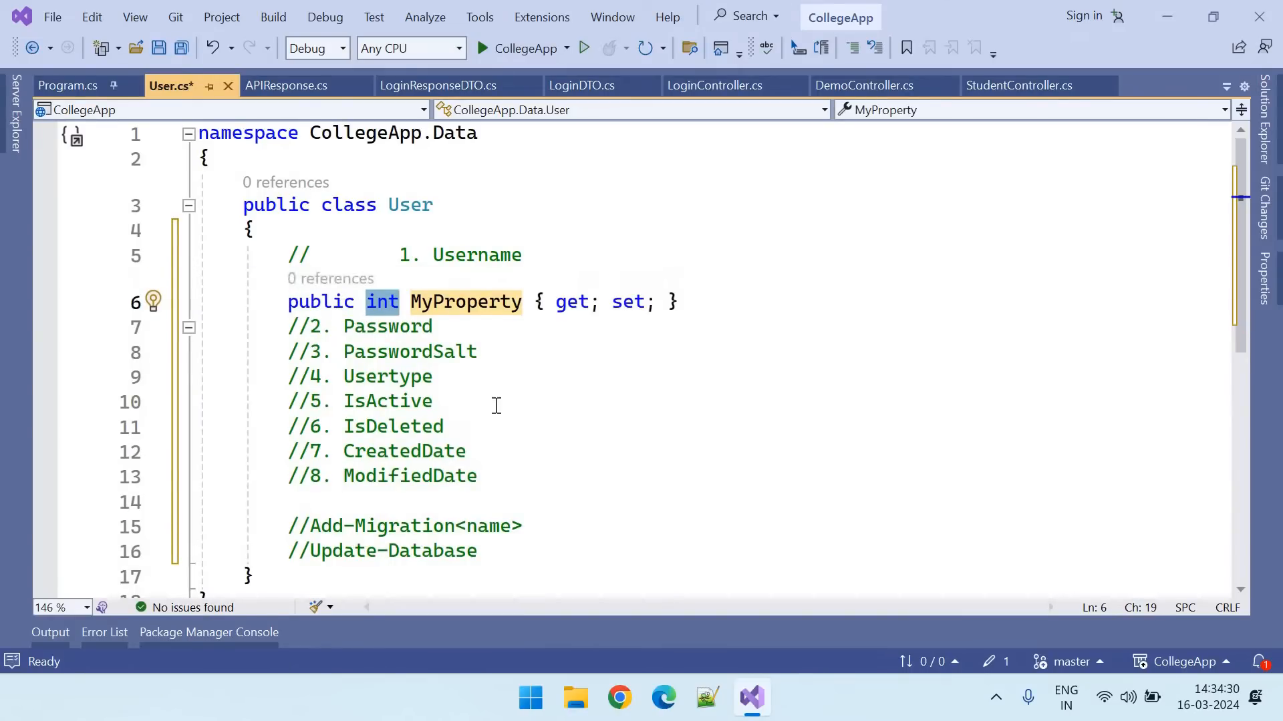
{"action": "type", "text": "string"}
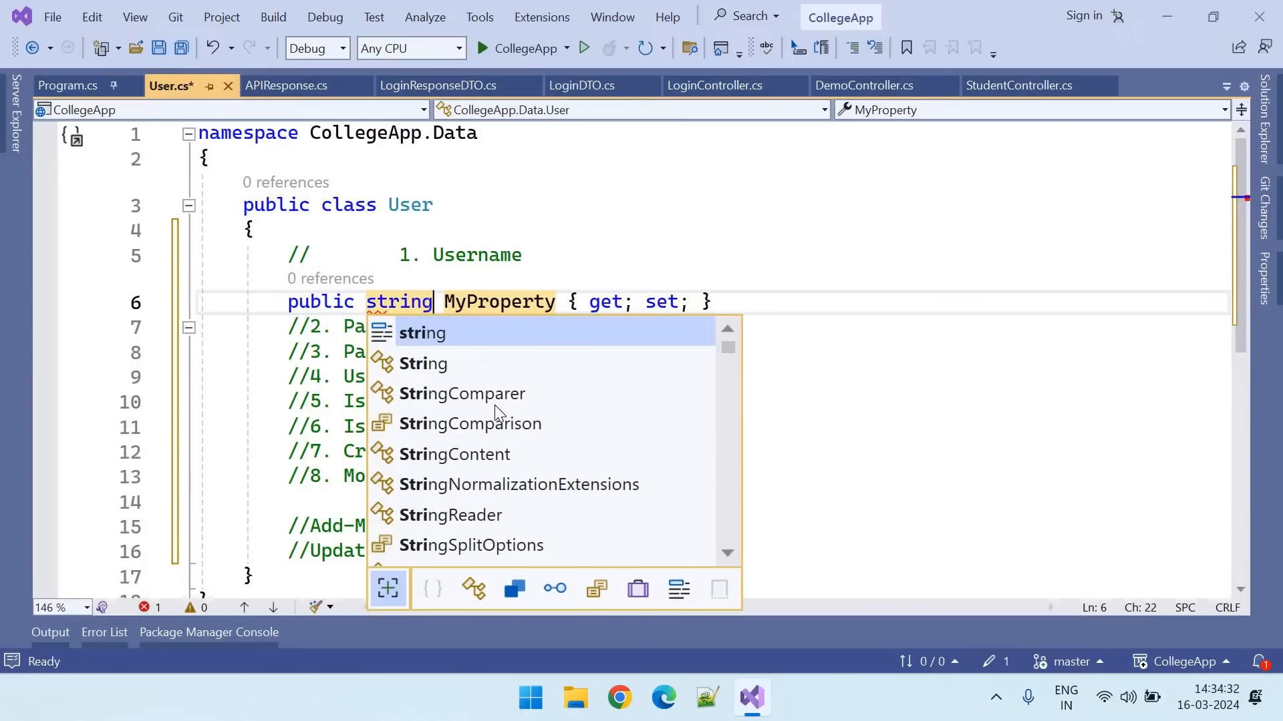
{"action": "type", "text": "Username"}
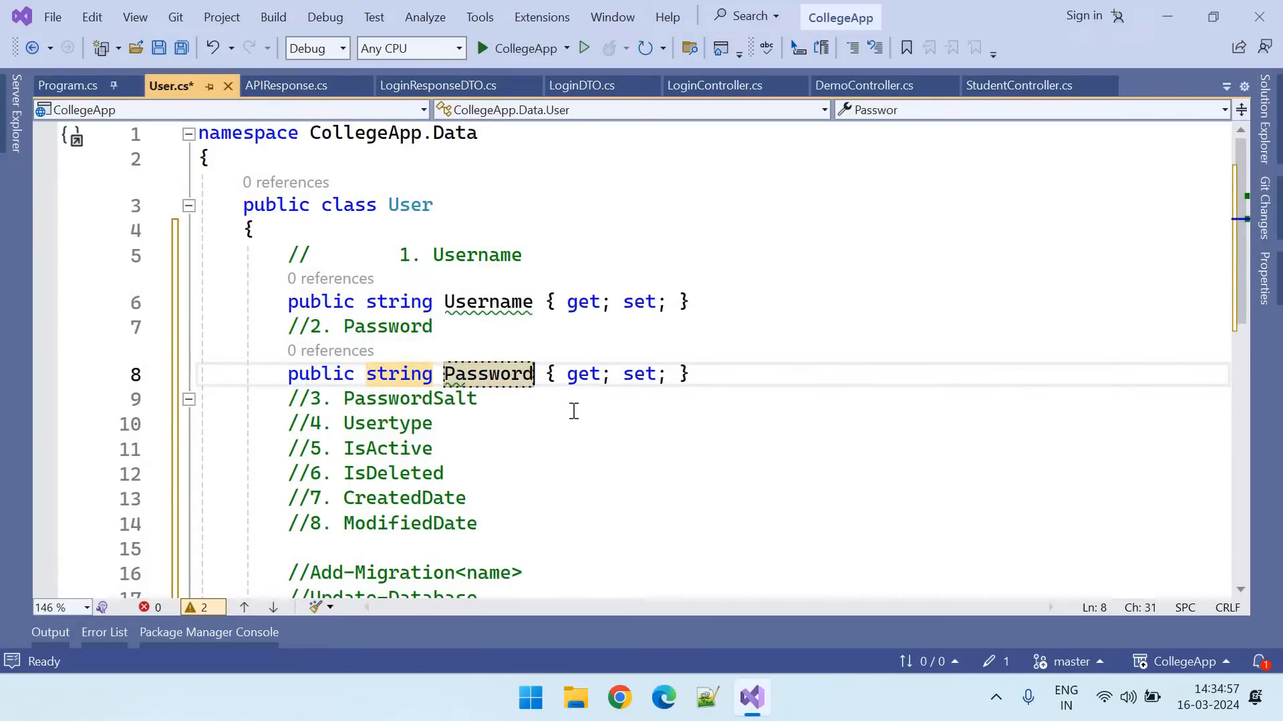
Add string PasswordSalt and int UserType properties to the User class
{"action": "type", "text": "prop"}
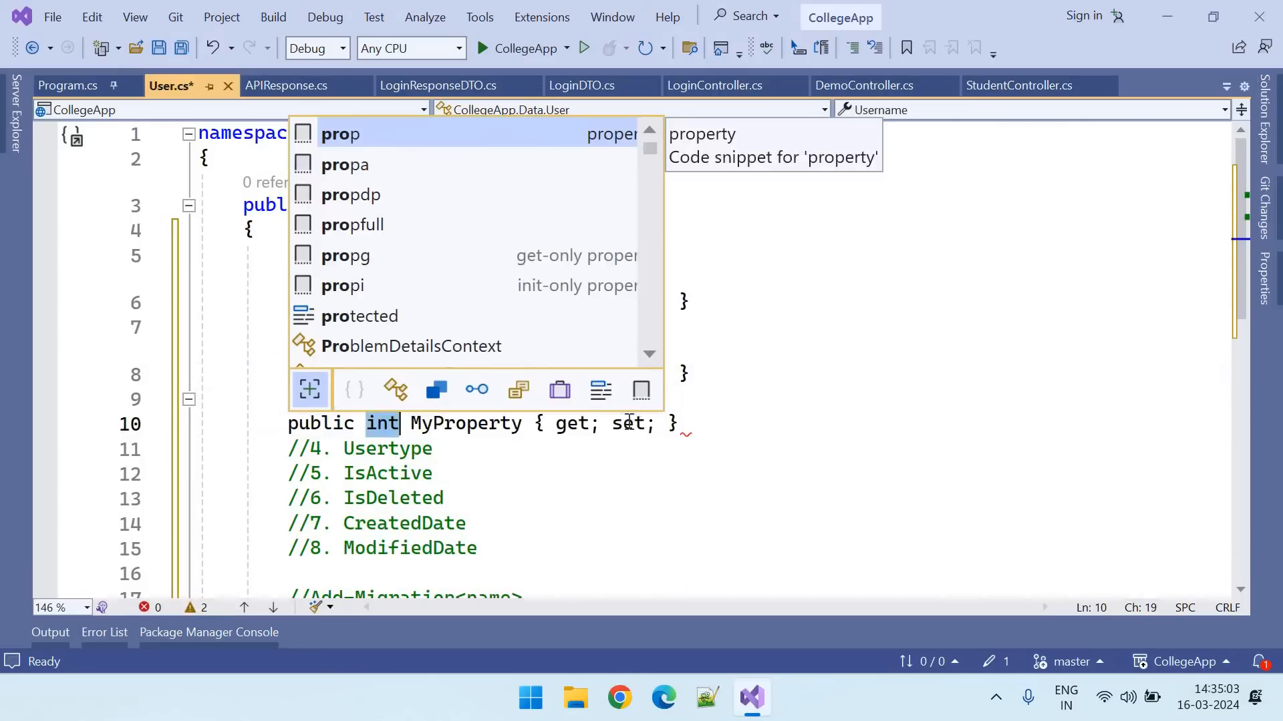
{"action": "type", "text": "string"}
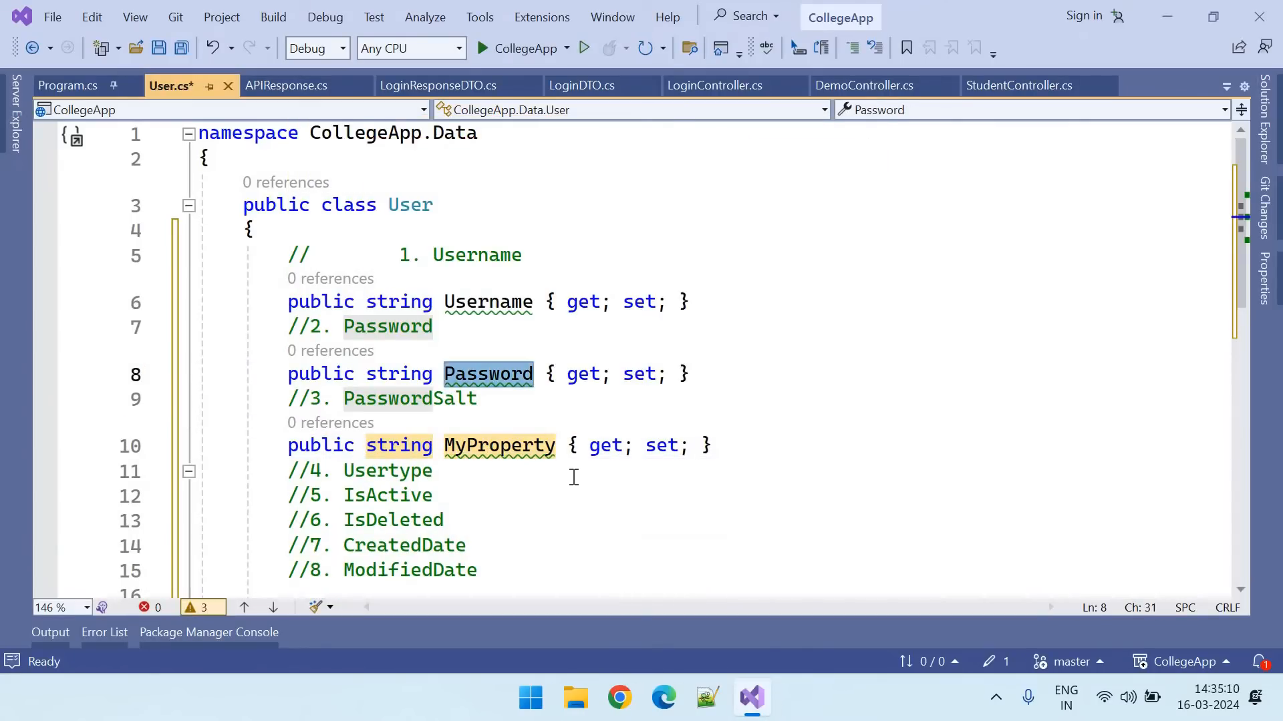
{"action": "type", "text": "PasswordSal"}
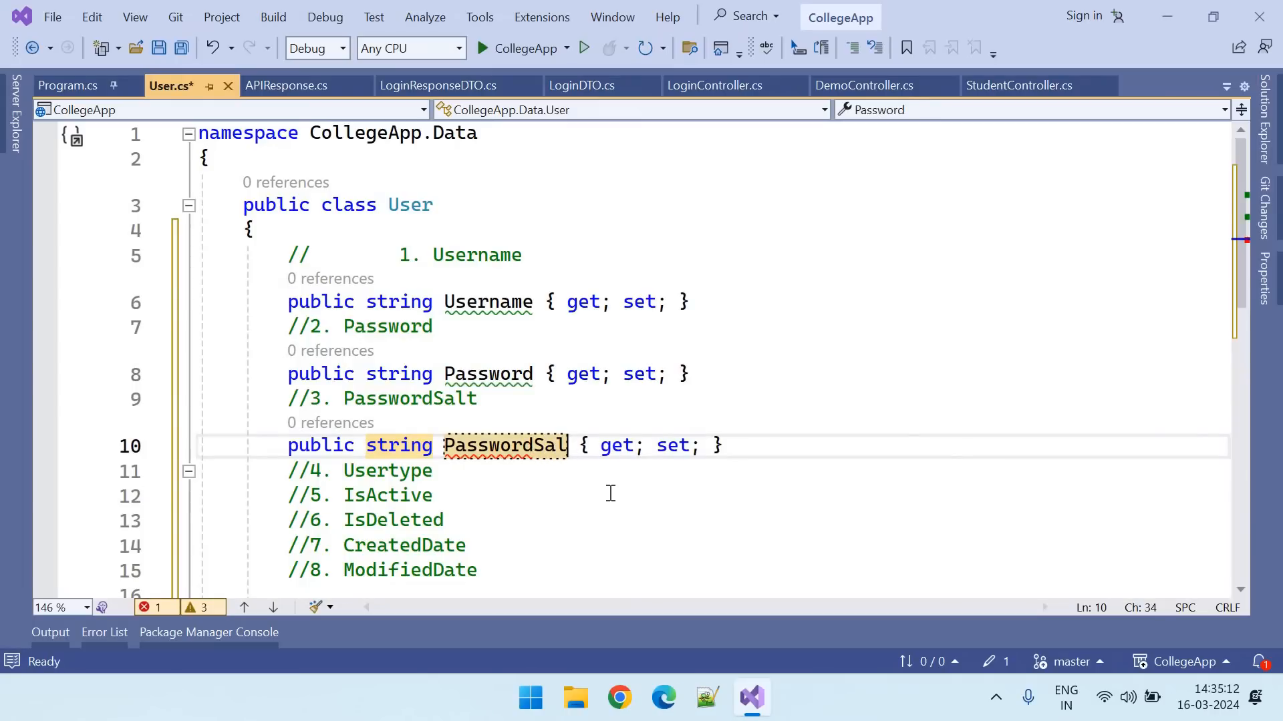
{"action": "type", "text": "t"}
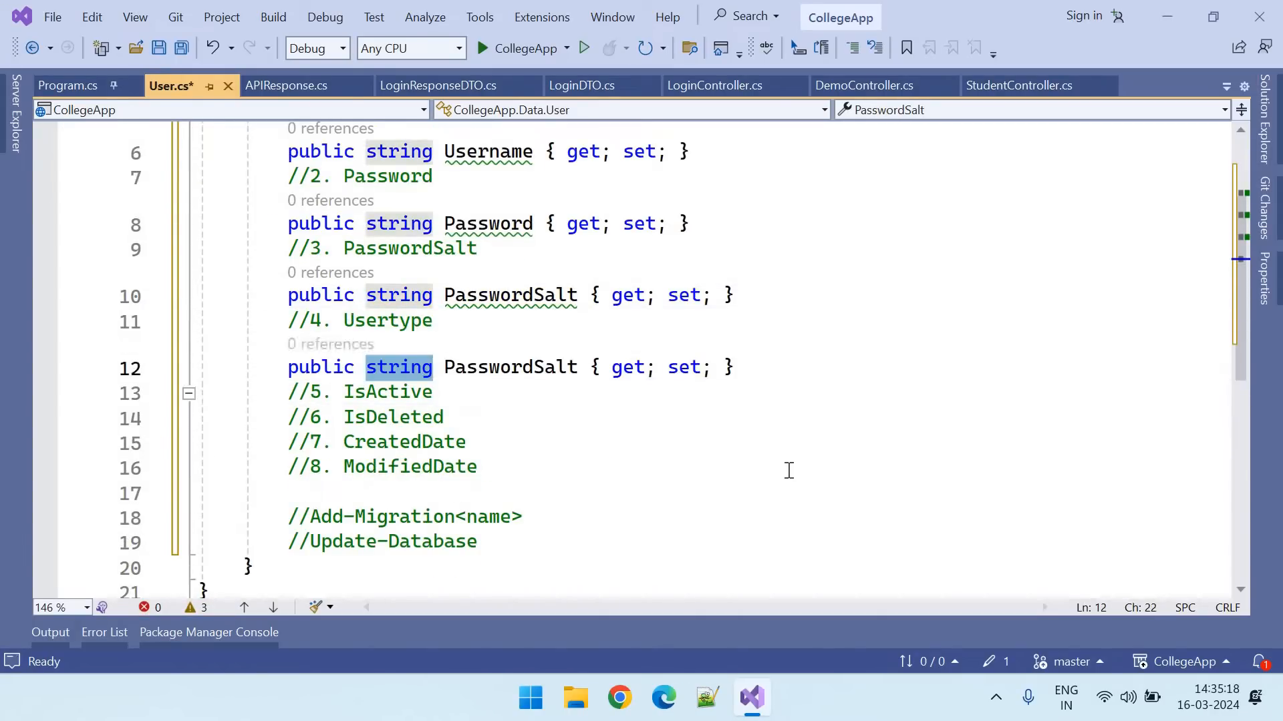
{"action": "type", "text": "int"}
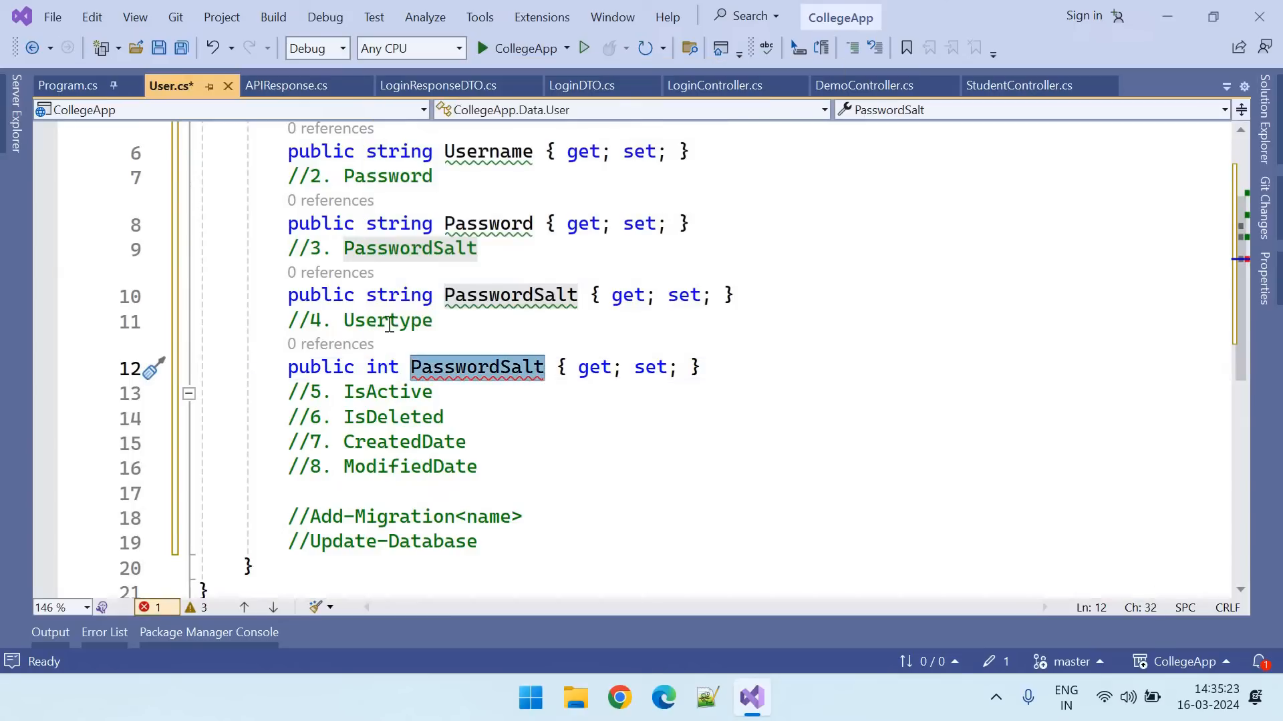
{"action": "type", "text": "Usertype"}
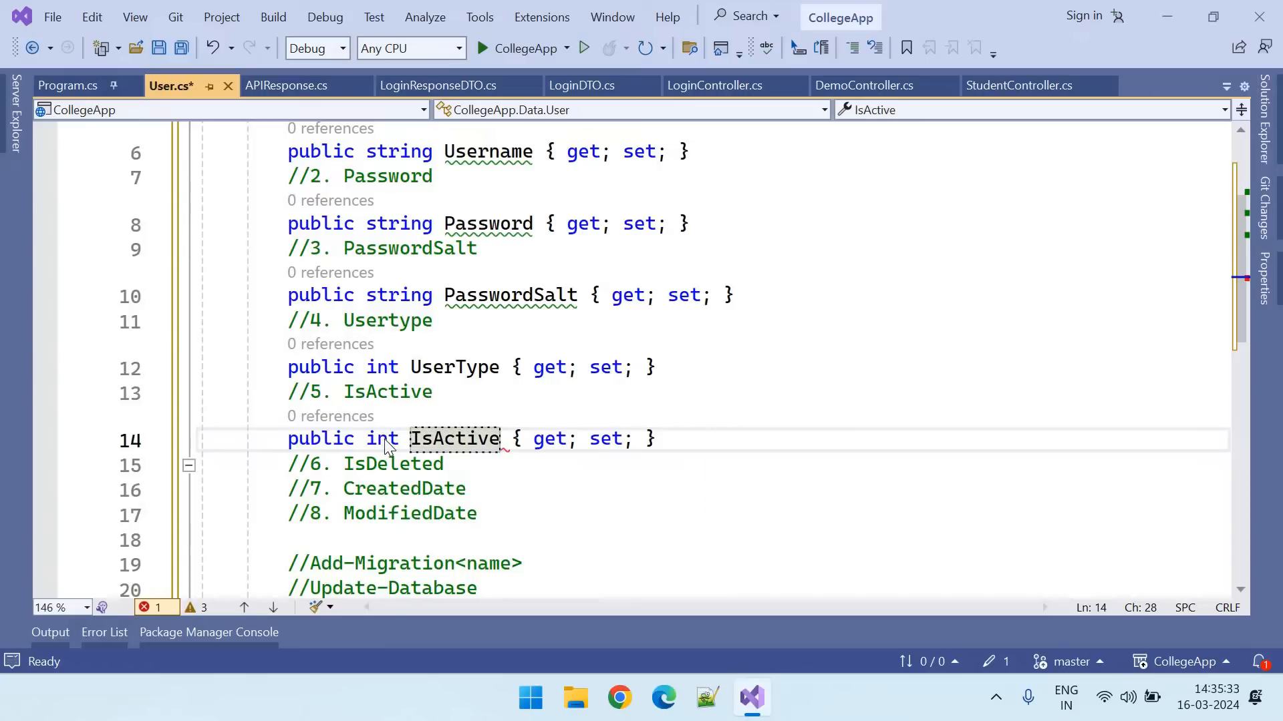
Add bool IsActive, IsDeleted and DateTime CreatedDate, ModifiedDate properties; remove notes and save
{"action": "type", "text": "bool"}
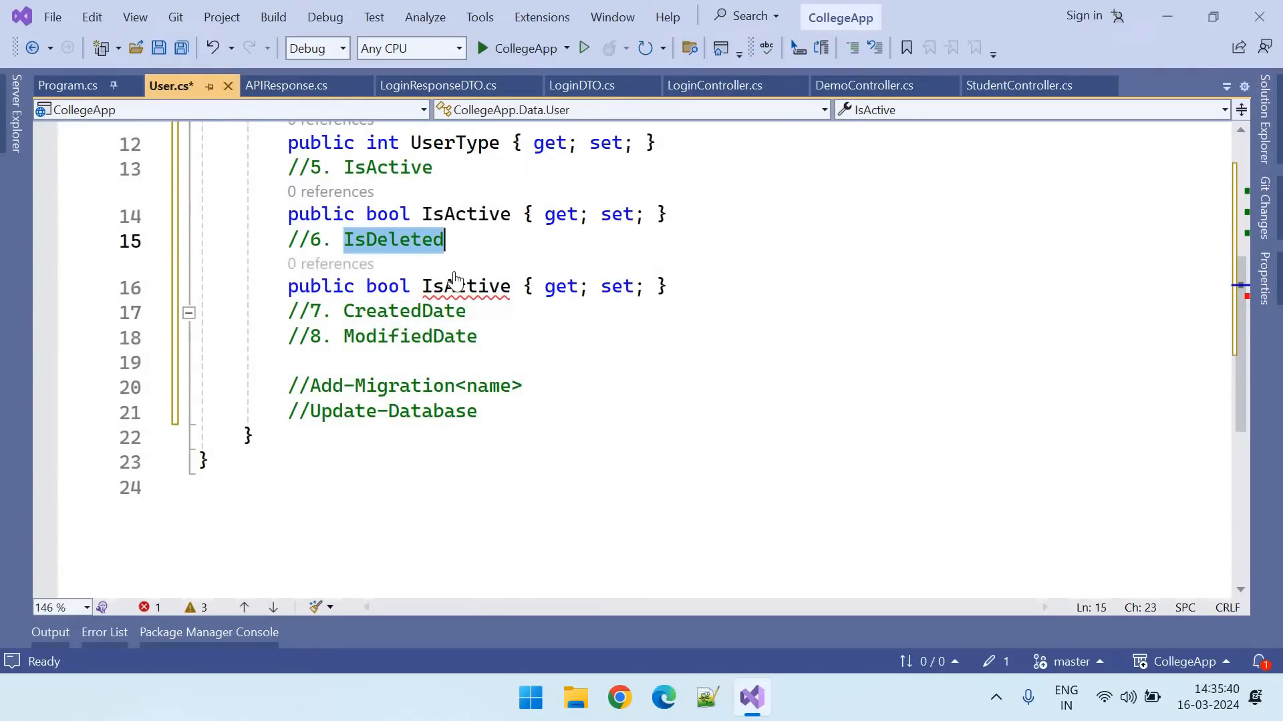
{"action": "type", "text": "IsDeleted"}
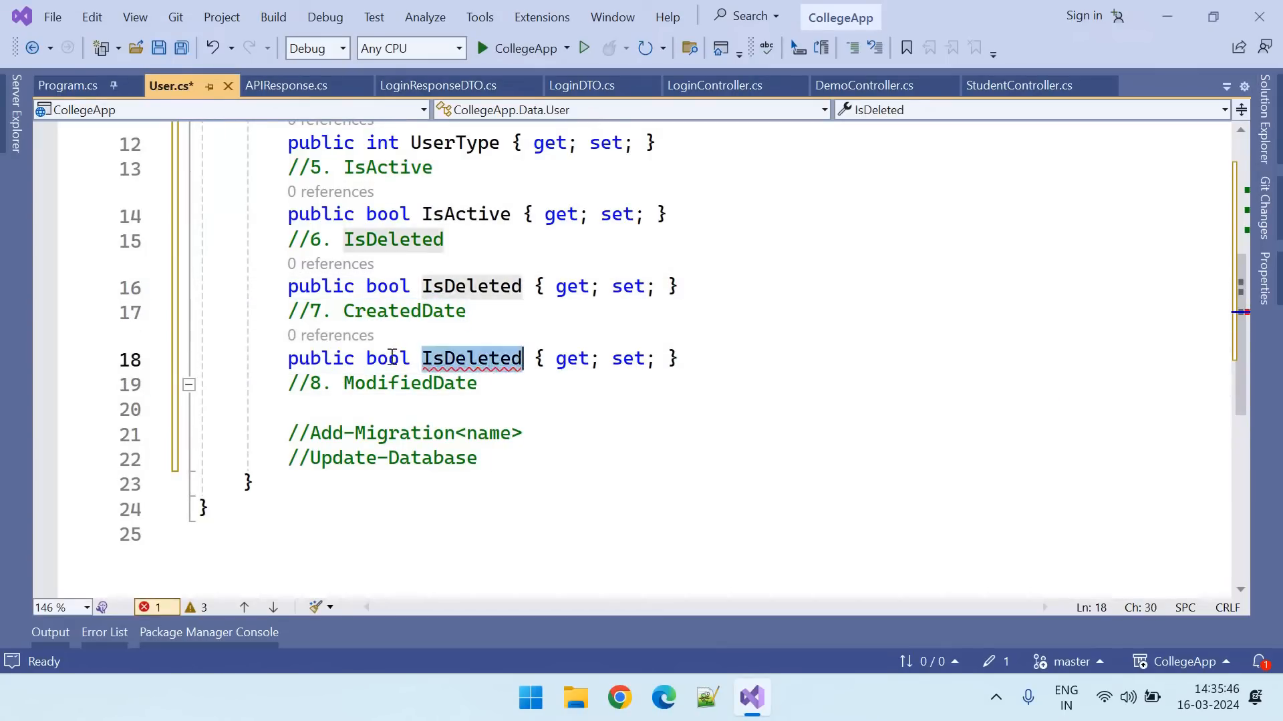
{"action": "type", "text": "date"}
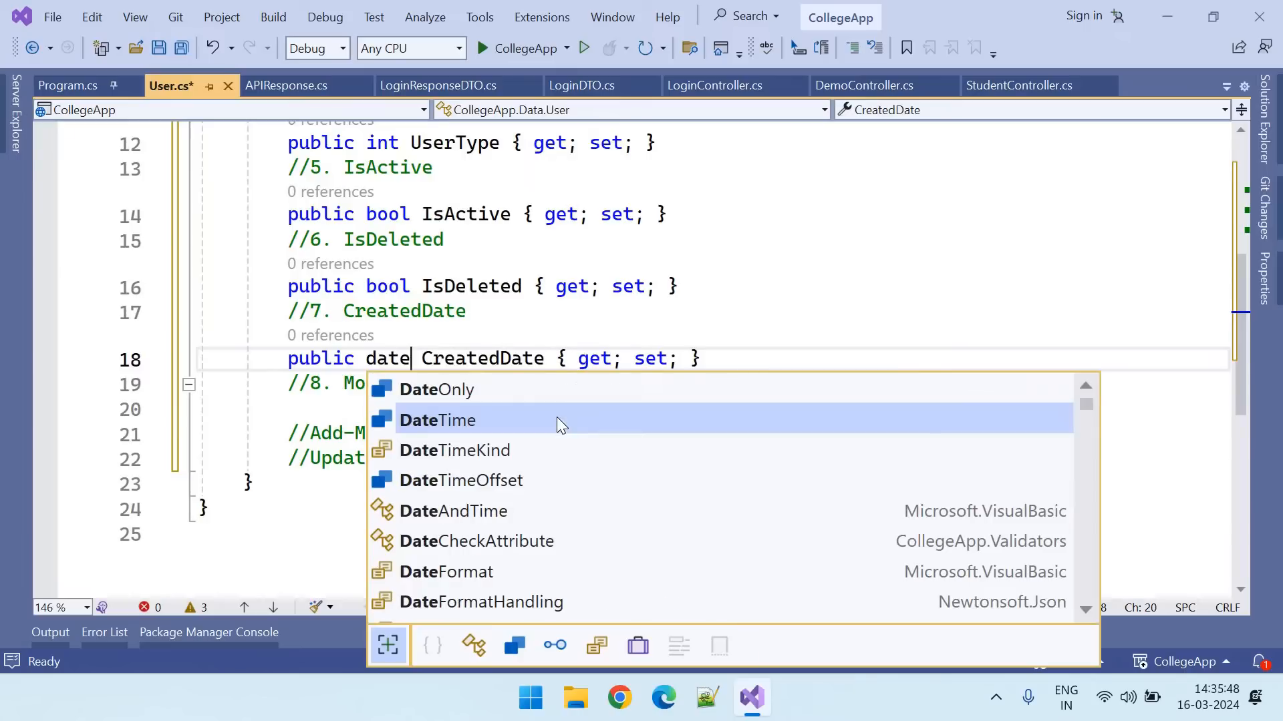
{"action": "double_click", "coordinate": [438, 420]}
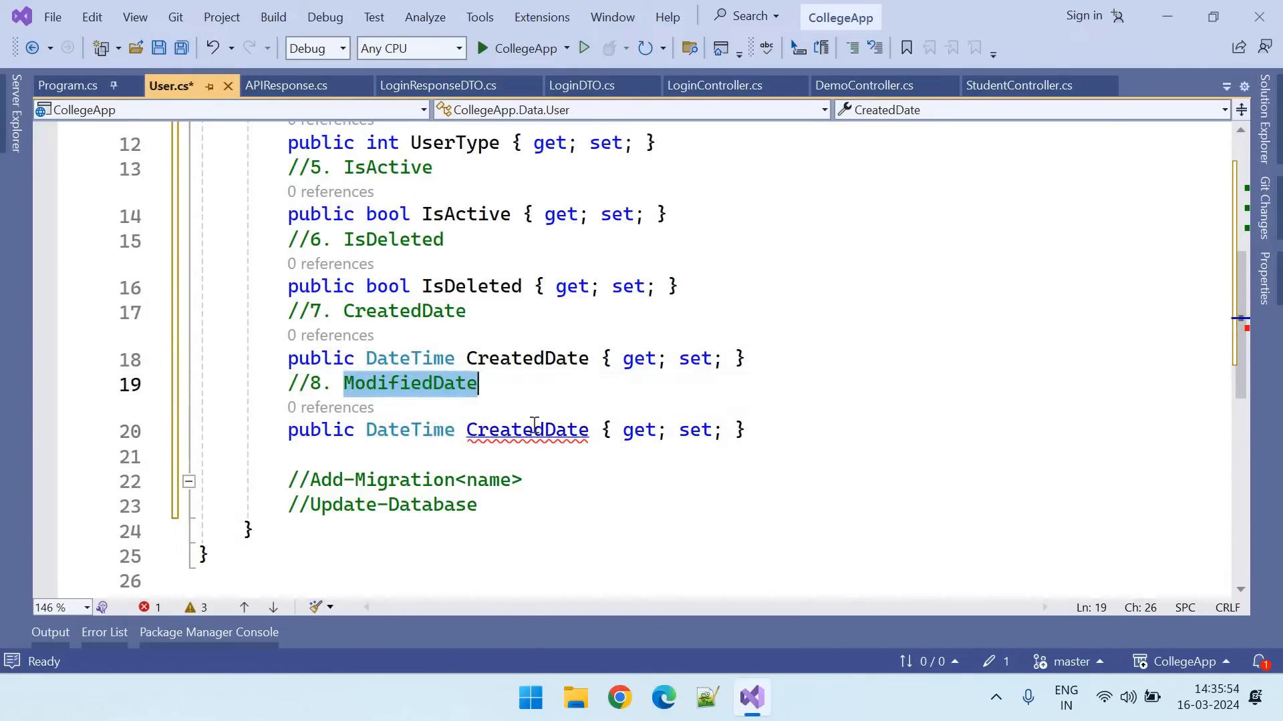
{"action": "type", "text": "ModifiedDate"}
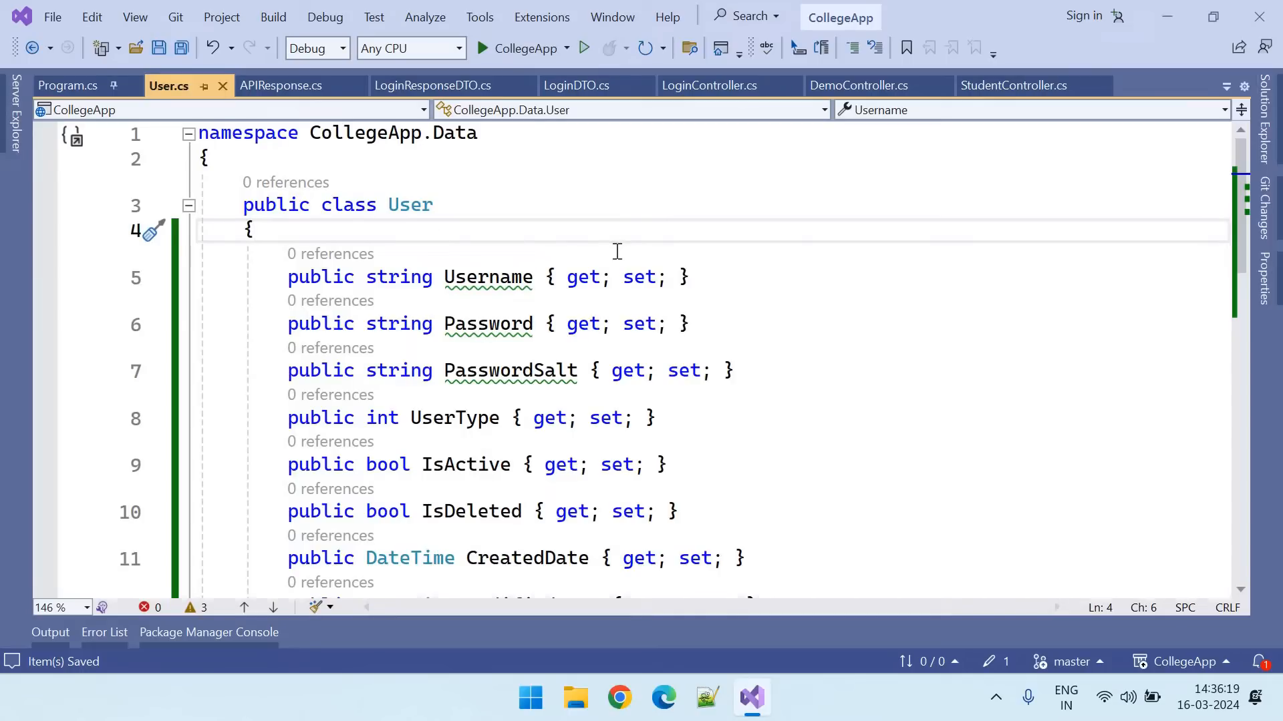
Insert public int Id { get; set; } as the first member of the User class
{"action": "type", "text": "pro"}
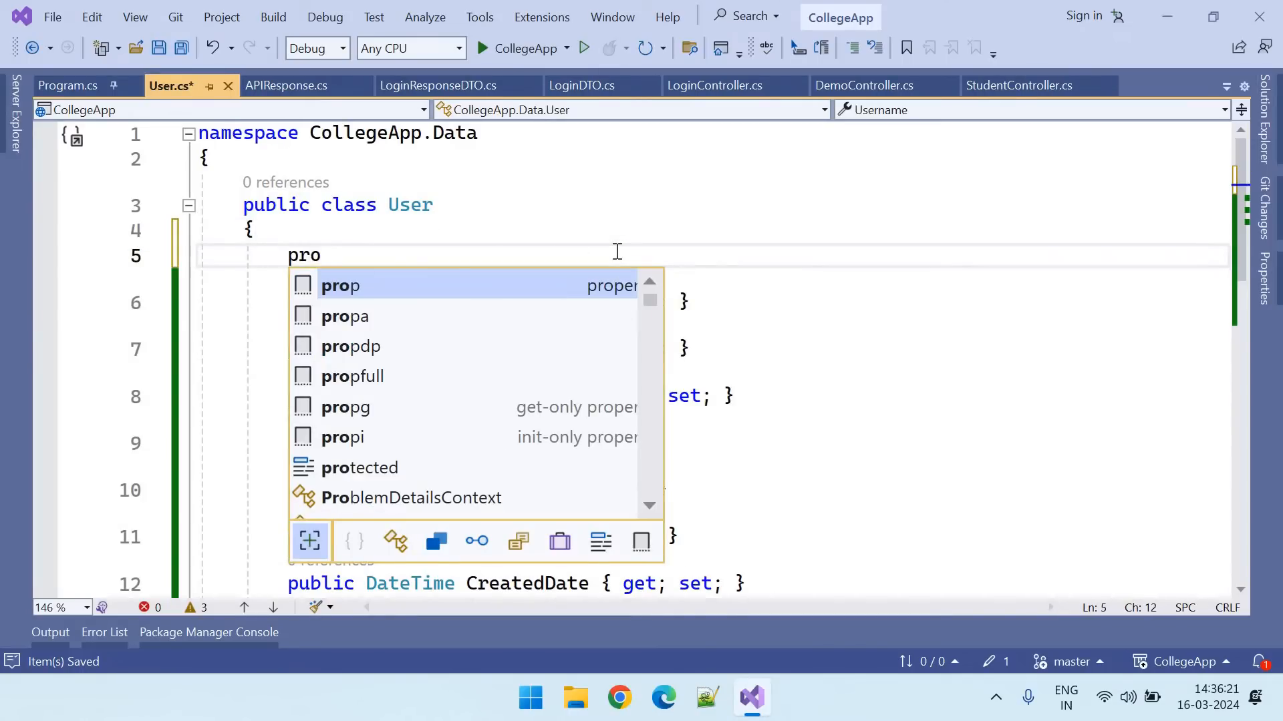
{"action": "key", "text": "Tab"}
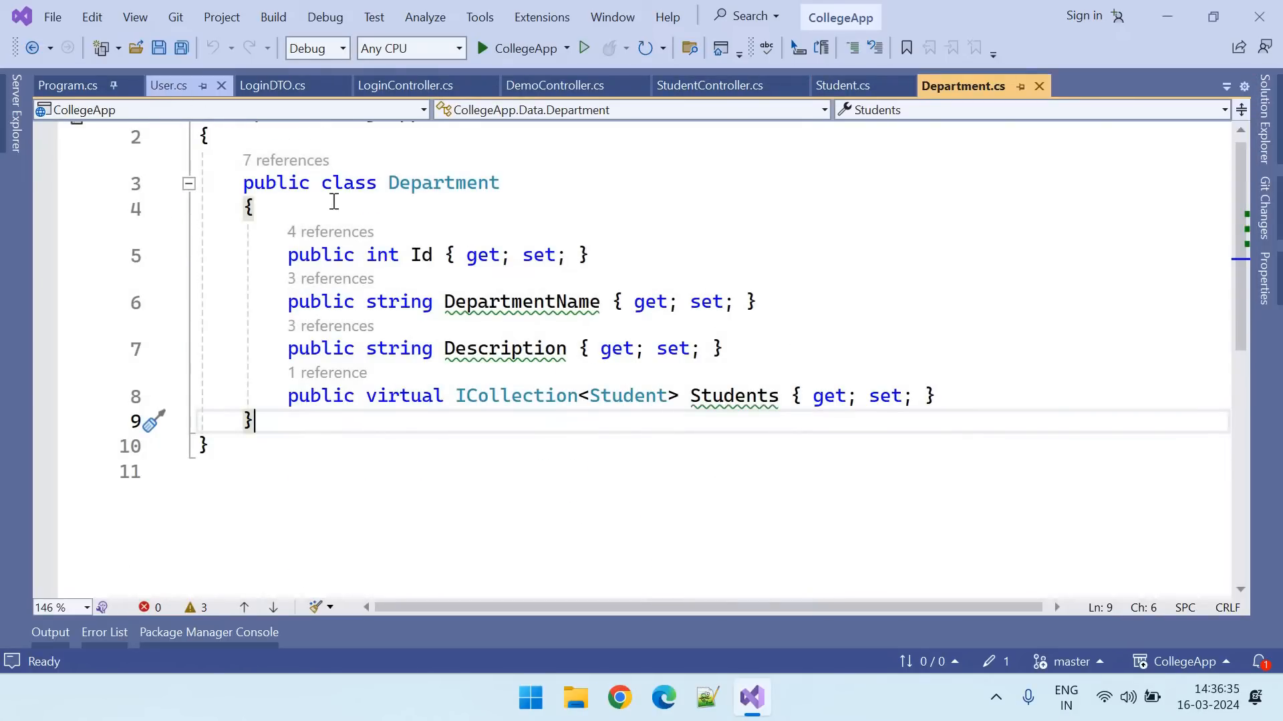
{"action": "left_click", "coordinate": [168, 85]}
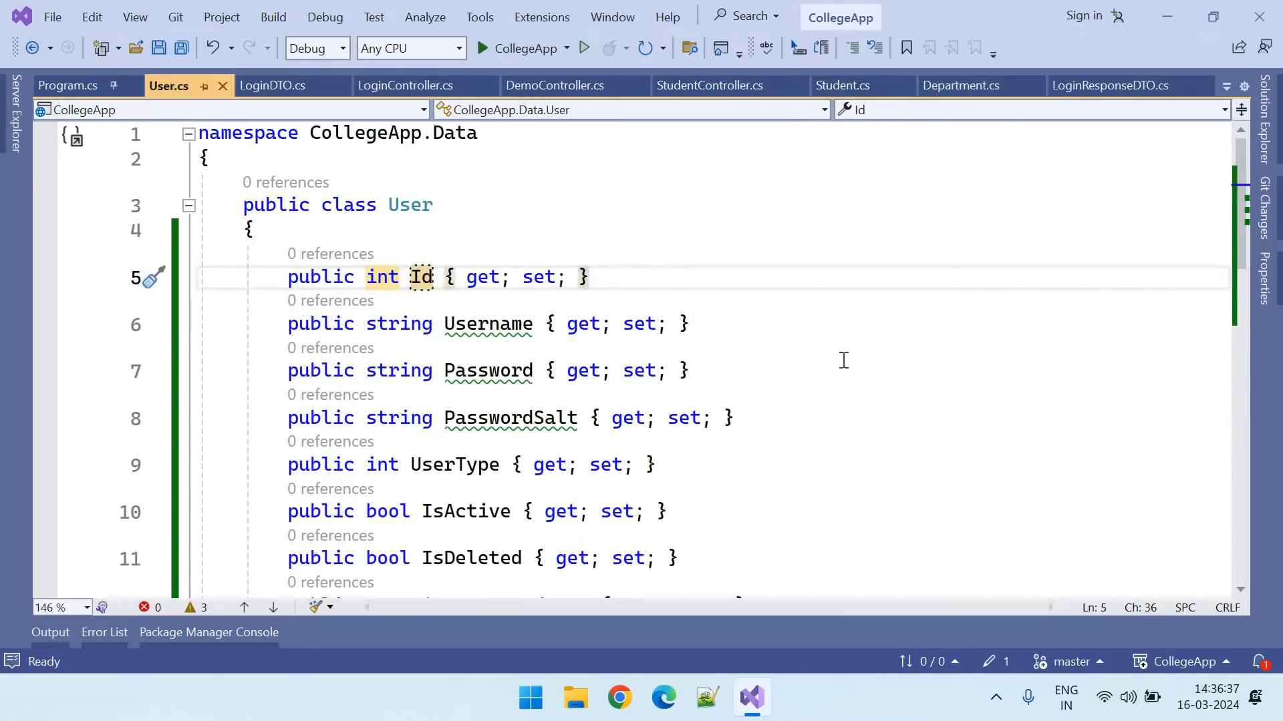
{"action": "scroll", "scroll_direction": "down", "scroll_amount": 3}
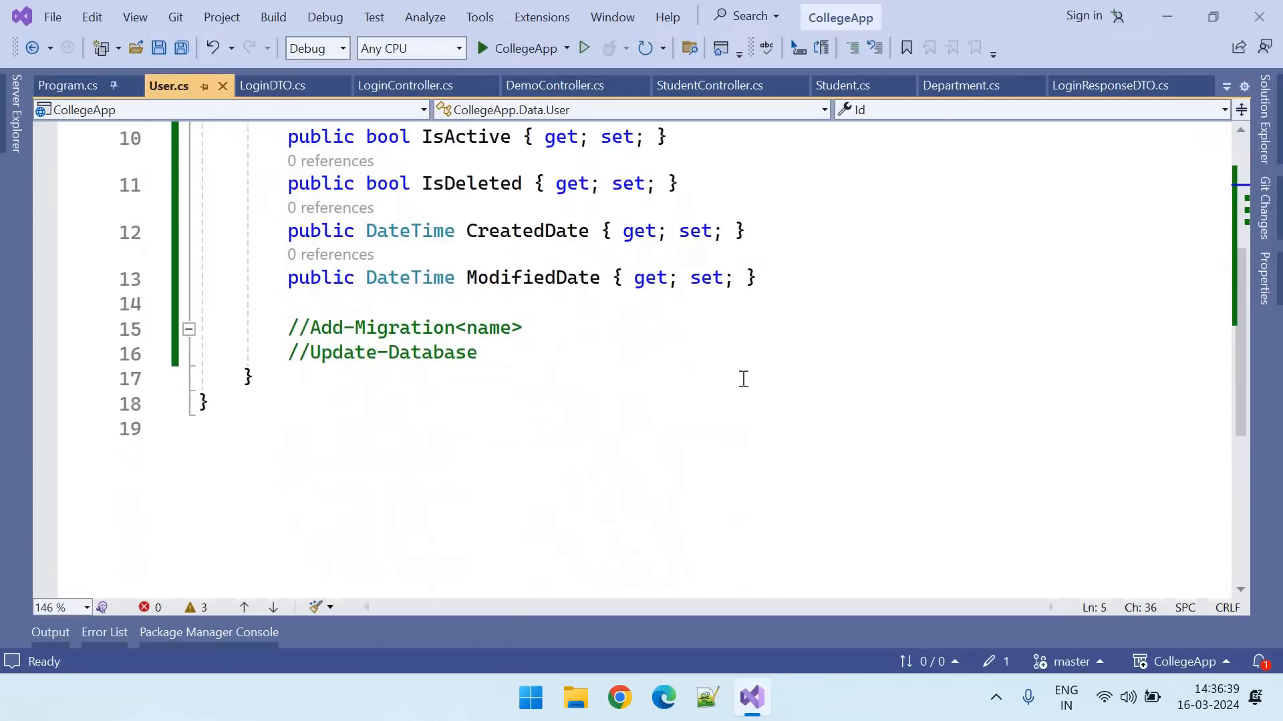
{"action": "left_click", "coordinate": [465, 328]}
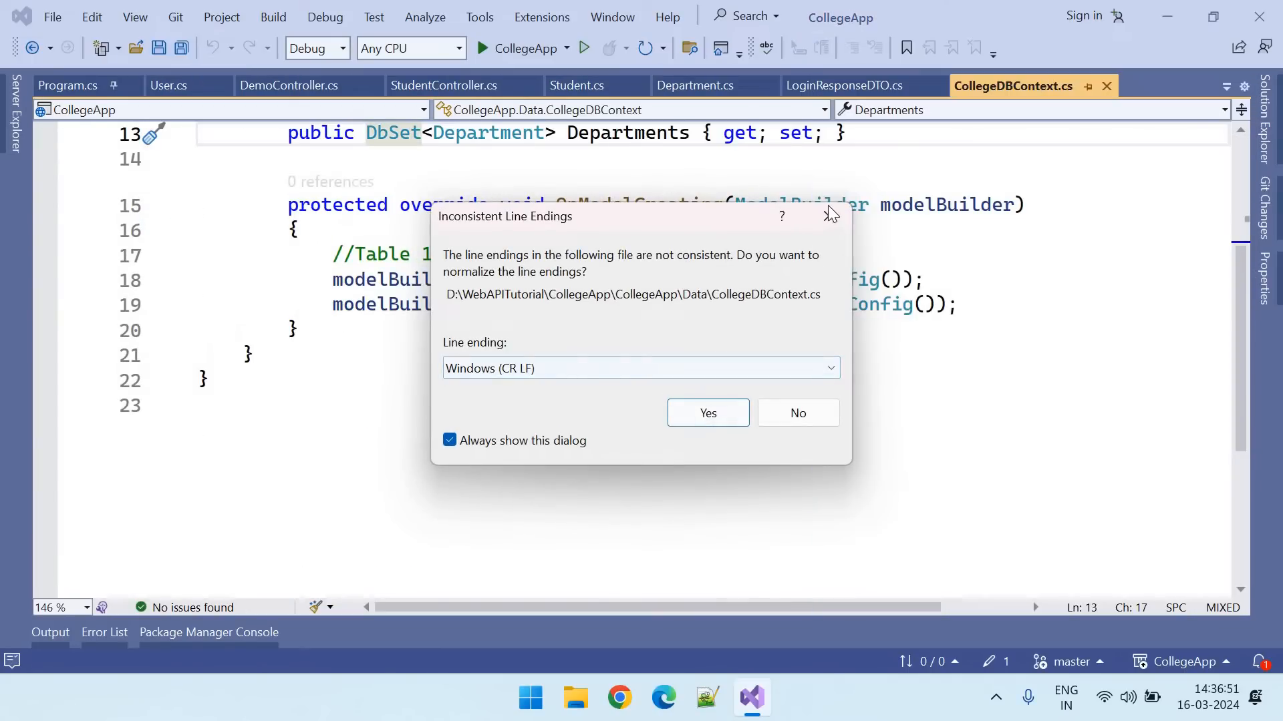
Add DbSet<User> Users to CollegeDBContext and an ApplyConfiguration line for UserConfig
{"action": "left_click", "coordinate": [707, 412]}
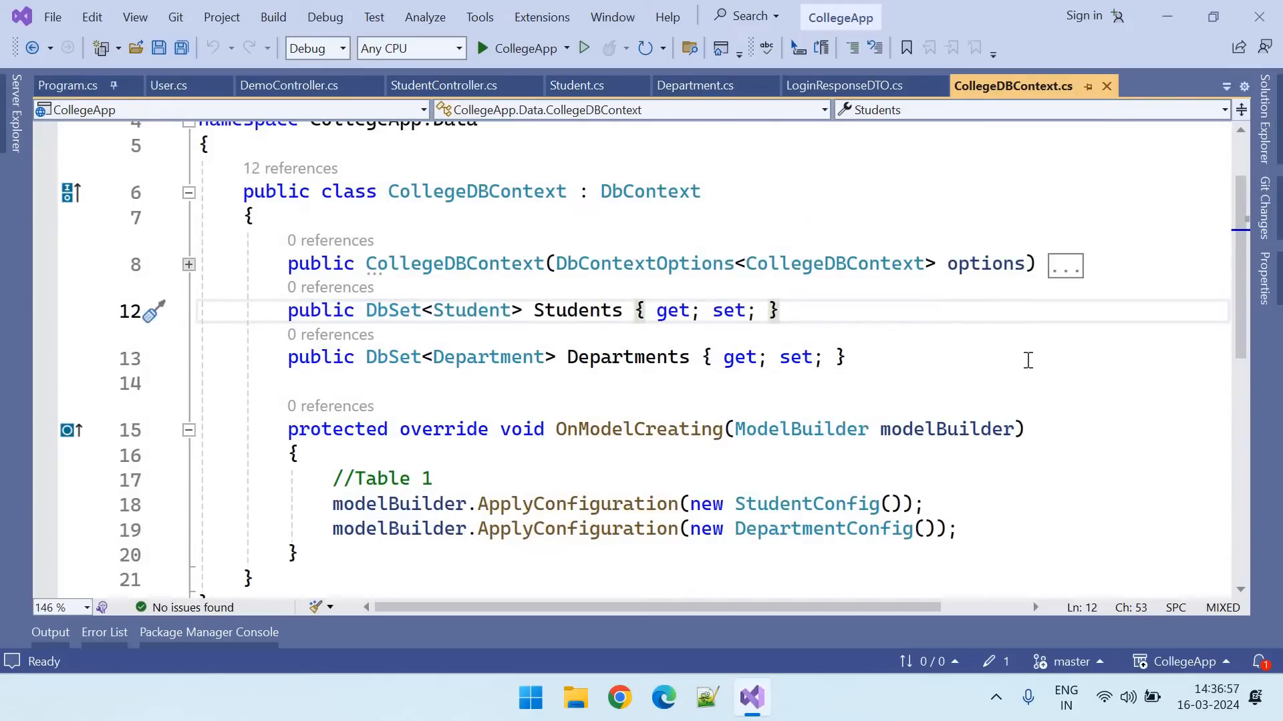
{"action": "mouse_move", "coordinate": [925, 385]}
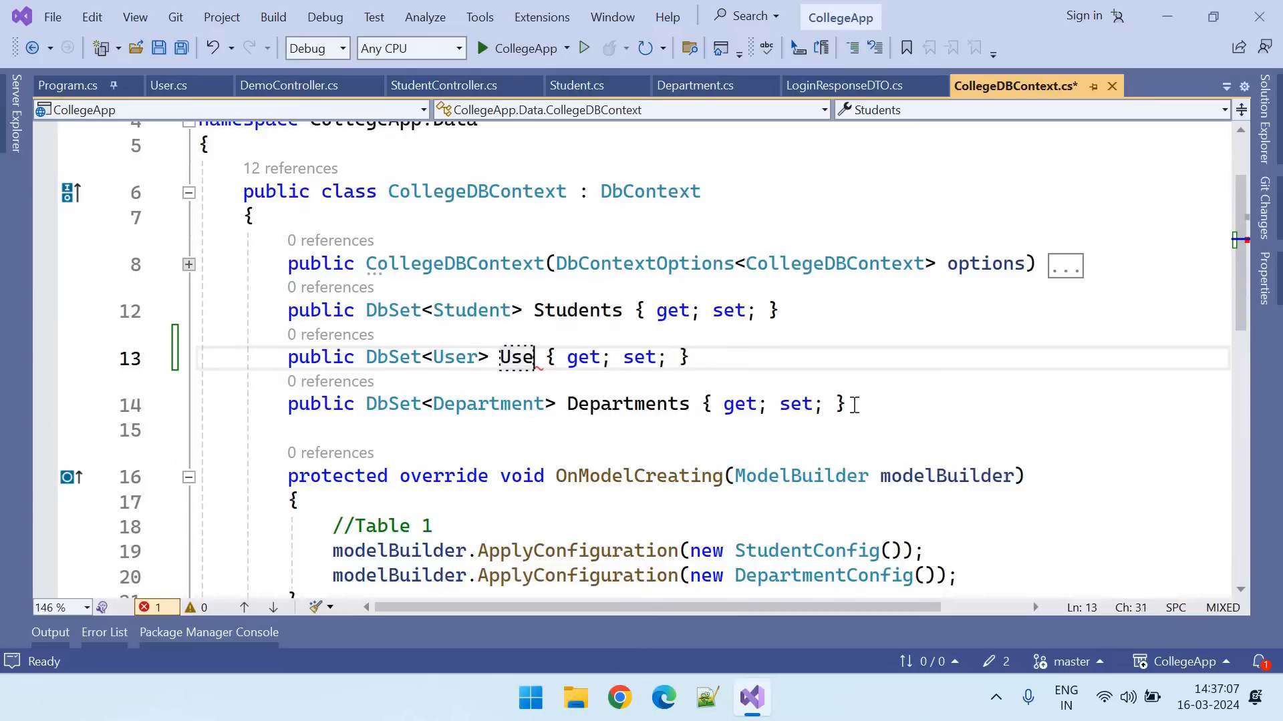
{"action": "type", "text": "s"}
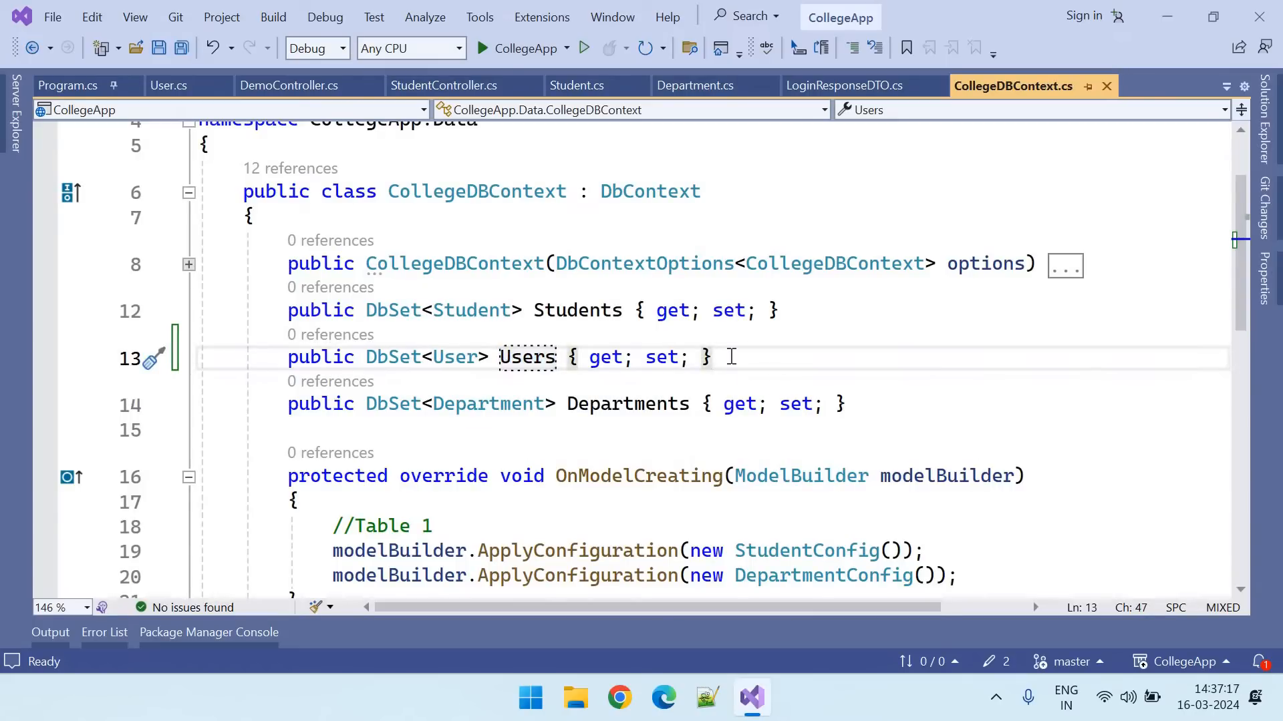
{"action": "key", "text": "ctrl+s"}
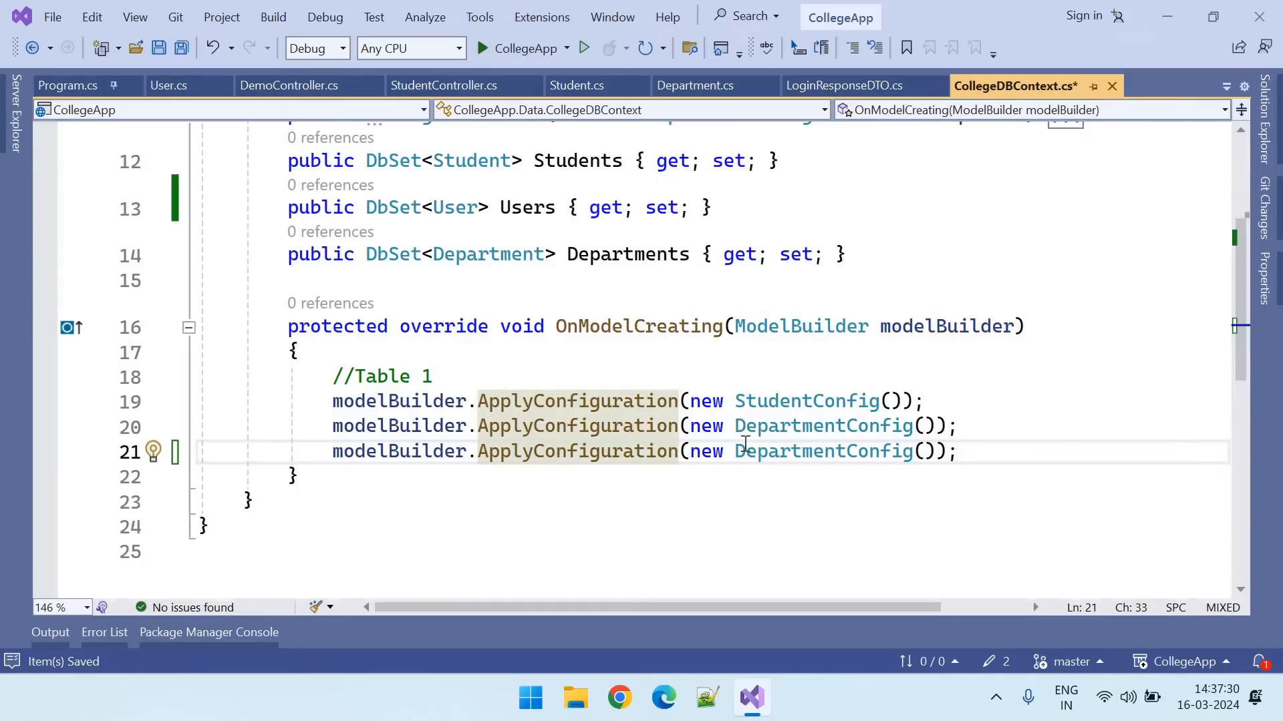
{"action": "double_click", "coordinate": [790, 451]}
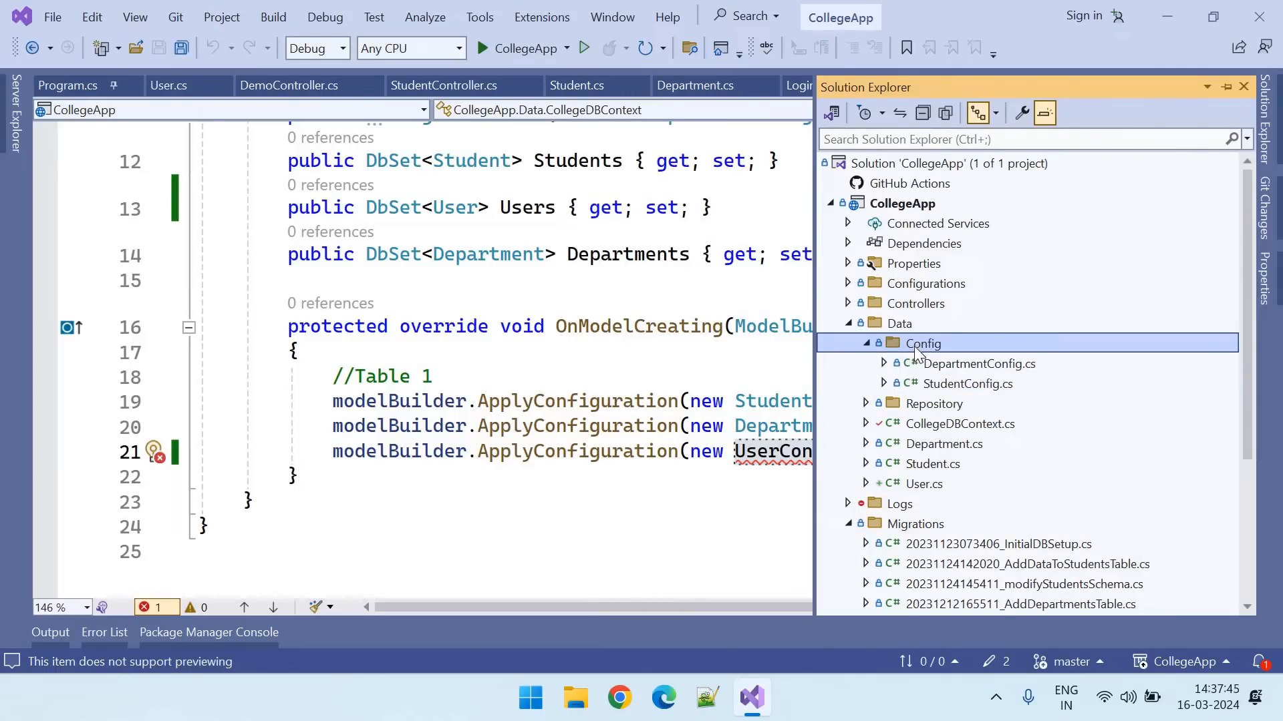
Create a UserConfig class file in the Data/Config folder and bring up StudentConfig
{"action": "right_click", "coordinate": [923, 343]}
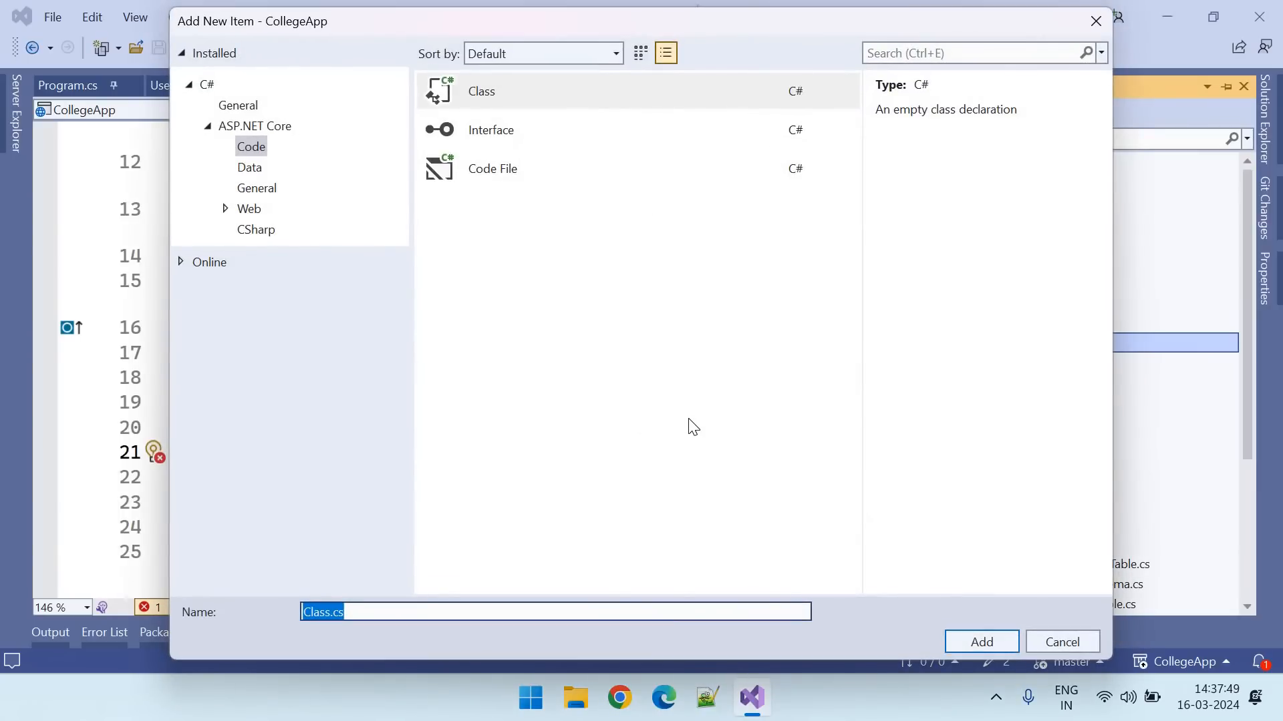
{"action": "type", "text": "UserConfig"}
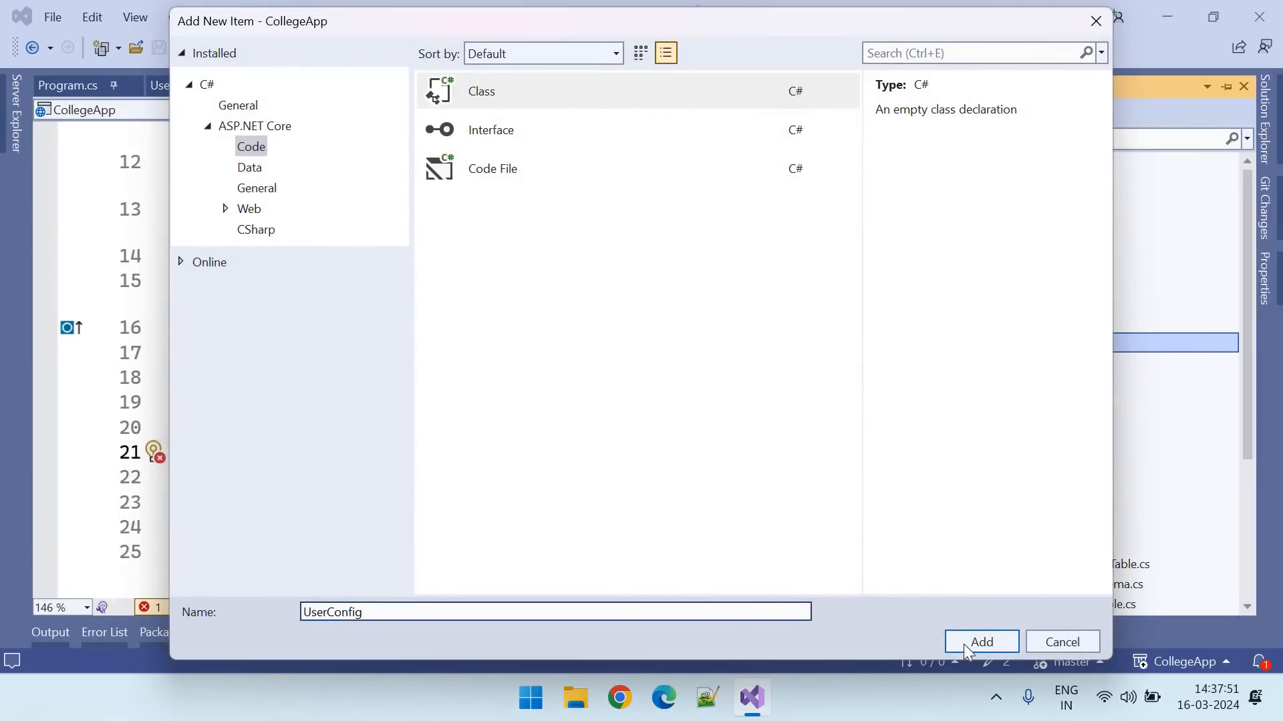
{"action": "left_click", "coordinate": [980, 642]}
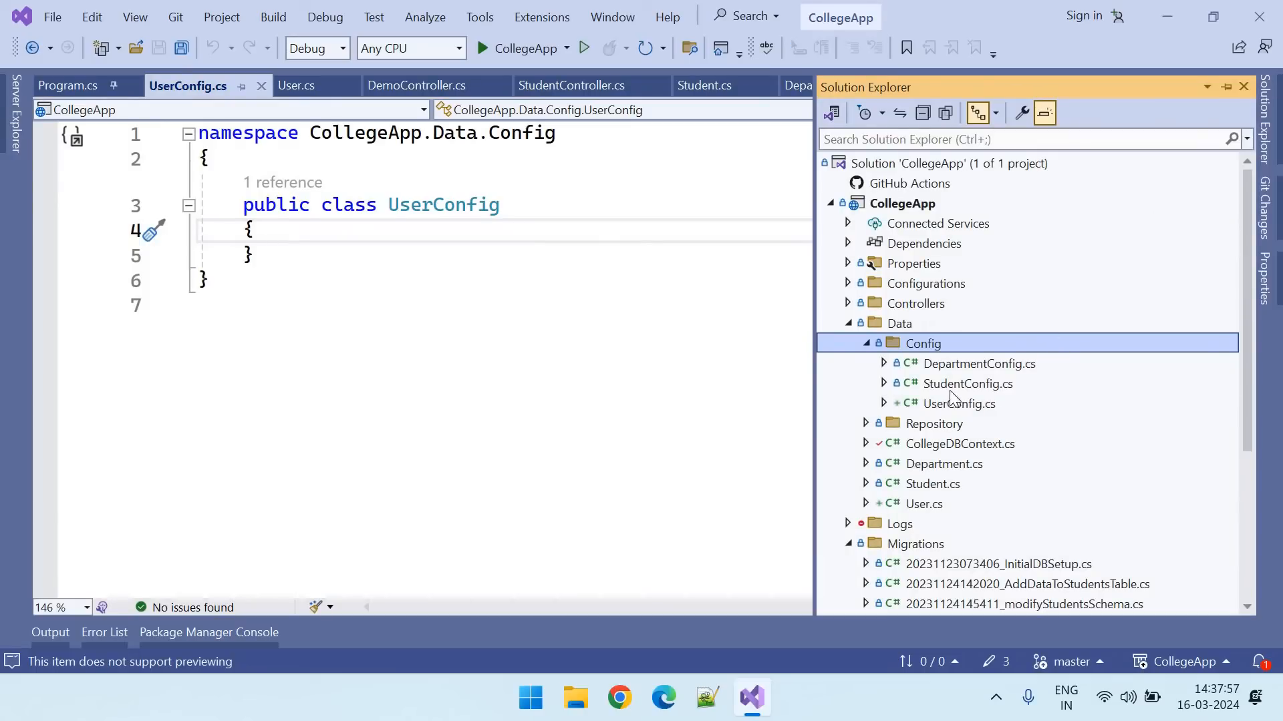
{"action": "left_click", "coordinate": [968, 384]}
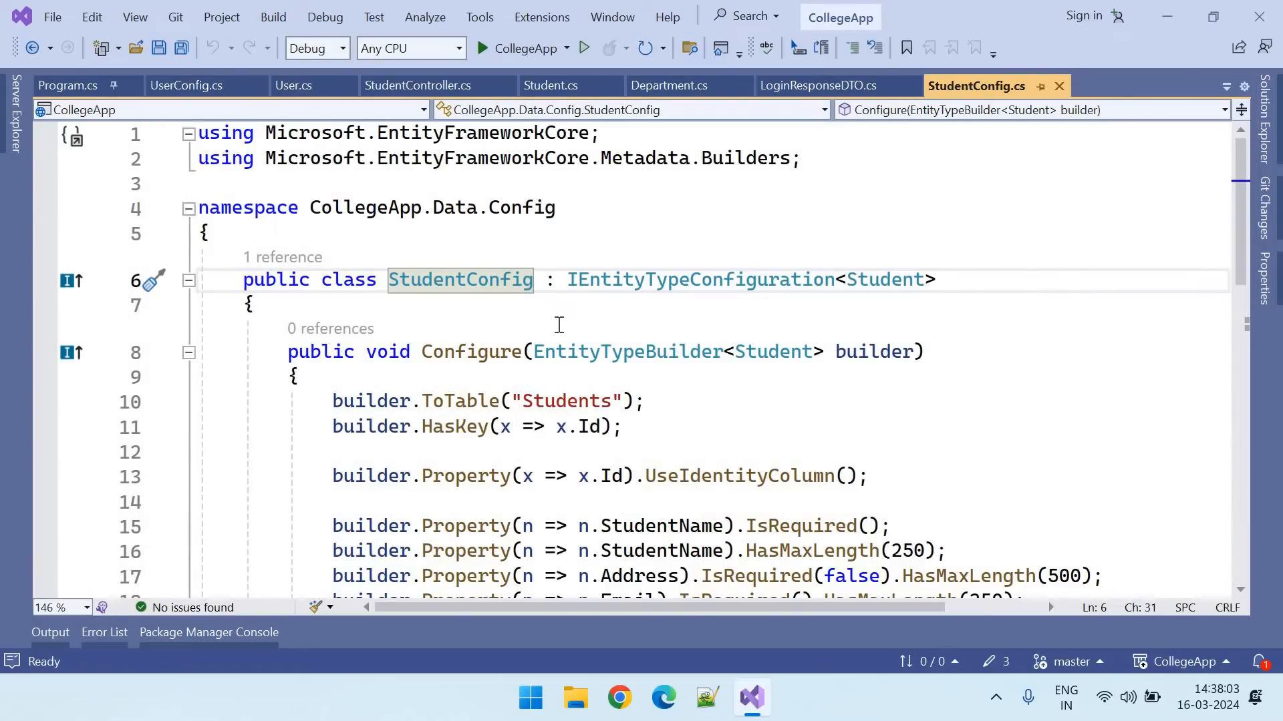
Paste StudentConfig's code into UserConfig and retype Student to User in the interface and Configure signature
{"action": "scroll", "scroll_direction": "down", "scroll_amount": 3}
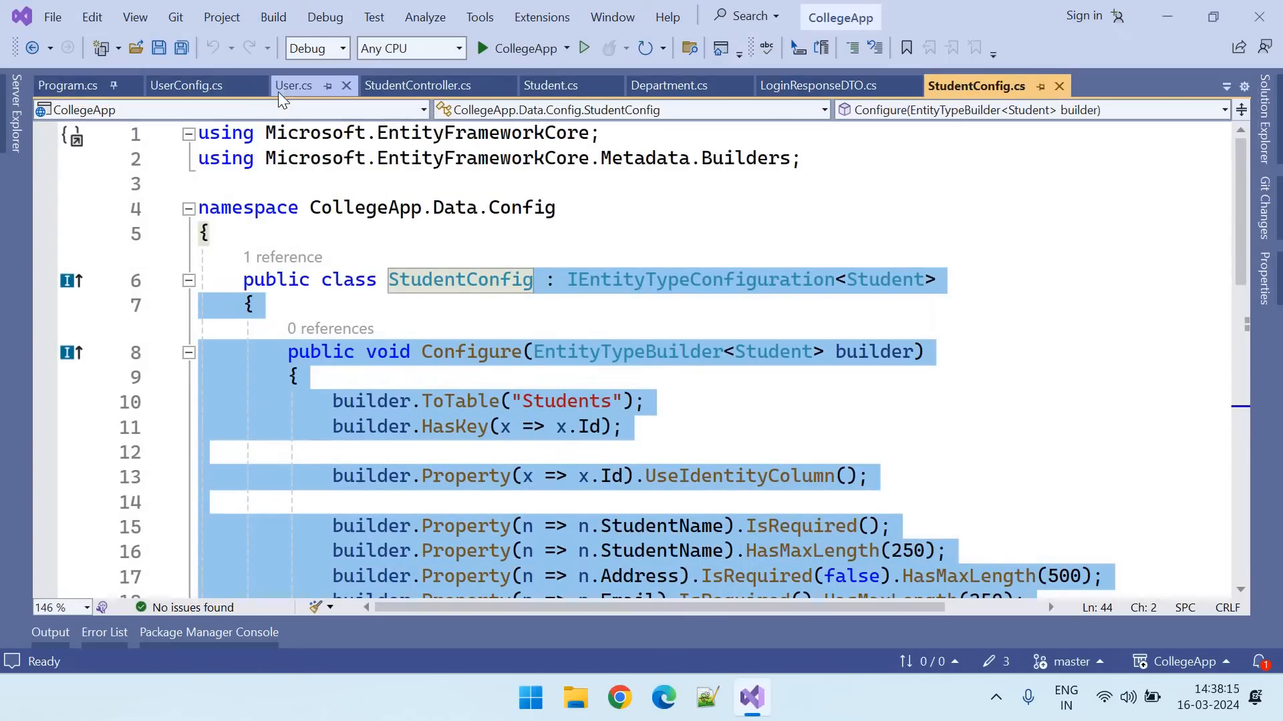
{"action": "left_click", "coordinate": [186, 85]}
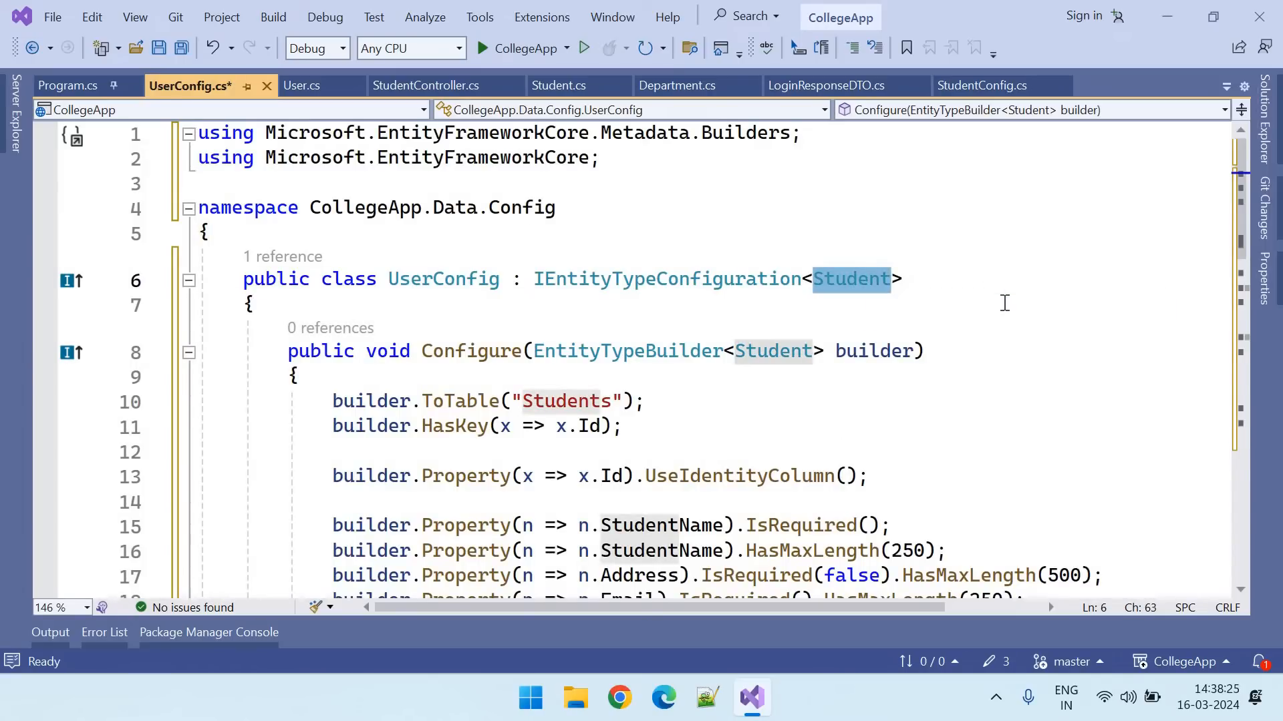
{"action": "type", "text": "User"}
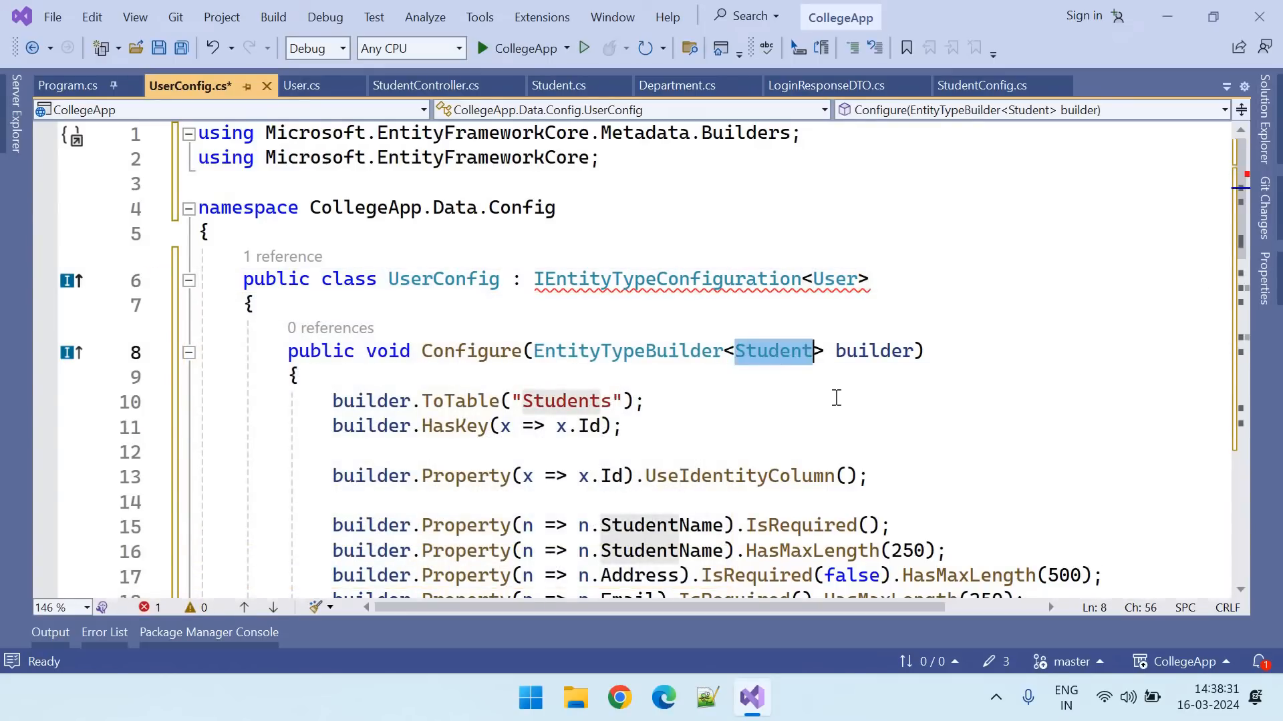
{"action": "type", "text": "User"}
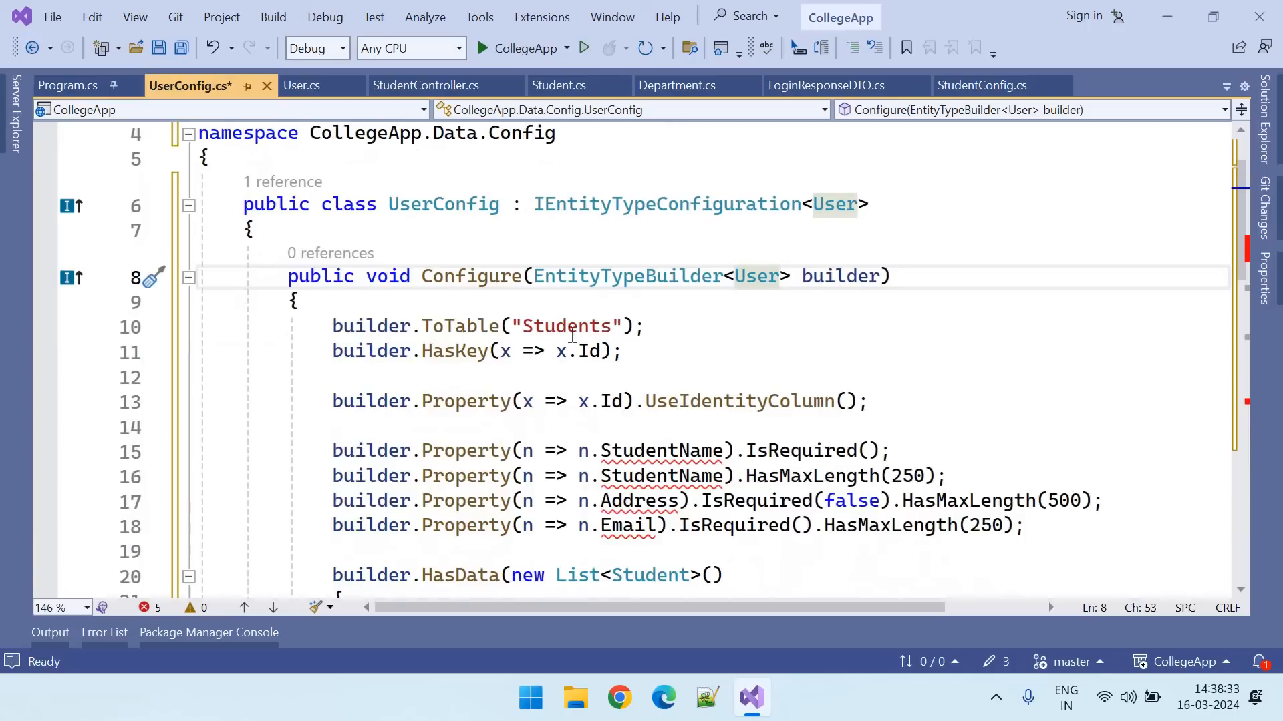
{"action": "type", "text": "User"}
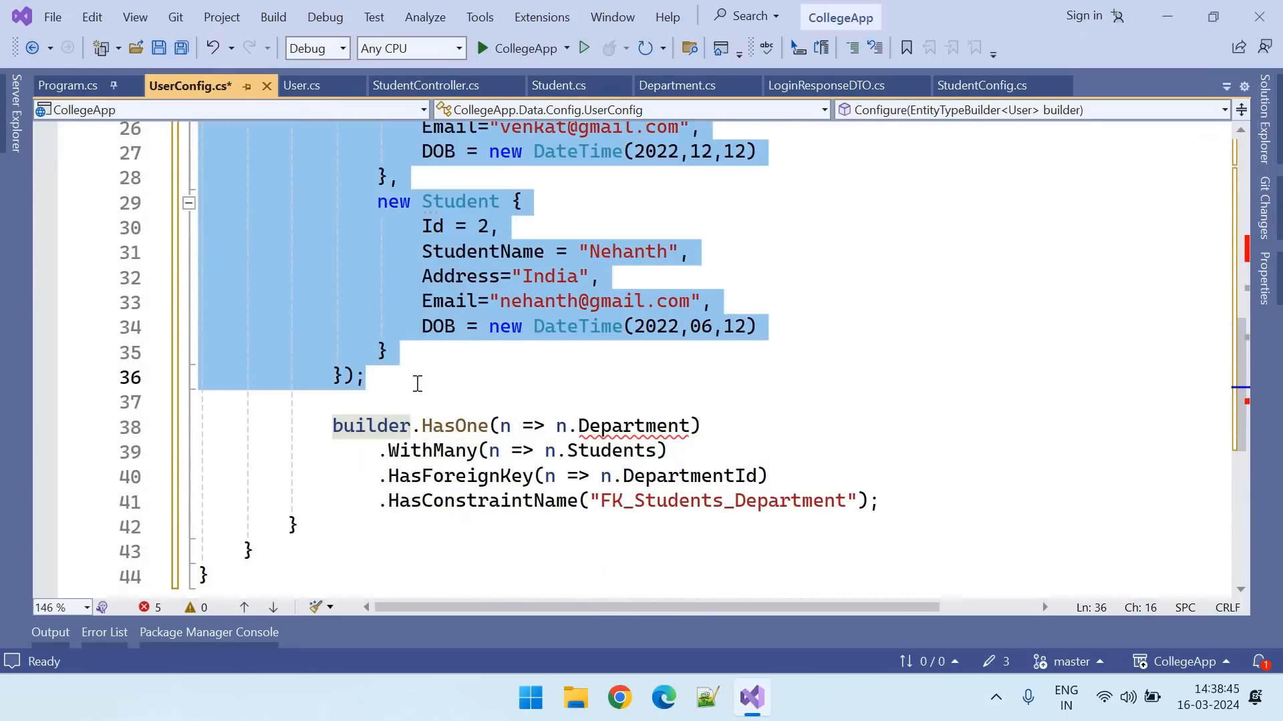
Remove the seed data and relationship code, map to the Users table, and require Username, Password, PasswordSalt
{"action": "key", "text": "Delete"}
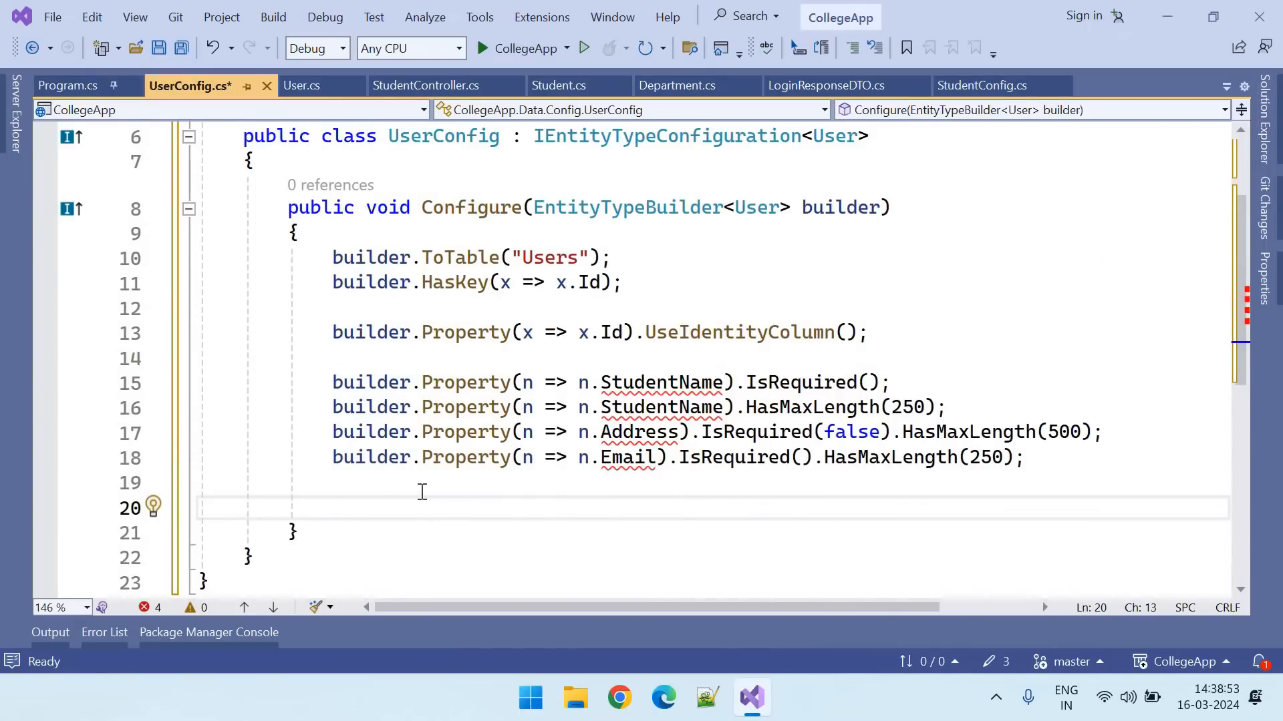
{"action": "key", "text": "Backspace"}
{"action": "type", "text": "User"}
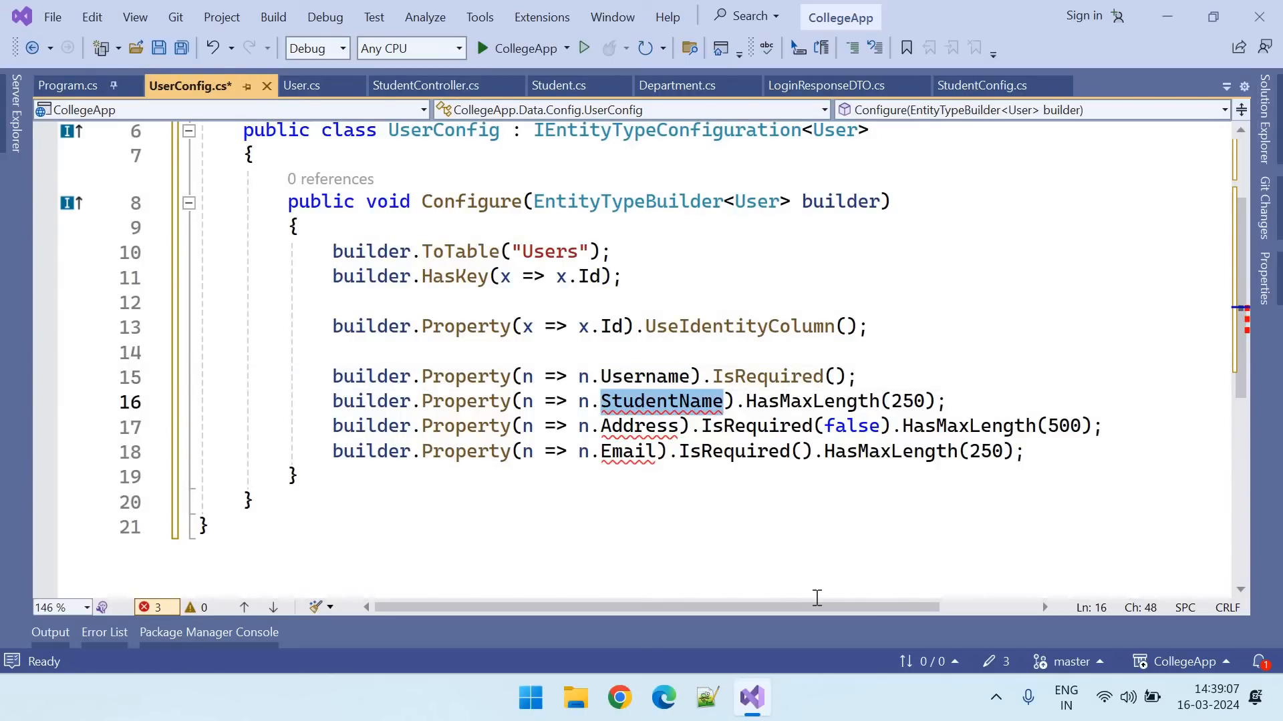
{"action": "type", "text": "passwor"}
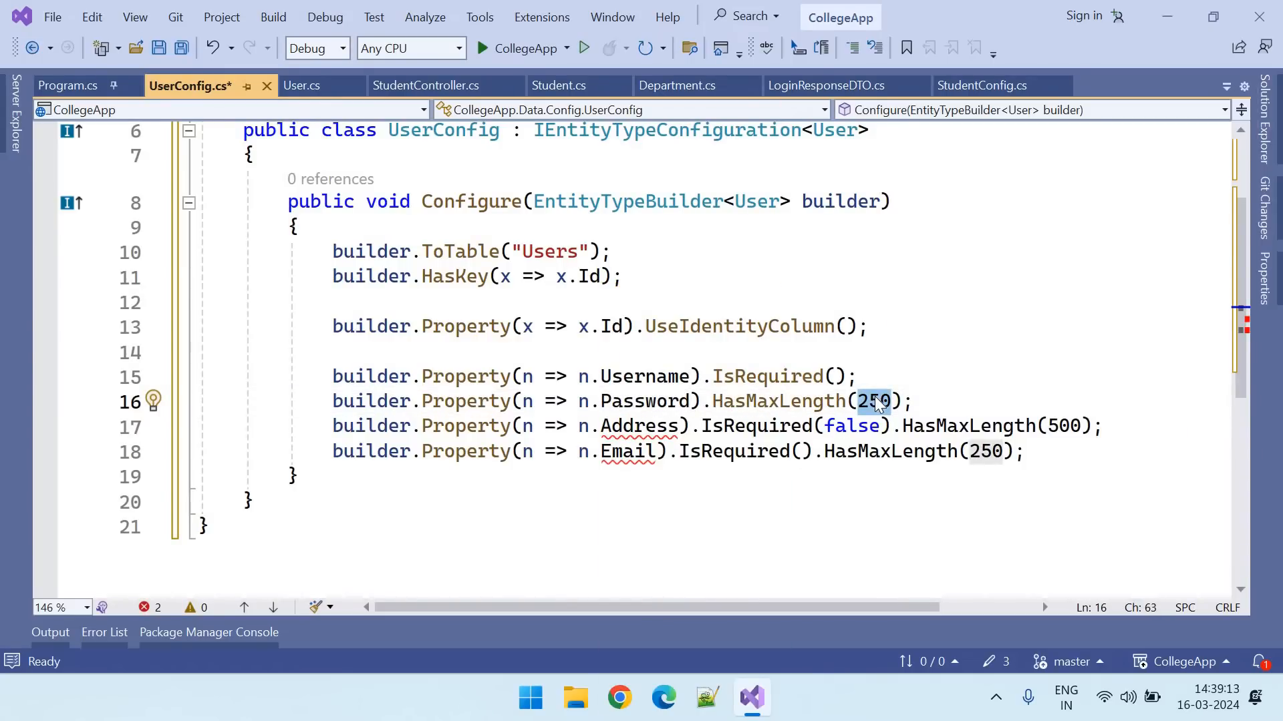
{"action": "mouse_move", "coordinate": [875, 401]}
{"action": "type", "text": "IsRequired"}
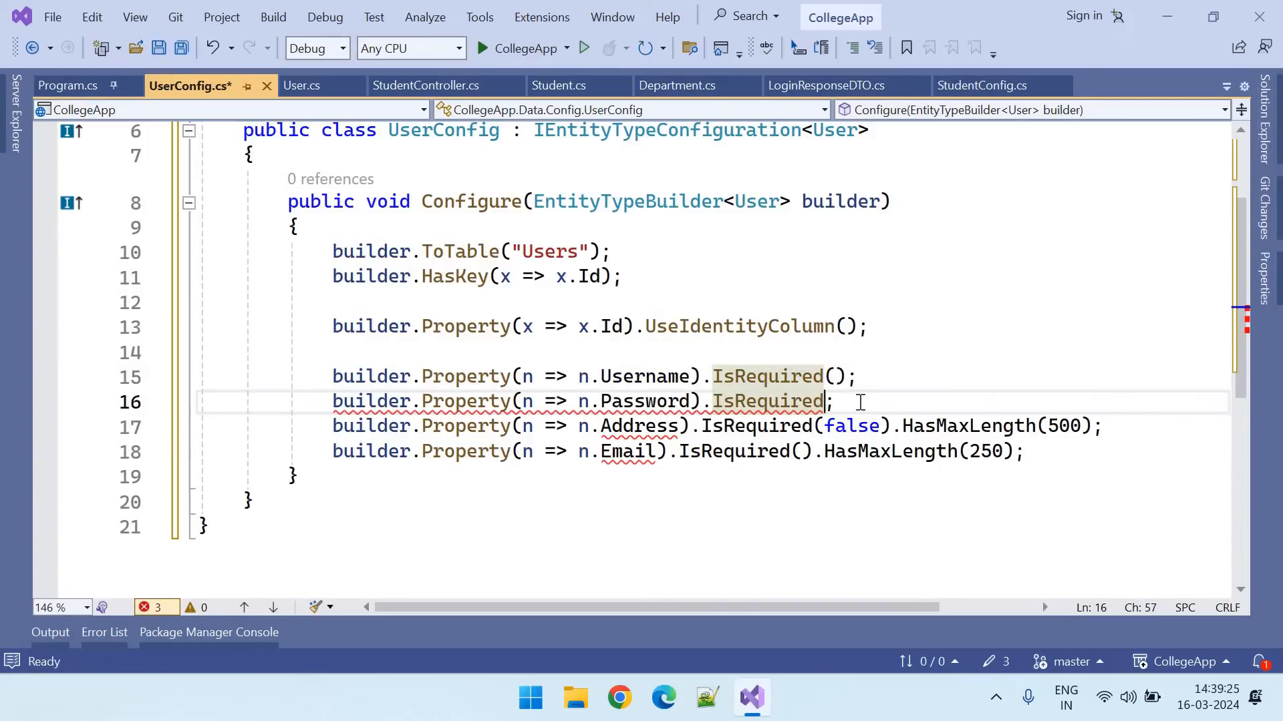
{"action": "type", "text": "()"}
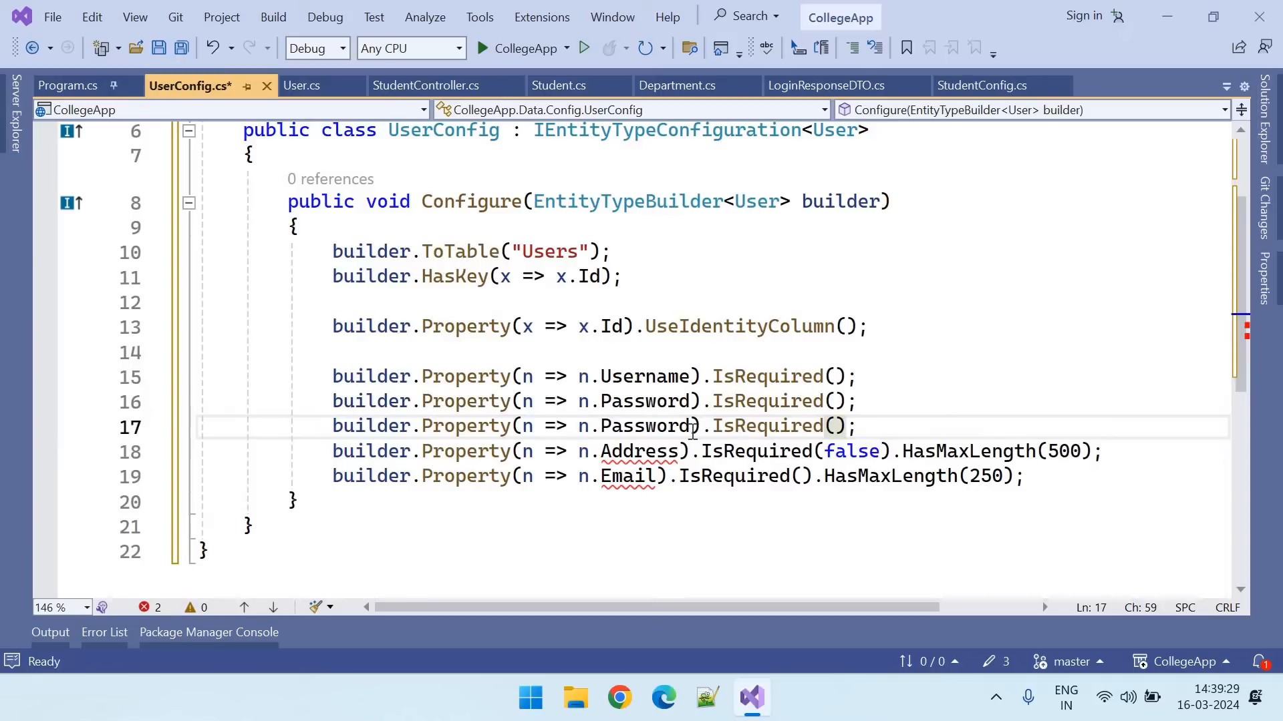
{"action": "type", "text": "Salt"}
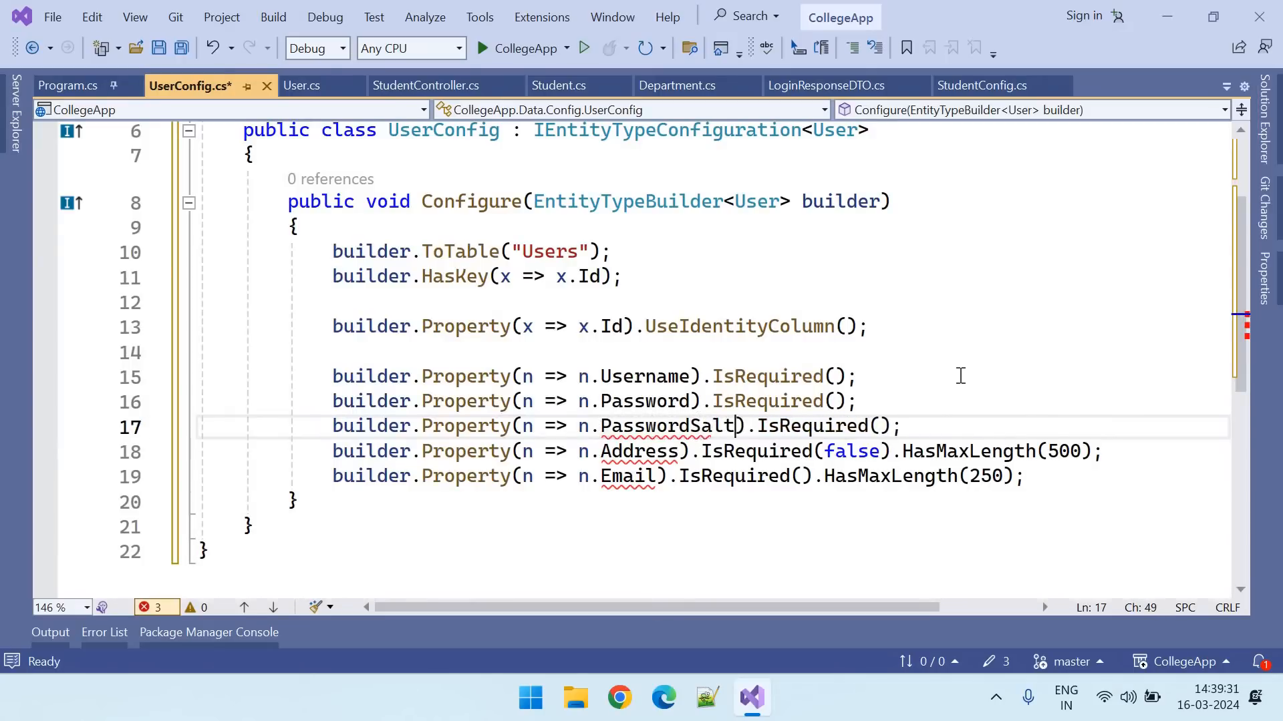
Add IsRequired rules for IsActive, IsDeleted and CreatedDate
{"action": "key", "text": "ctrl+s"}
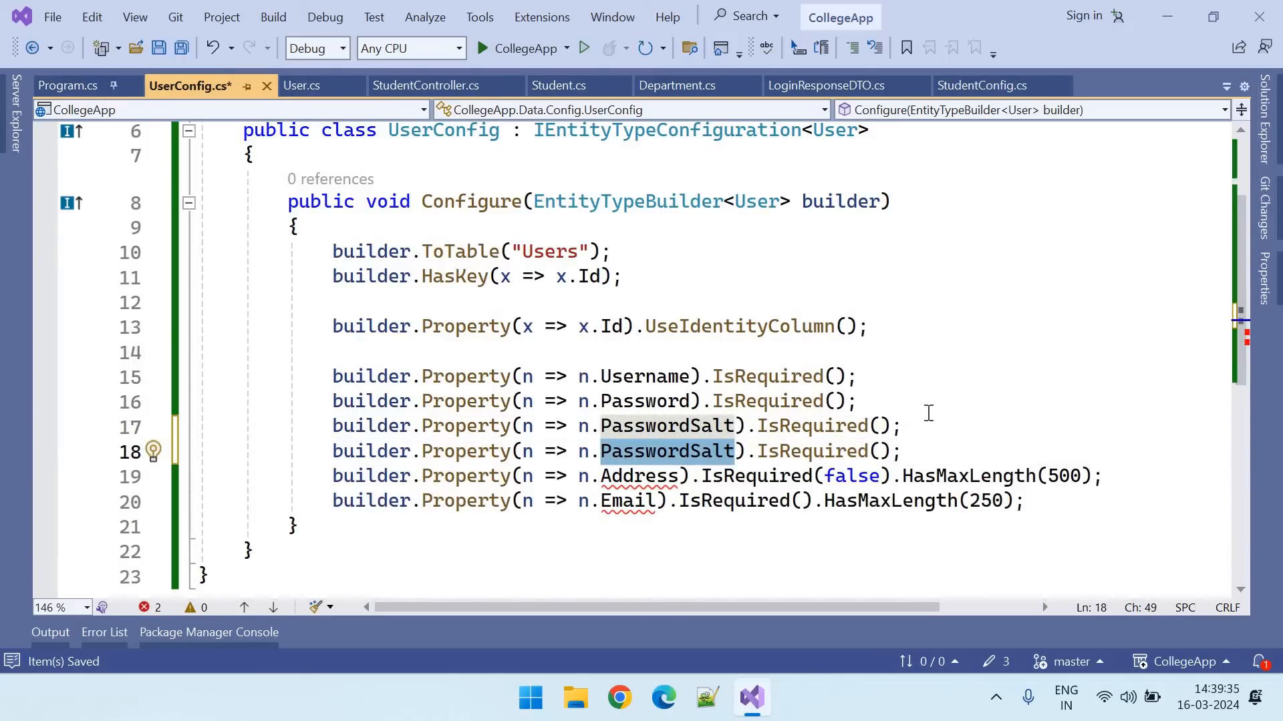
{"action": "type", "text": "isd"}
{"action": "type", "text": "IsActive"}
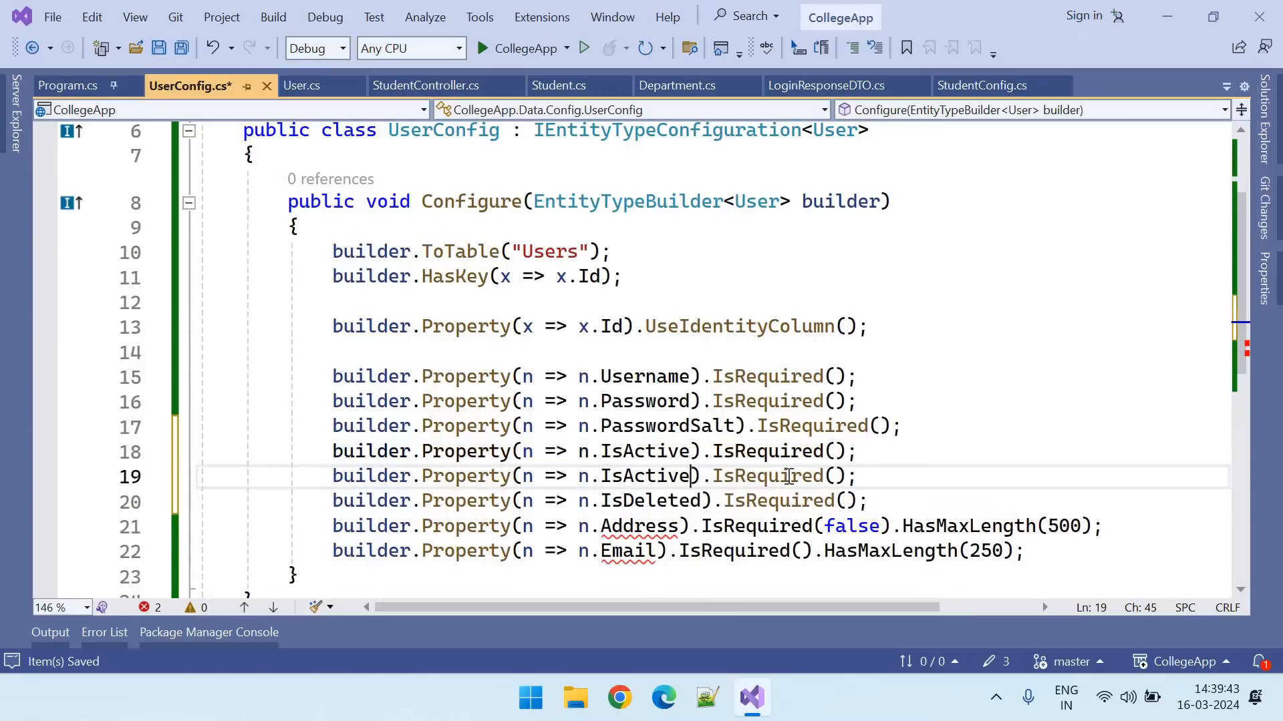
{"action": "scroll", "scroll_direction": "down", "scroll_amount": 3}
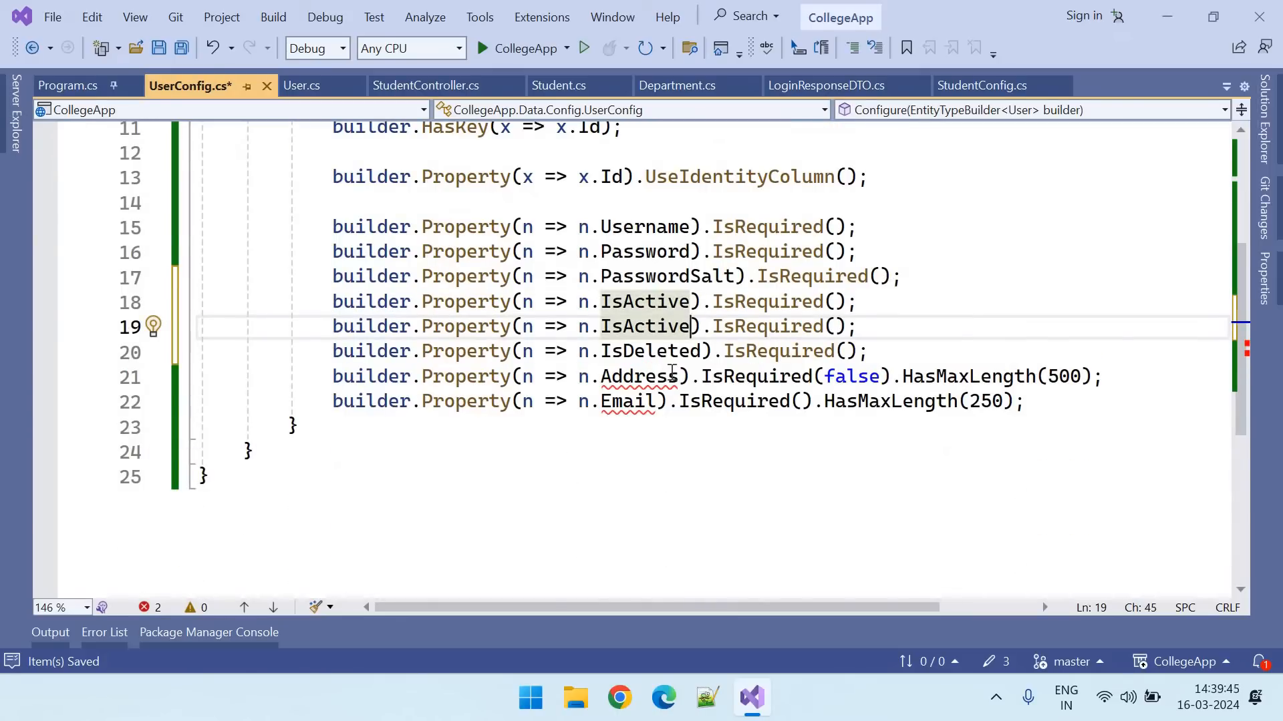
{"action": "type", "text": "cret"}
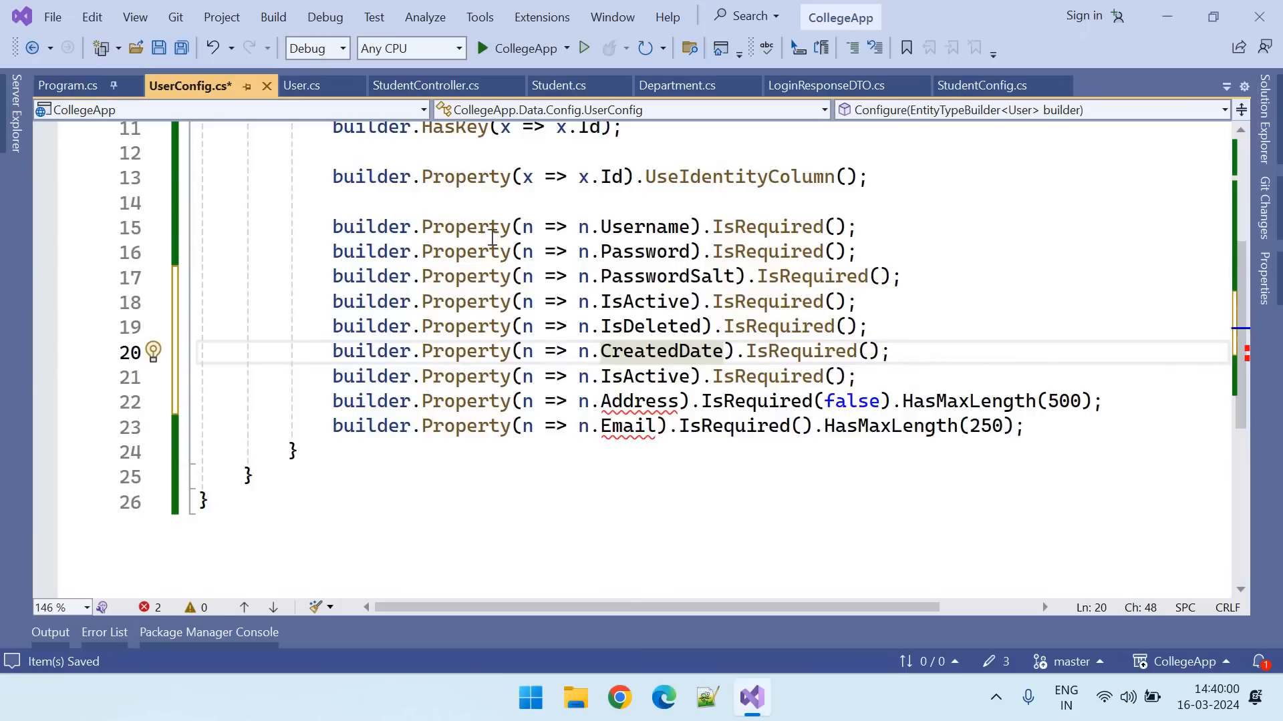
Replace the duplicate IsActive rule with UserType, clear invalid lines and save UserConfig with no issues
{"action": "left_click", "coordinate": [299, 85]}
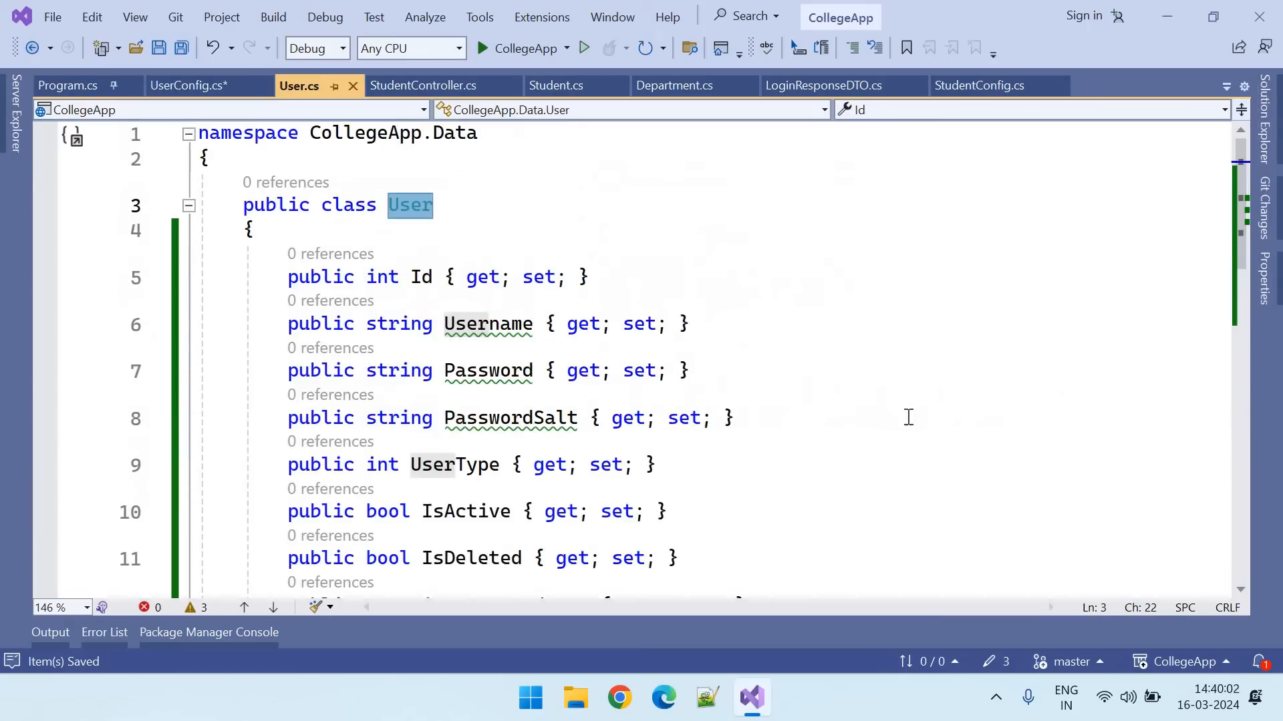
{"action": "scroll", "scroll_direction": "down", "scroll_amount": 3}
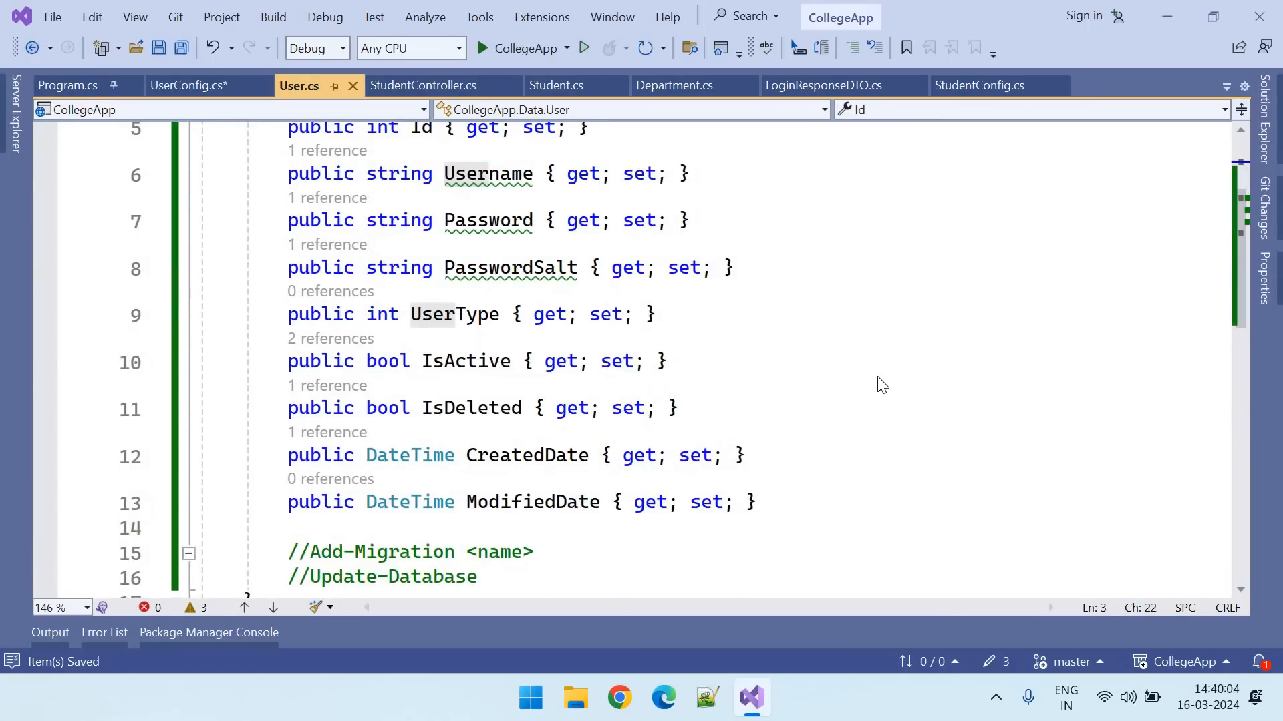
{"action": "left_click", "coordinate": [190, 84]}
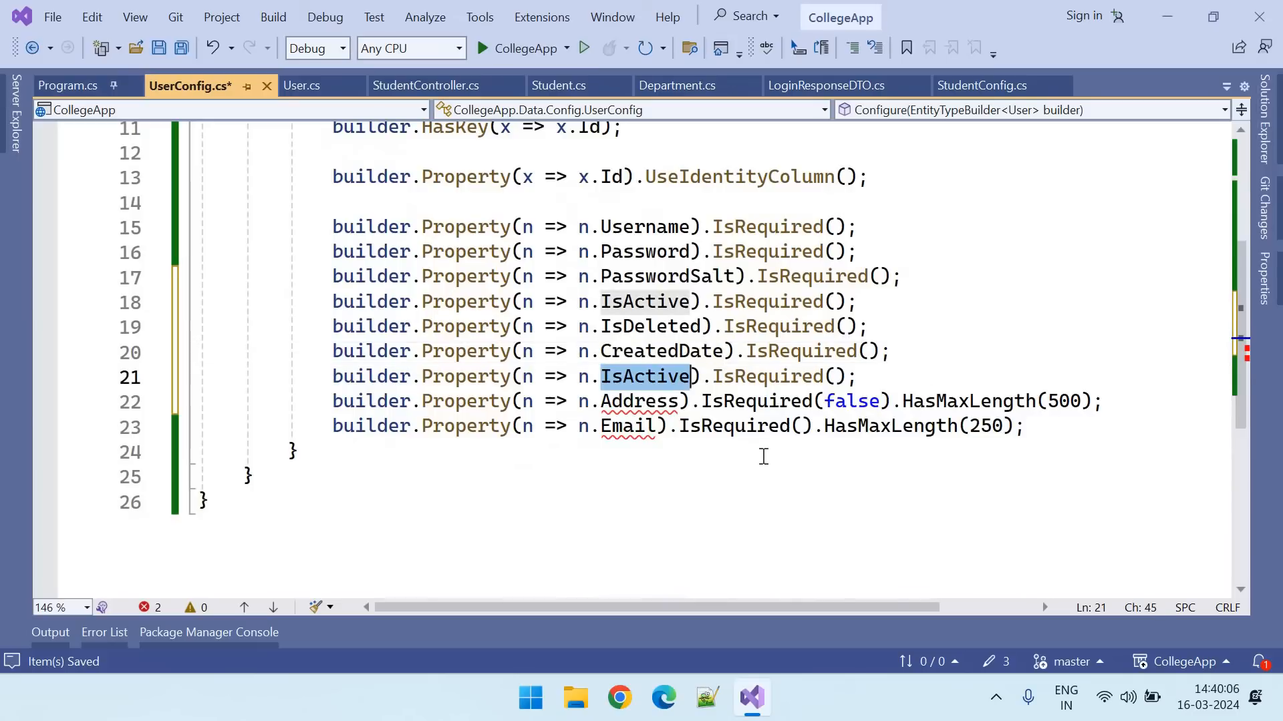
{"action": "type", "text": "userty"}
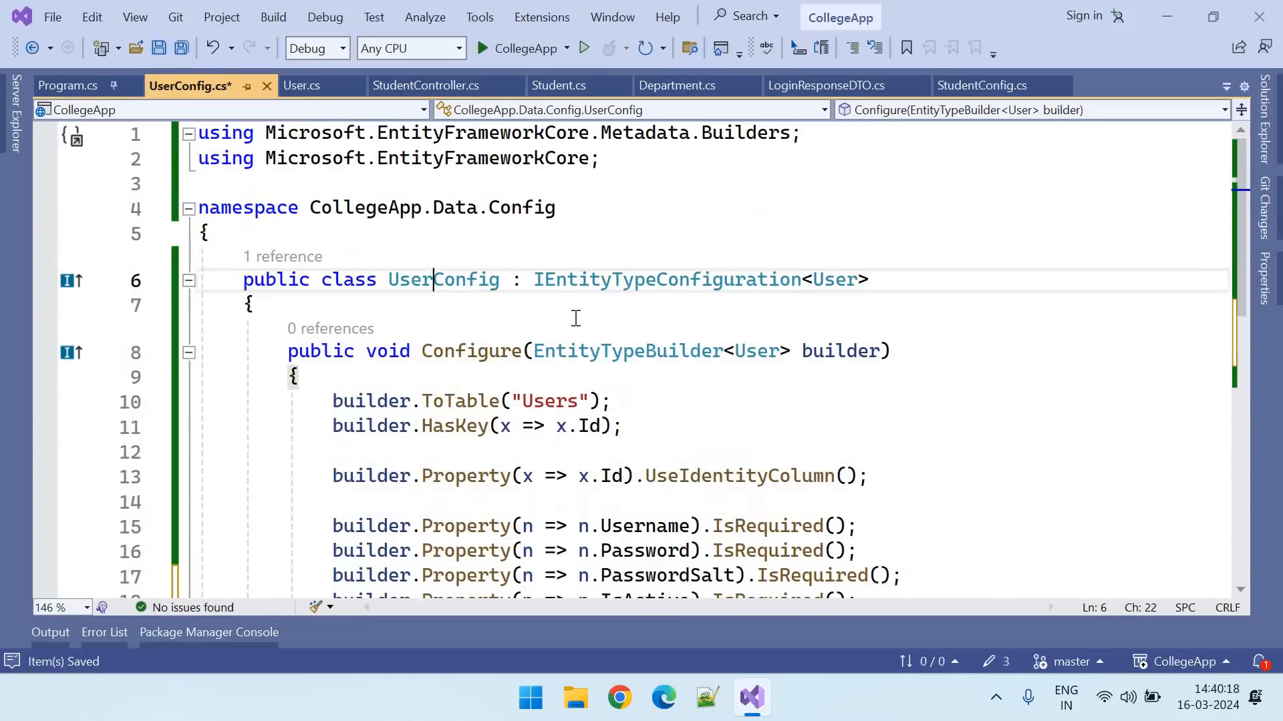
{"action": "double_click", "coordinate": [443, 279]}
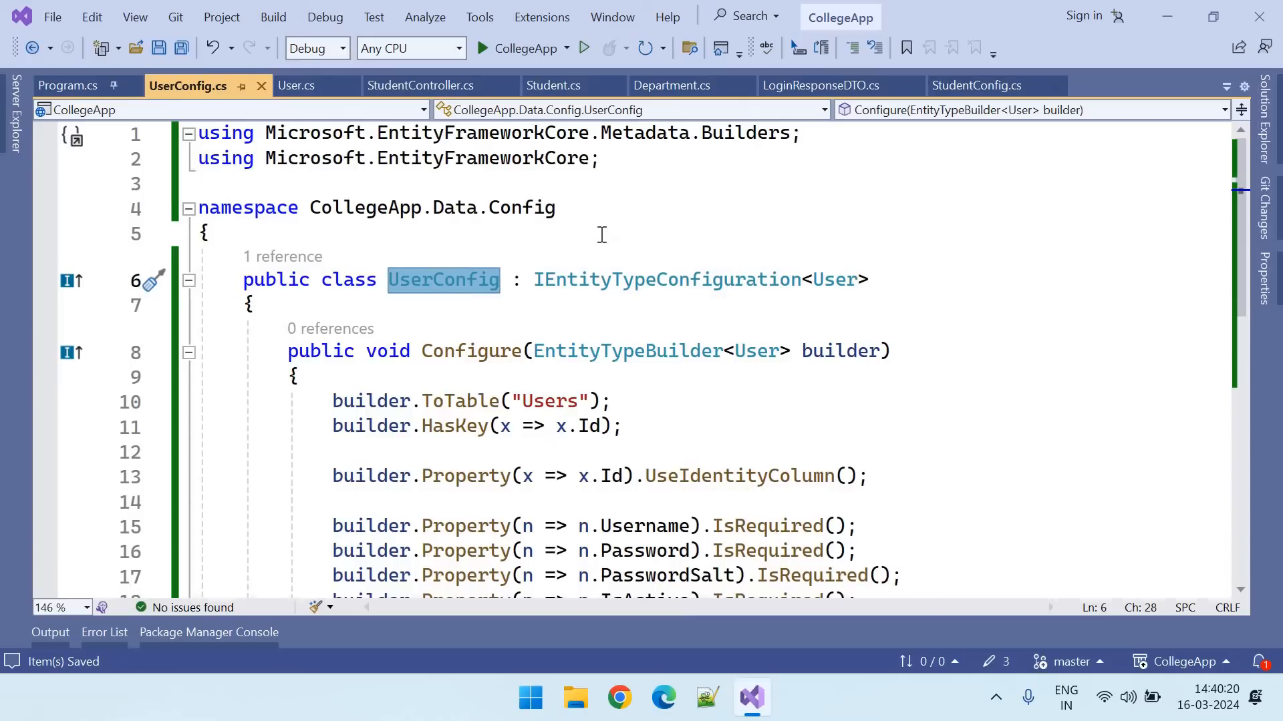
{"action": "mouse_move", "coordinate": [812, 117]}
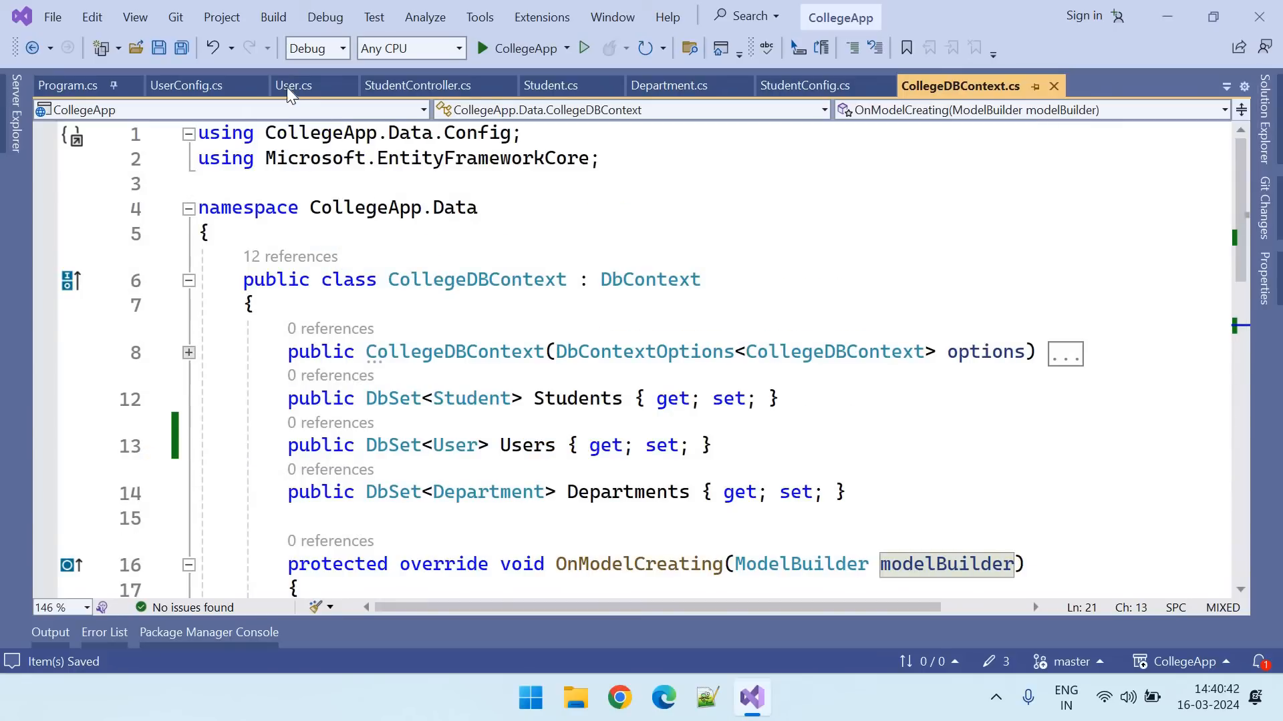
Bring up the Package Manager Console with CollegeApp as the default project
{"action": "left_click", "coordinate": [293, 85]}
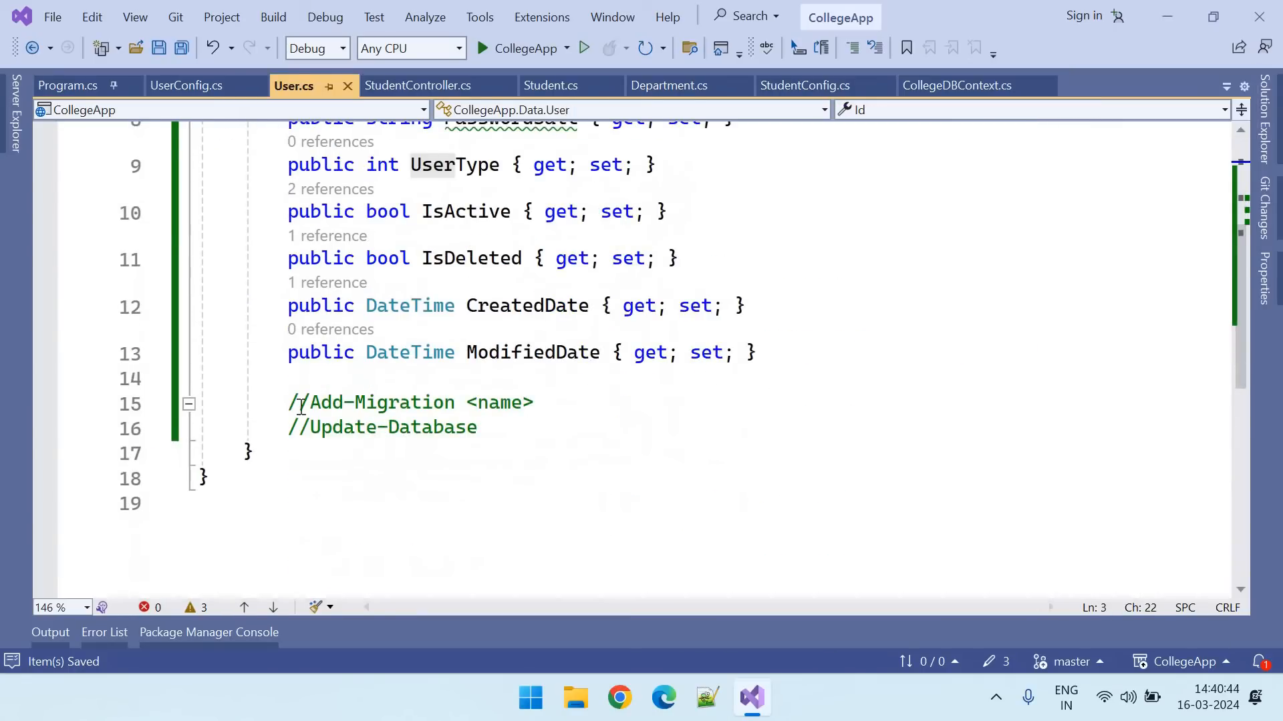
{"action": "double_click", "coordinate": [372, 402]}
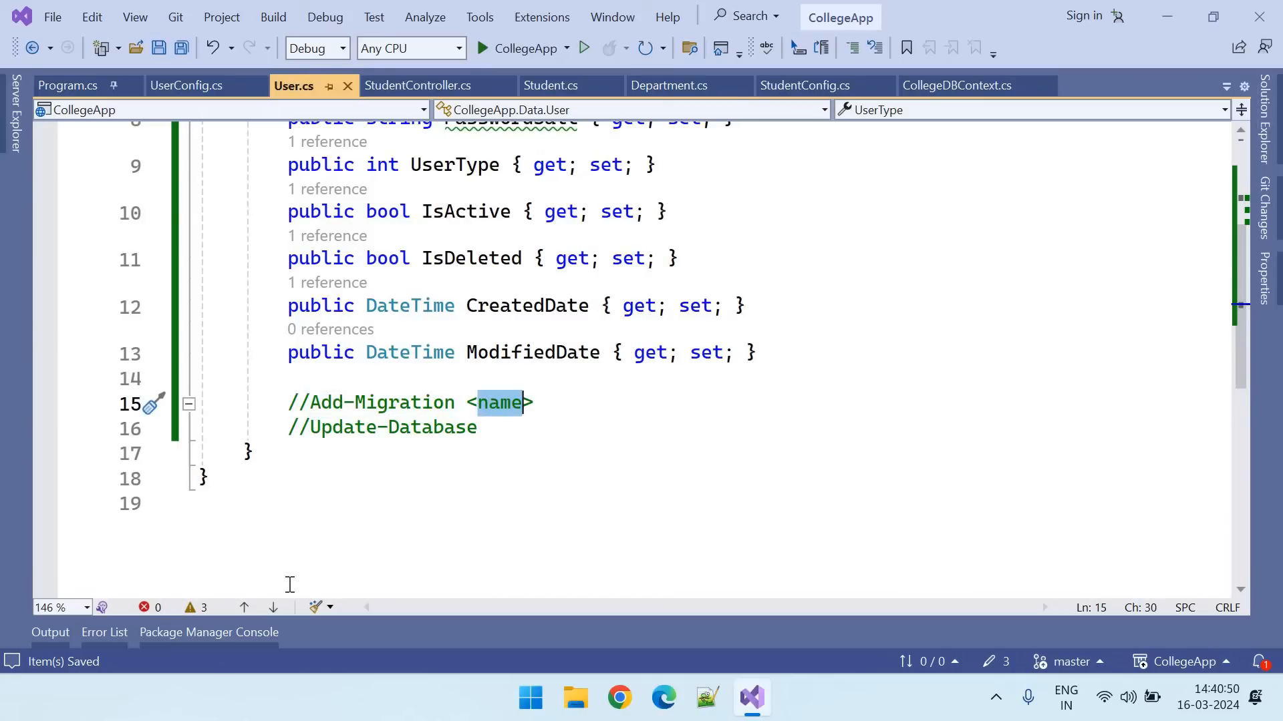
{"action": "left_click", "coordinate": [208, 633]}
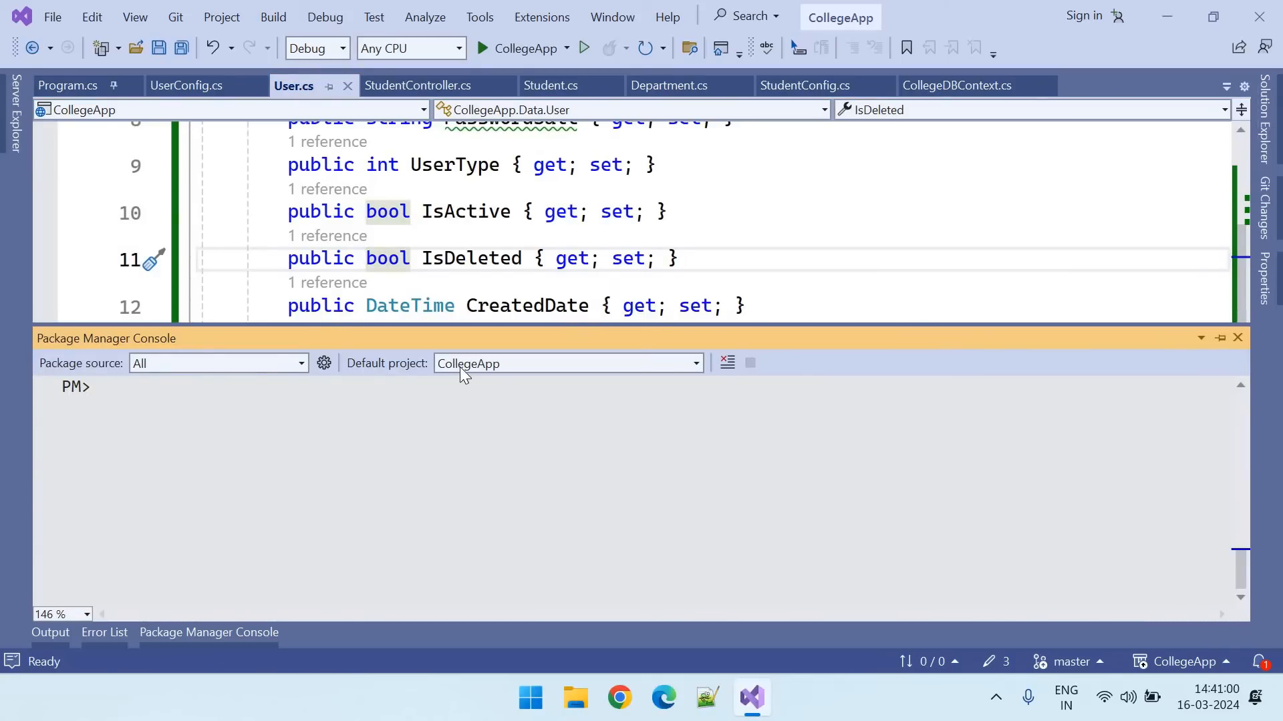
With CollegeApp as the console's default project, run Add-Migration AddingUserTable
{"action": "left_click", "coordinate": [693, 363]}
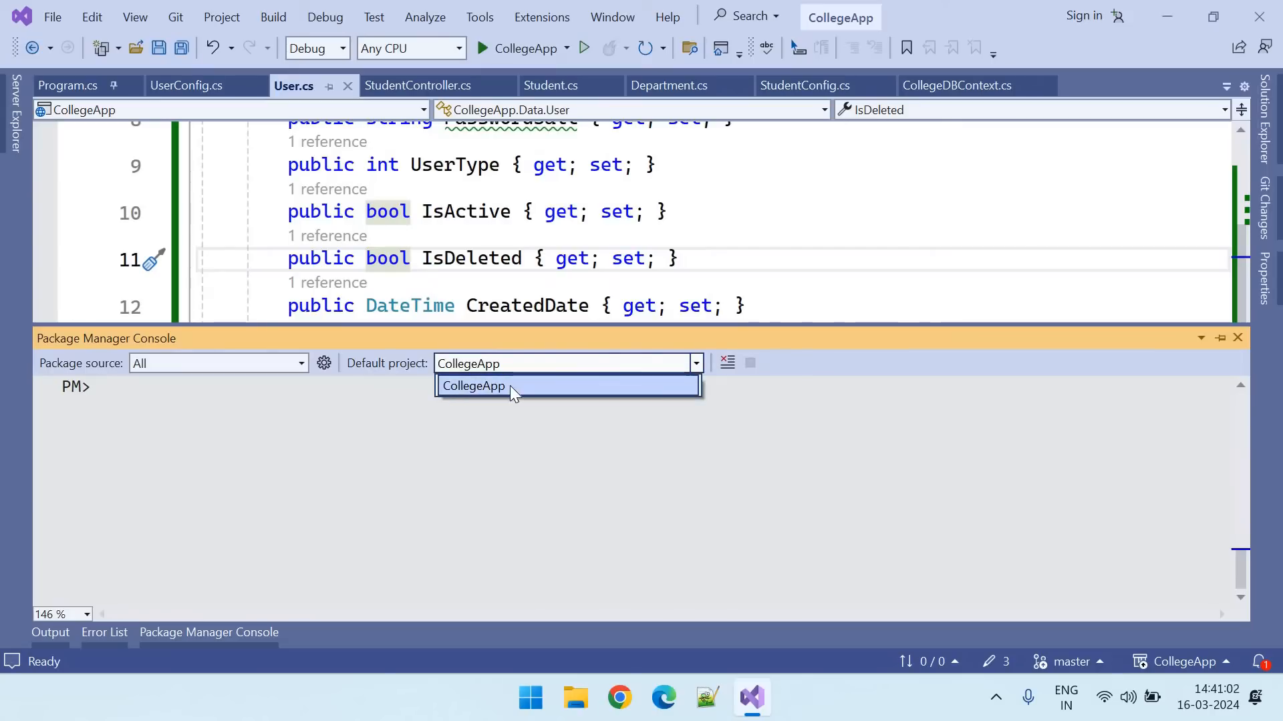
{"action": "mouse_move", "coordinate": [495, 395]}
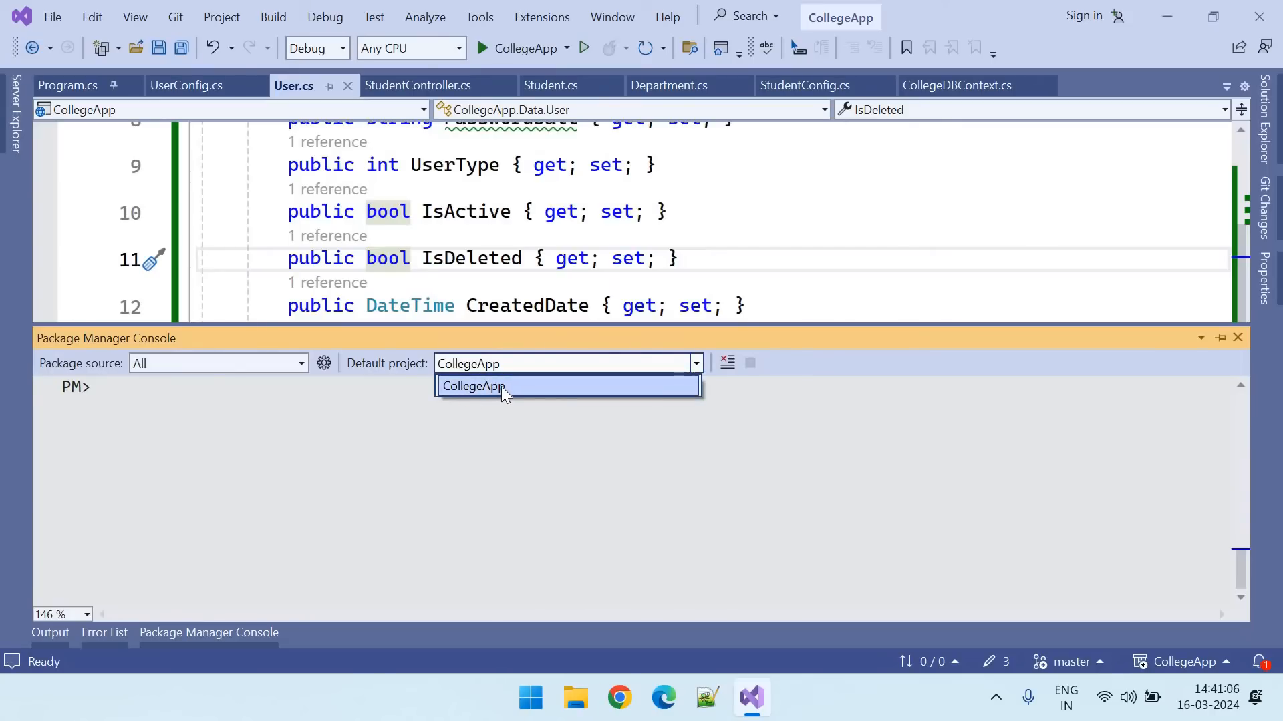
{"action": "left_click", "coordinate": [473, 386]}
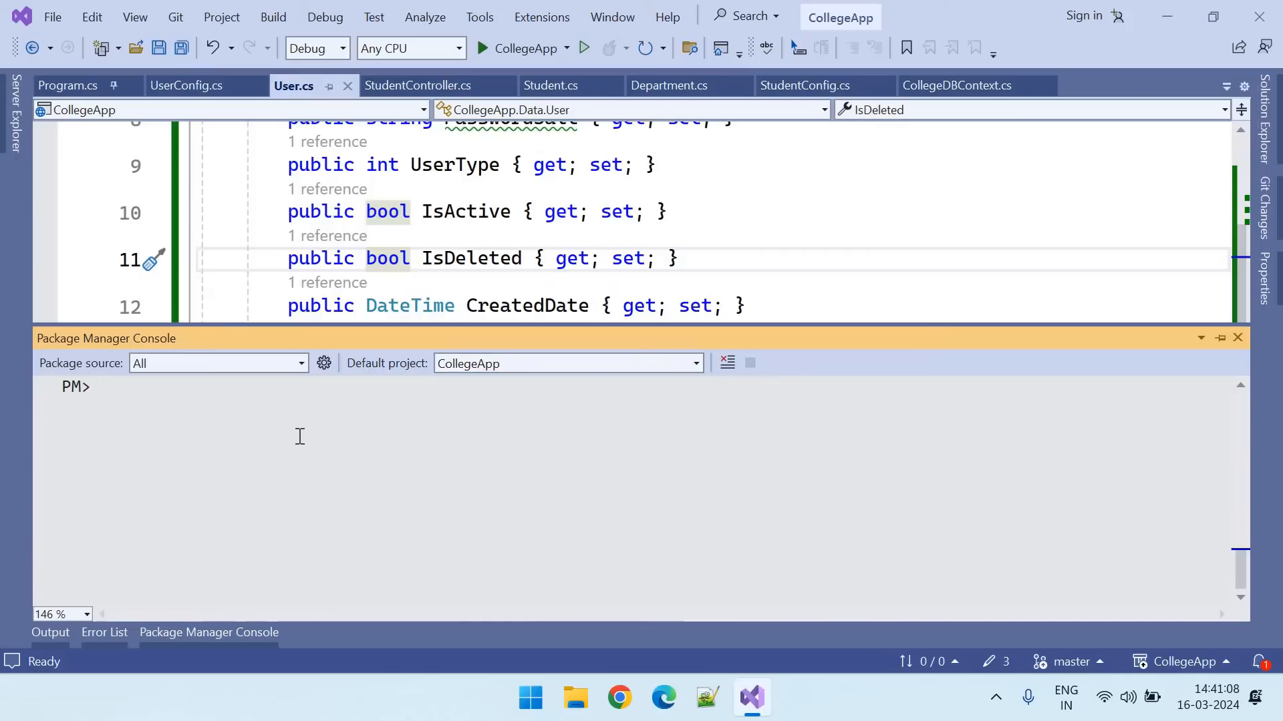
{"action": "type", "text": "Add-Migration"}
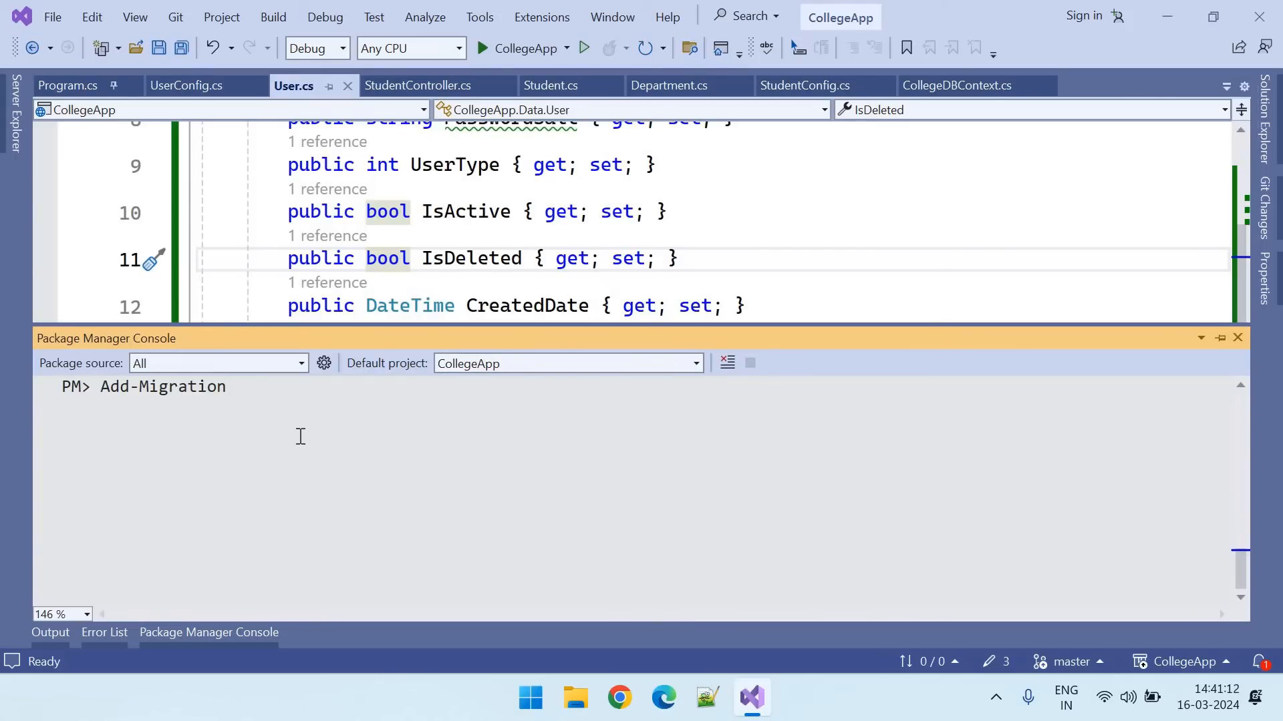
{"action": "type", "text": "Adding"}
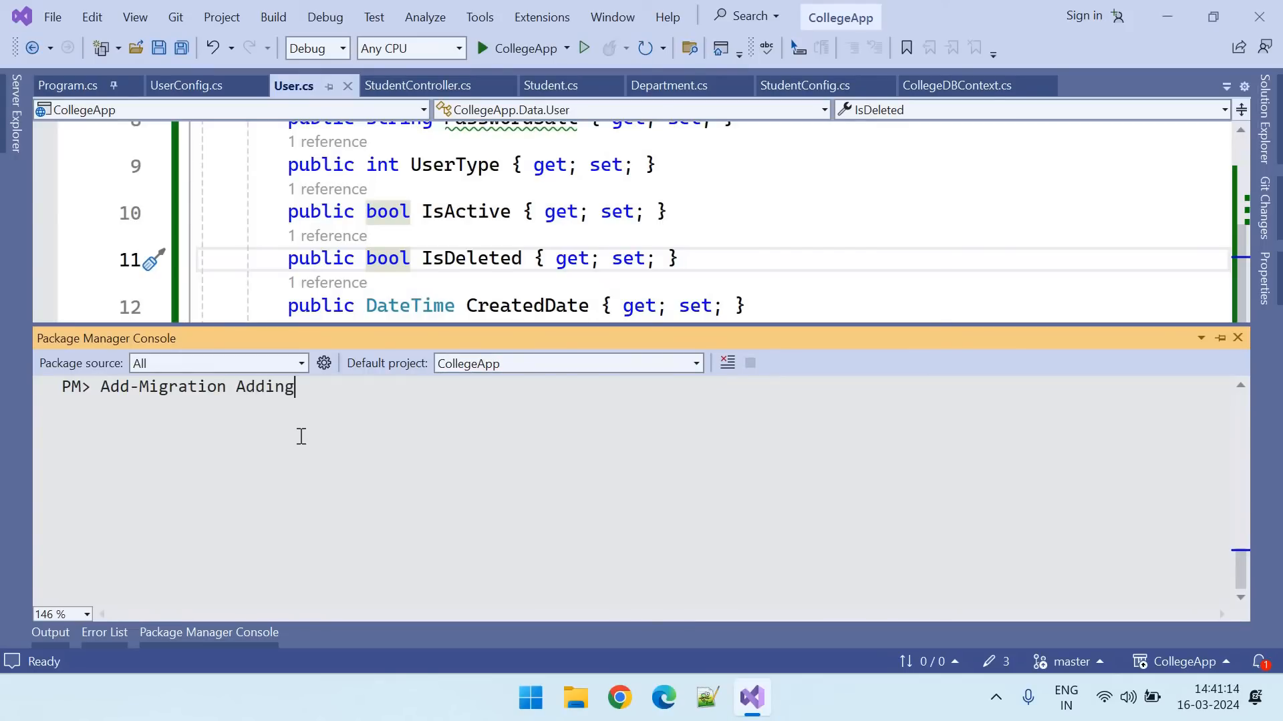
{"action": "type", "text": "UserTa"}
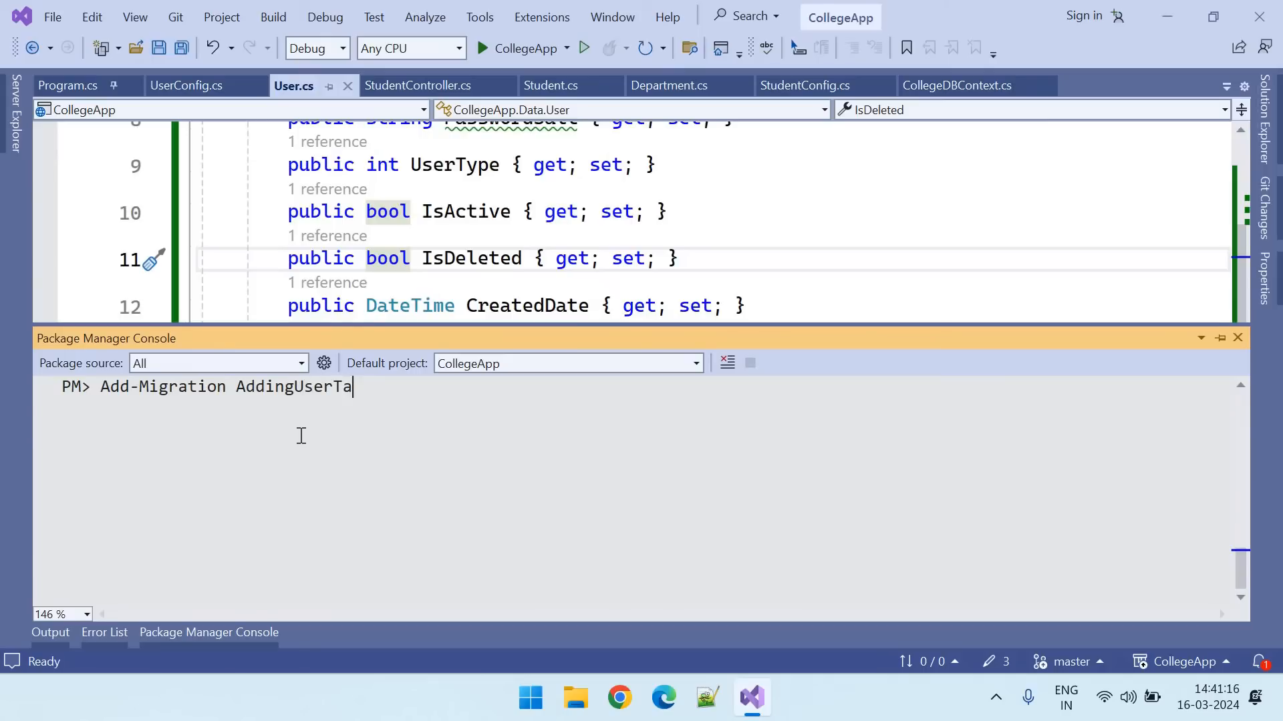
{"action": "type", "text": "ble"}
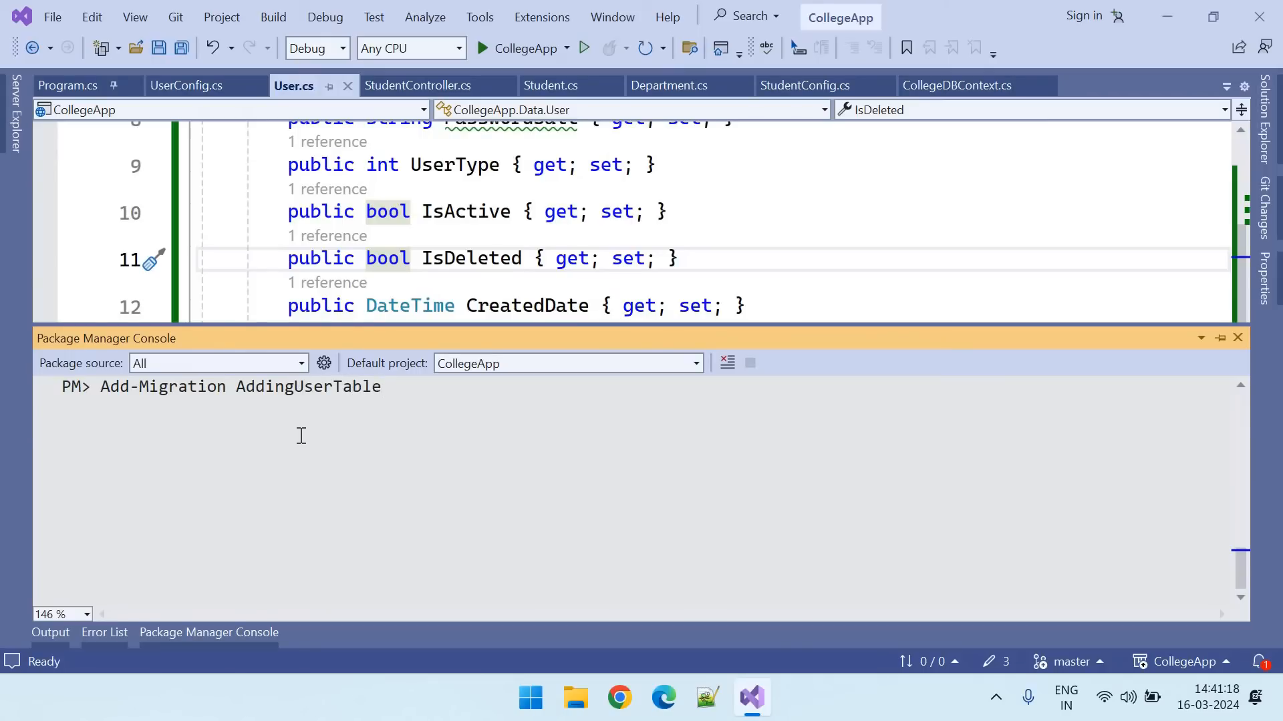
{"action": "key", "text": "enter"}
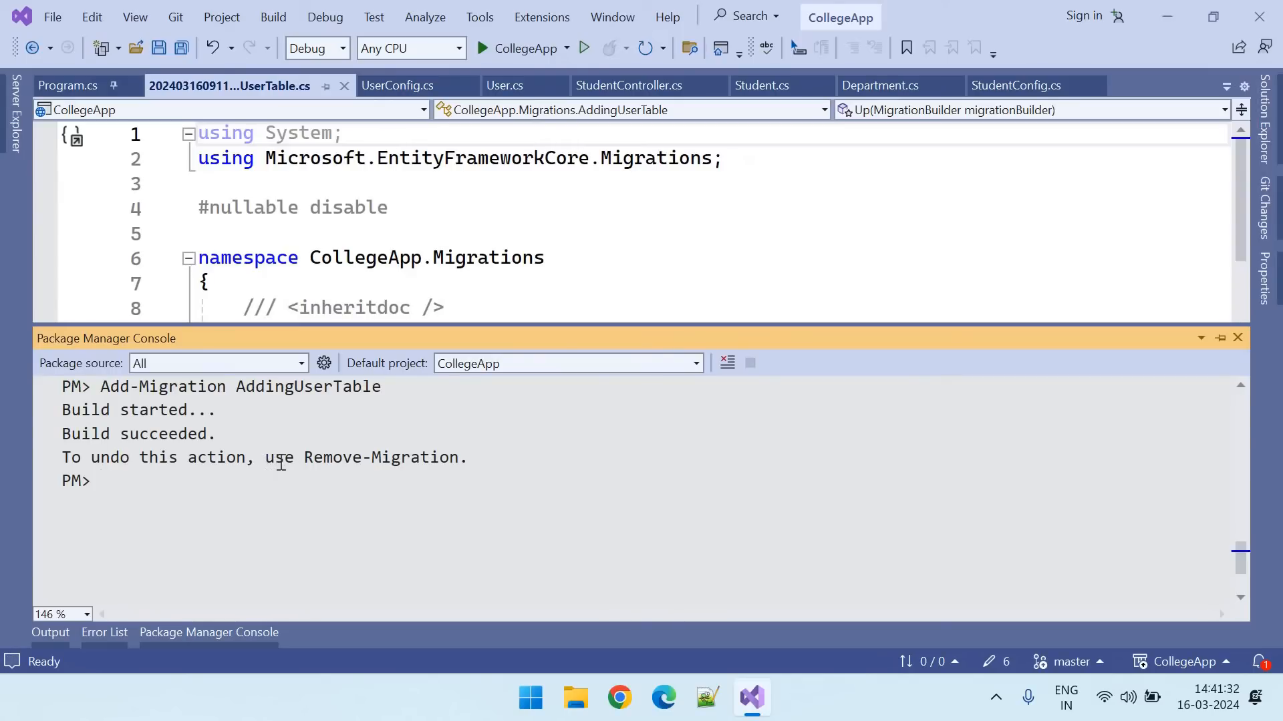
Copy Remove-Migration from the console output and add a //Remove-Migration comment after //Update-Database in User.cs
{"action": "double_click", "coordinate": [322, 457]}
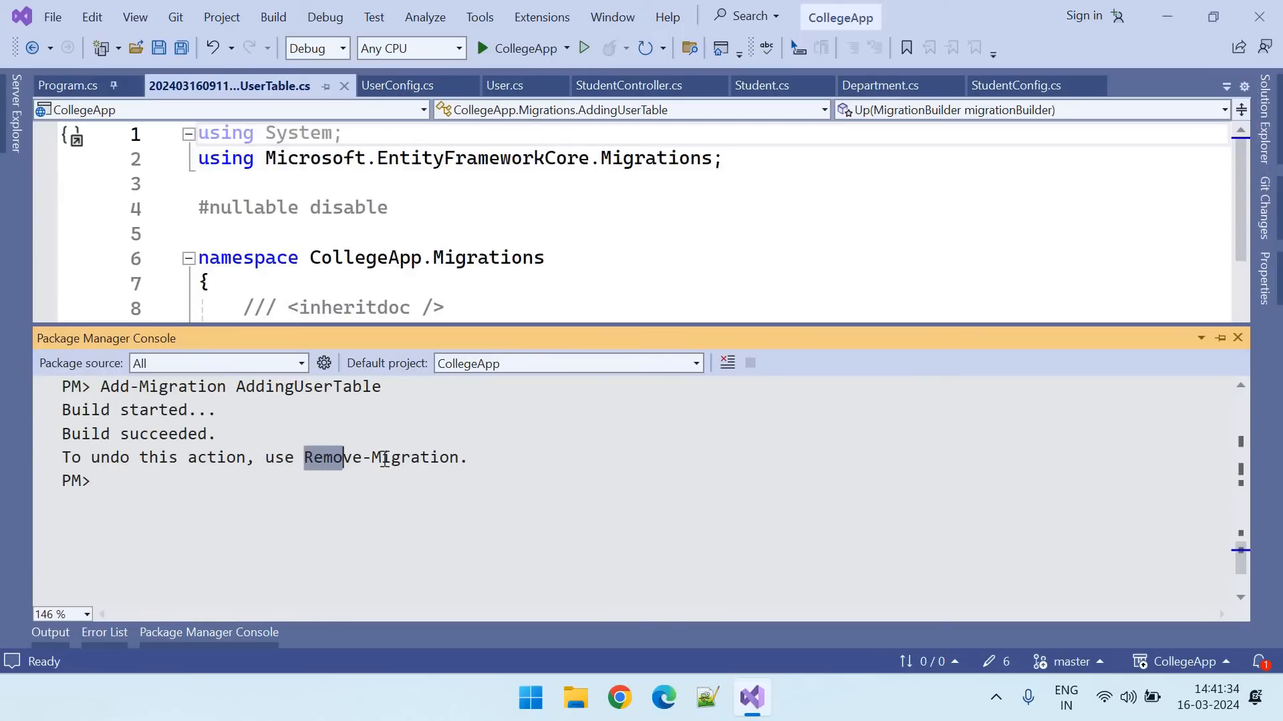
{"action": "double_click", "coordinate": [382, 457]}
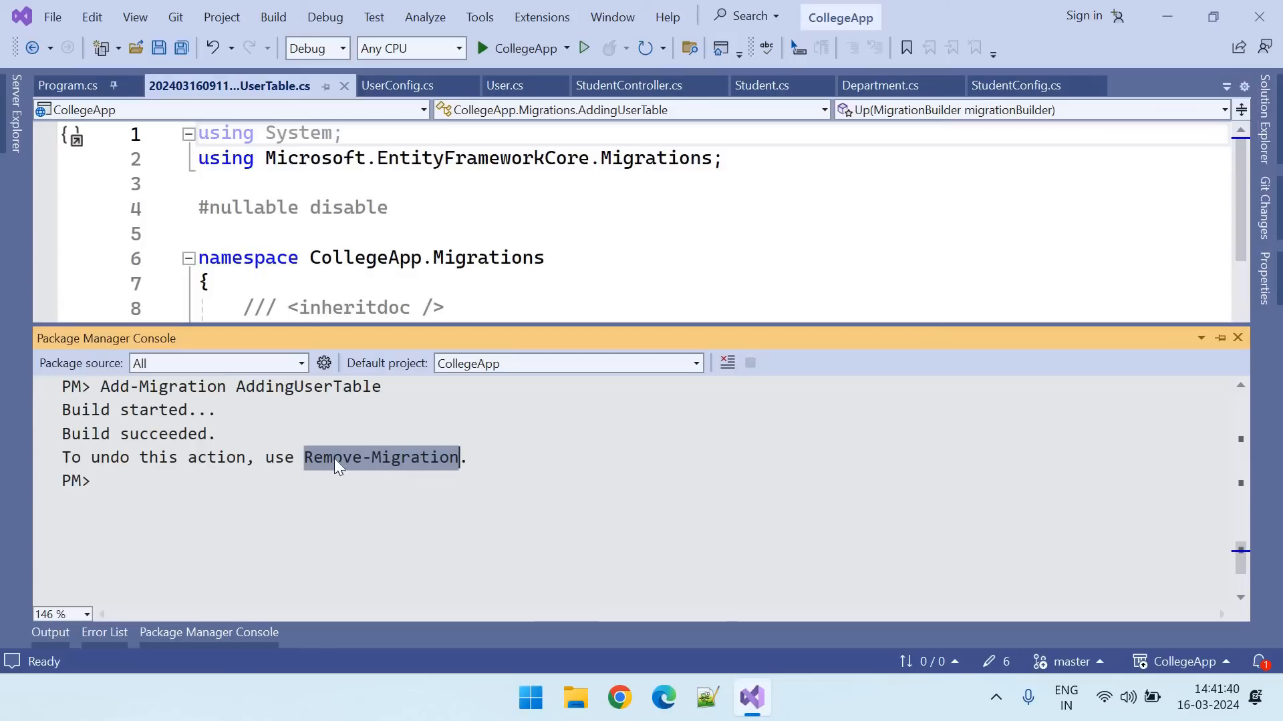
{"action": "mouse_move", "coordinate": [401, 470]}
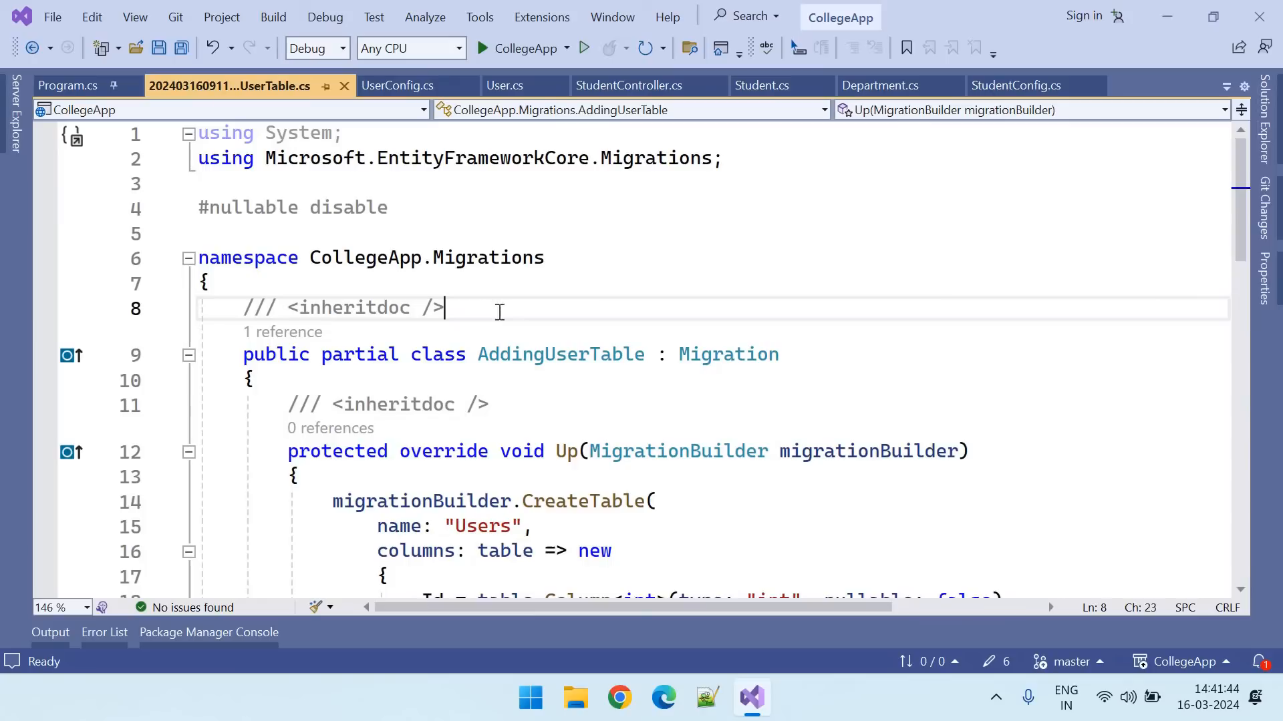
{"action": "left_click", "coordinate": [506, 85]}
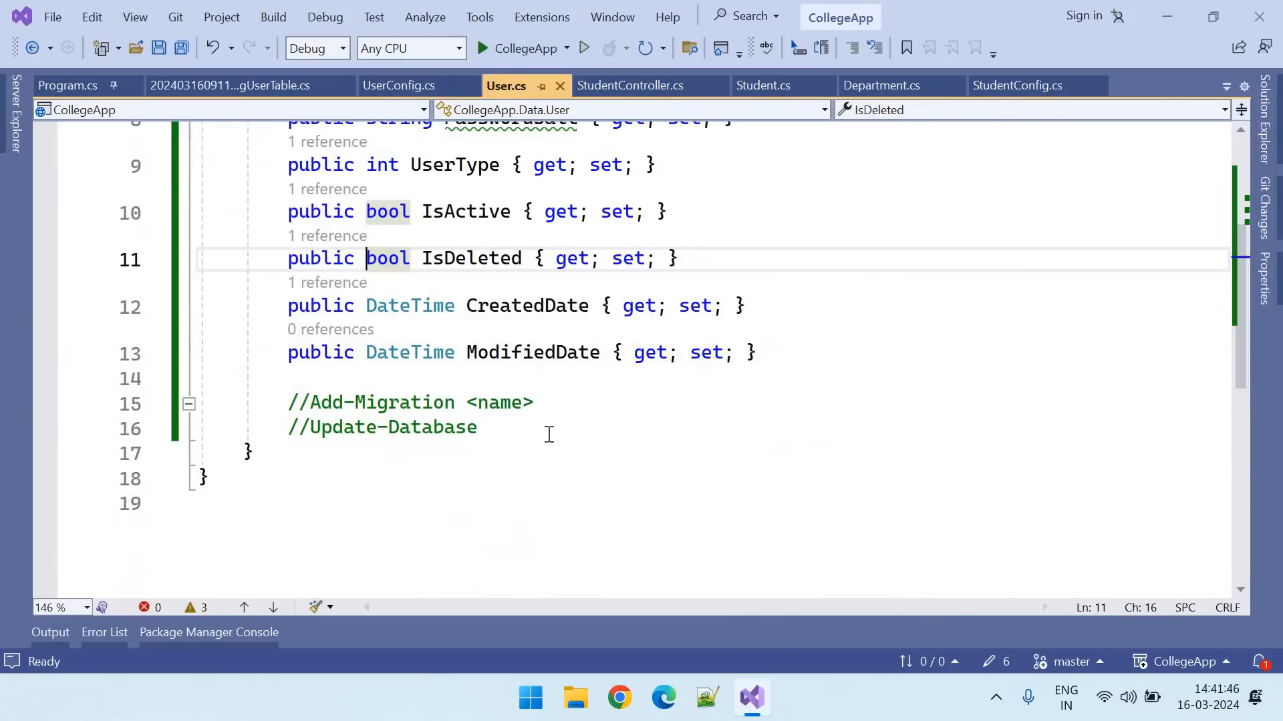
{"action": "key", "text": "enter"}
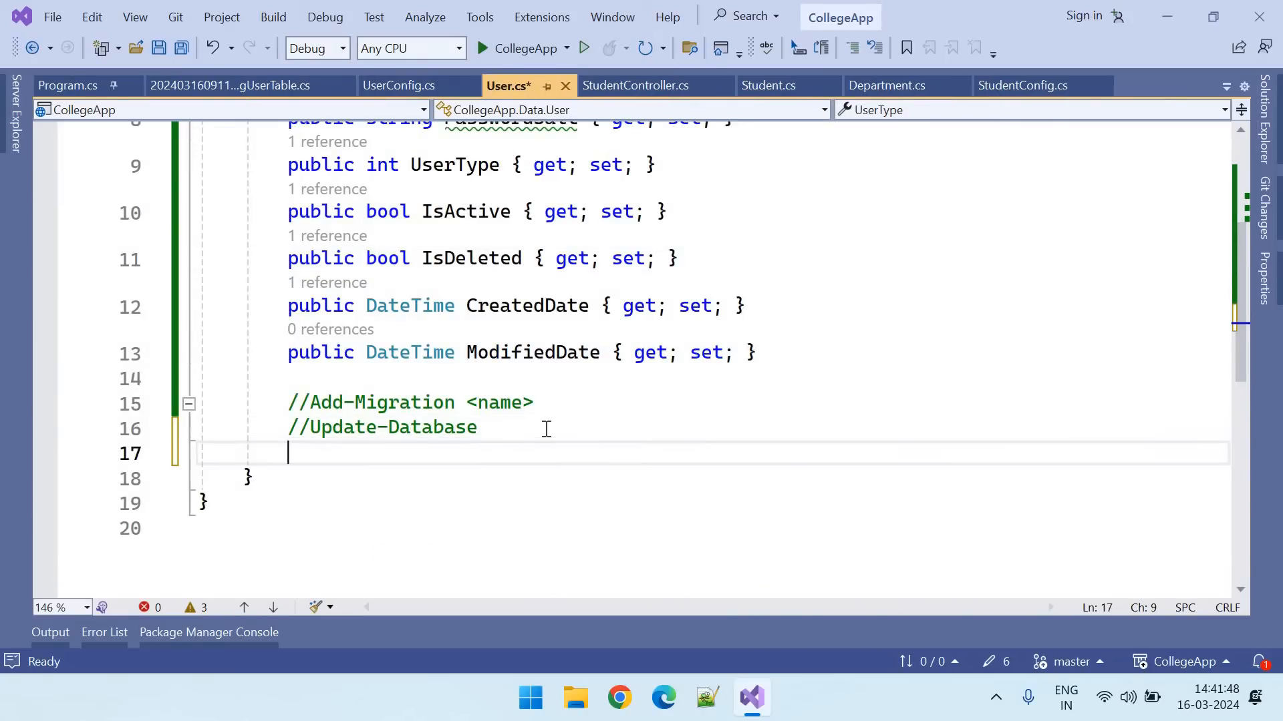
{"action": "type", "text": "//Remove-Migration"}
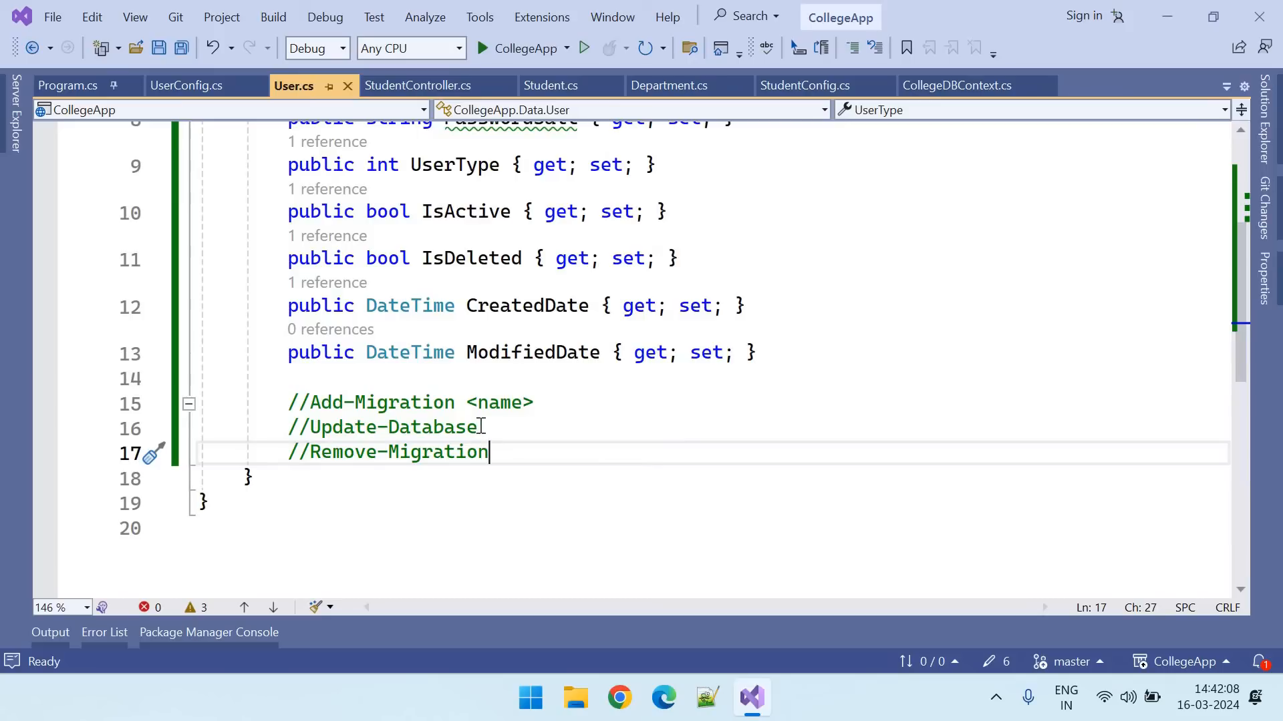
{"action": "left_click", "coordinate": [478, 427]}
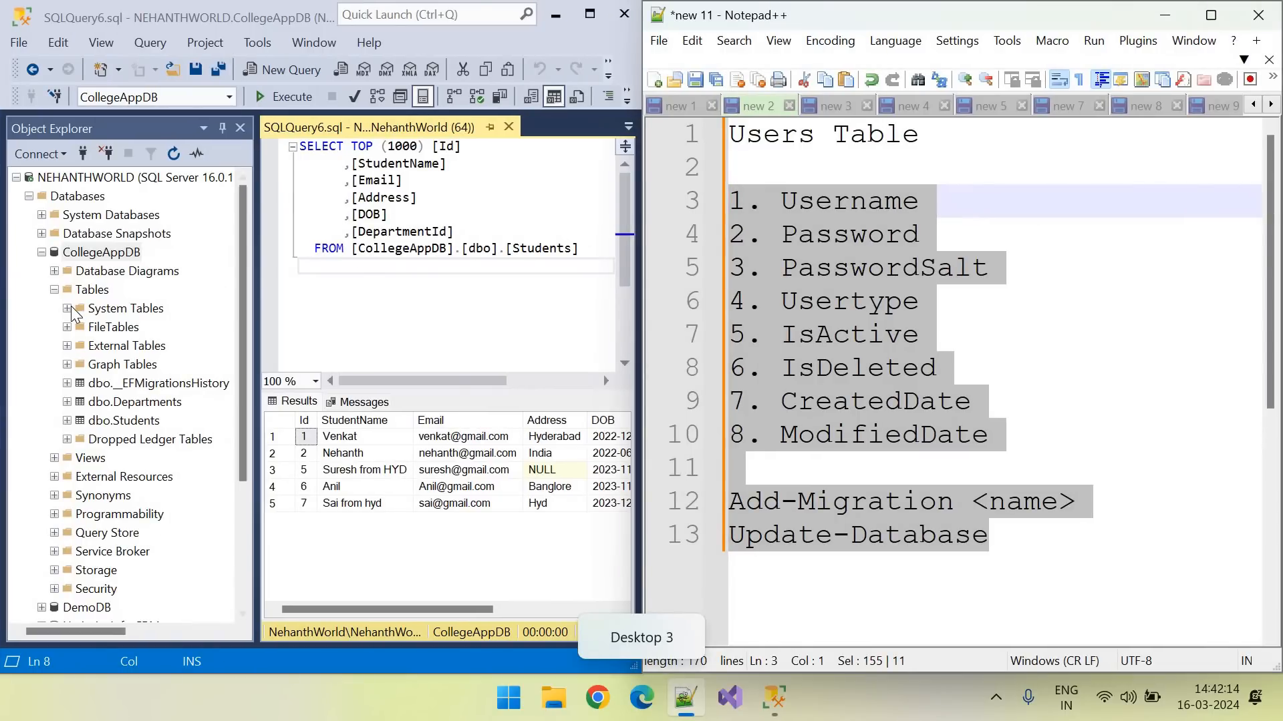
{"action": "left_click", "coordinate": [91, 289]}
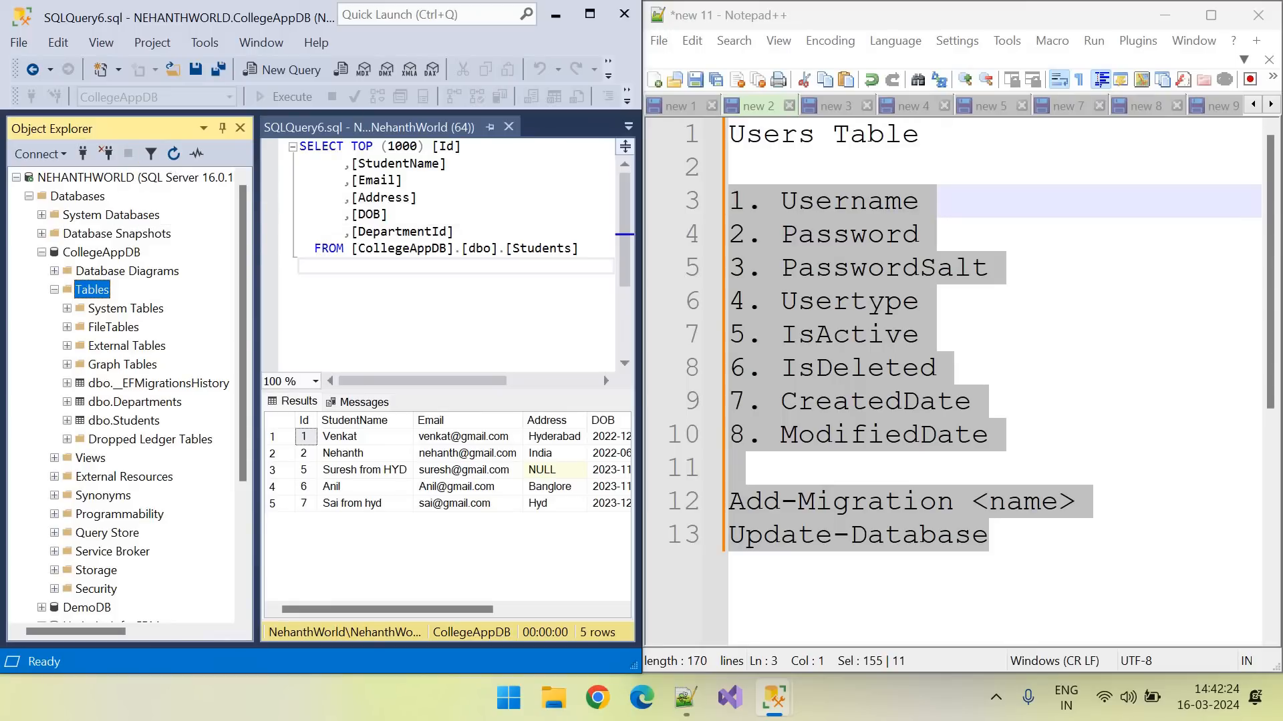
{"action": "mouse_move", "coordinate": [142, 405]}
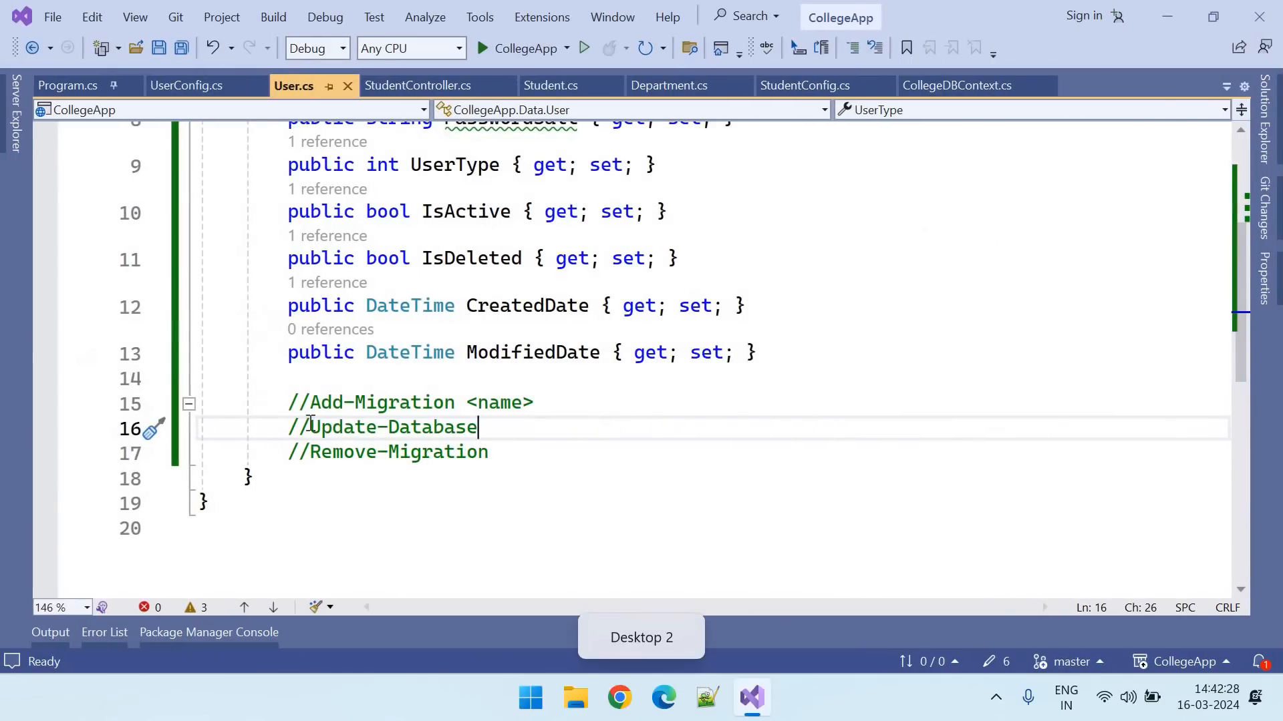
Run Update-Database in Package Manager Console to apply the AddingUserTable migration
{"action": "double_click", "coordinate": [393, 427]}
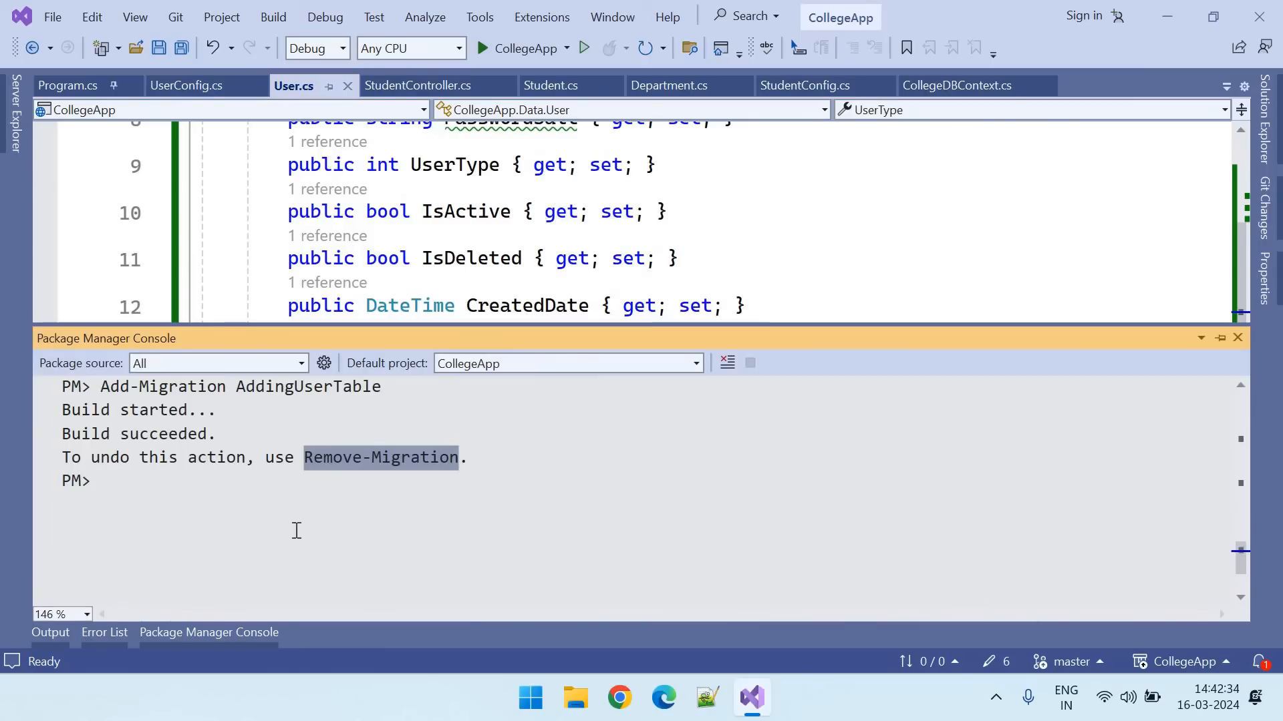
{"action": "type", "text": "Update-Database"}
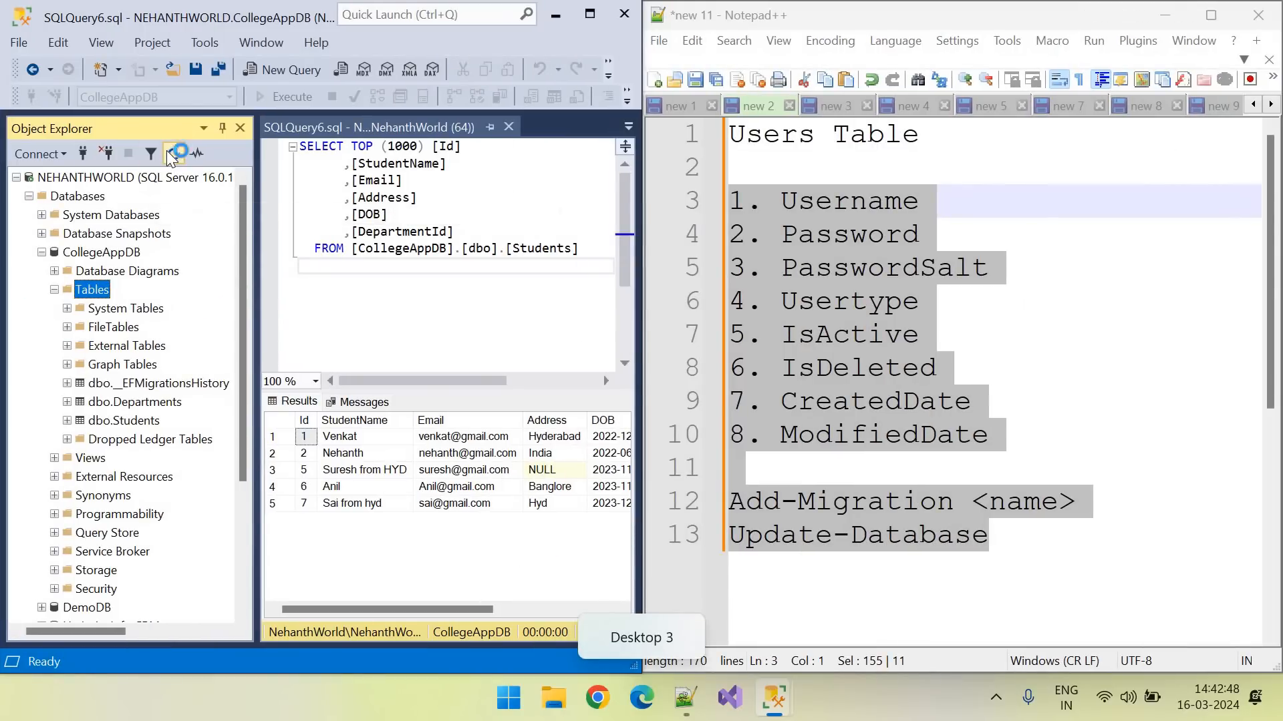
Refresh Object Explorer and expand the new dbo.Users table to reveal its columns
{"action": "left_click", "coordinate": [173, 154]}
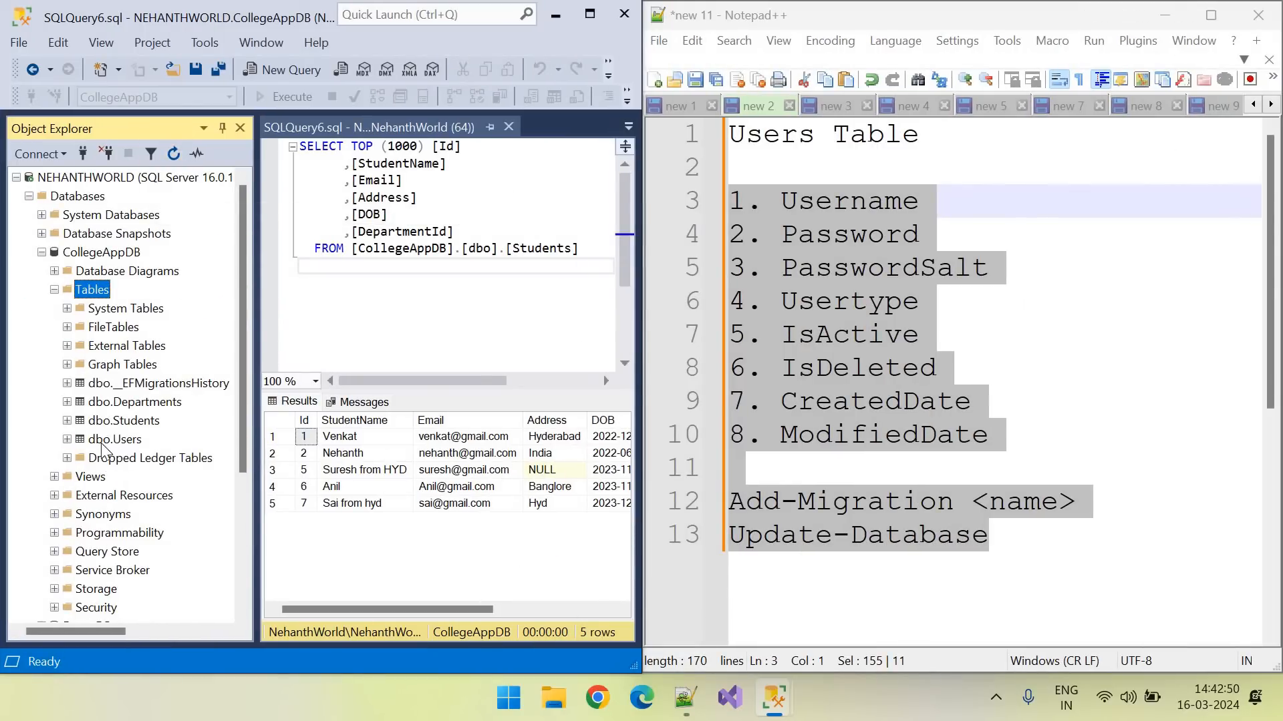
{"action": "left_click", "coordinate": [121, 440]}
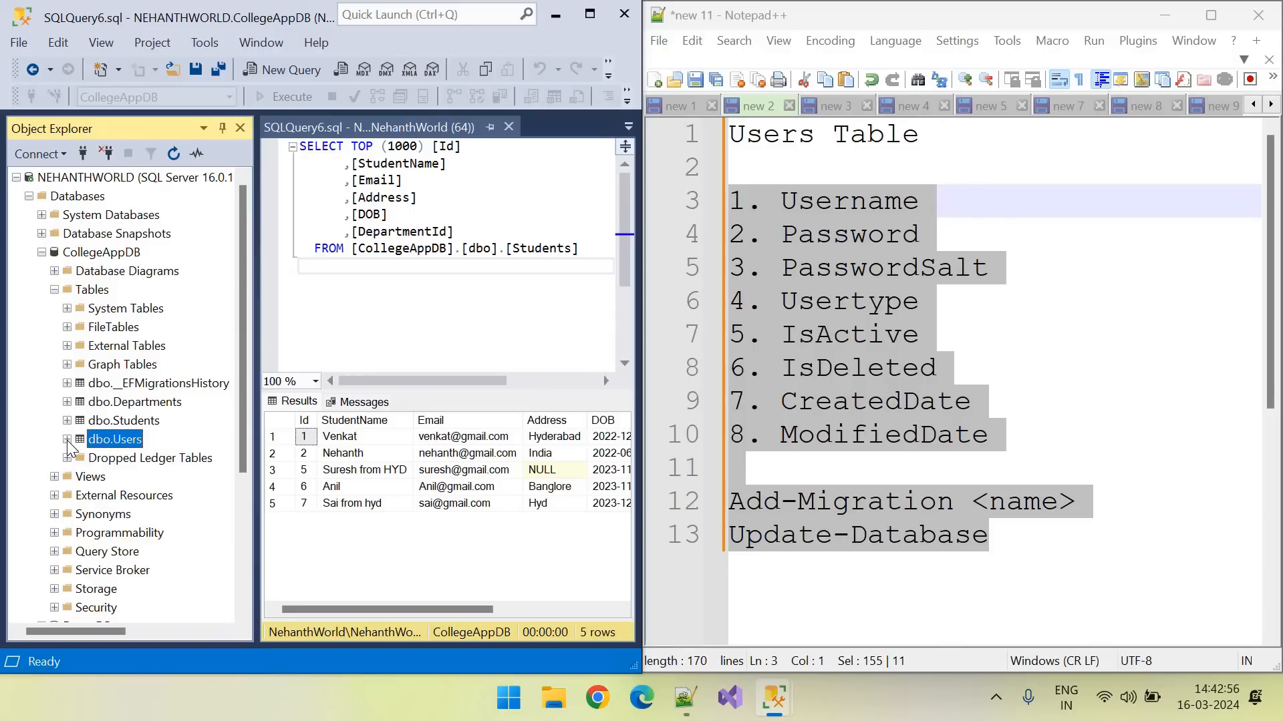
{"action": "left_click", "coordinate": [68, 440]}
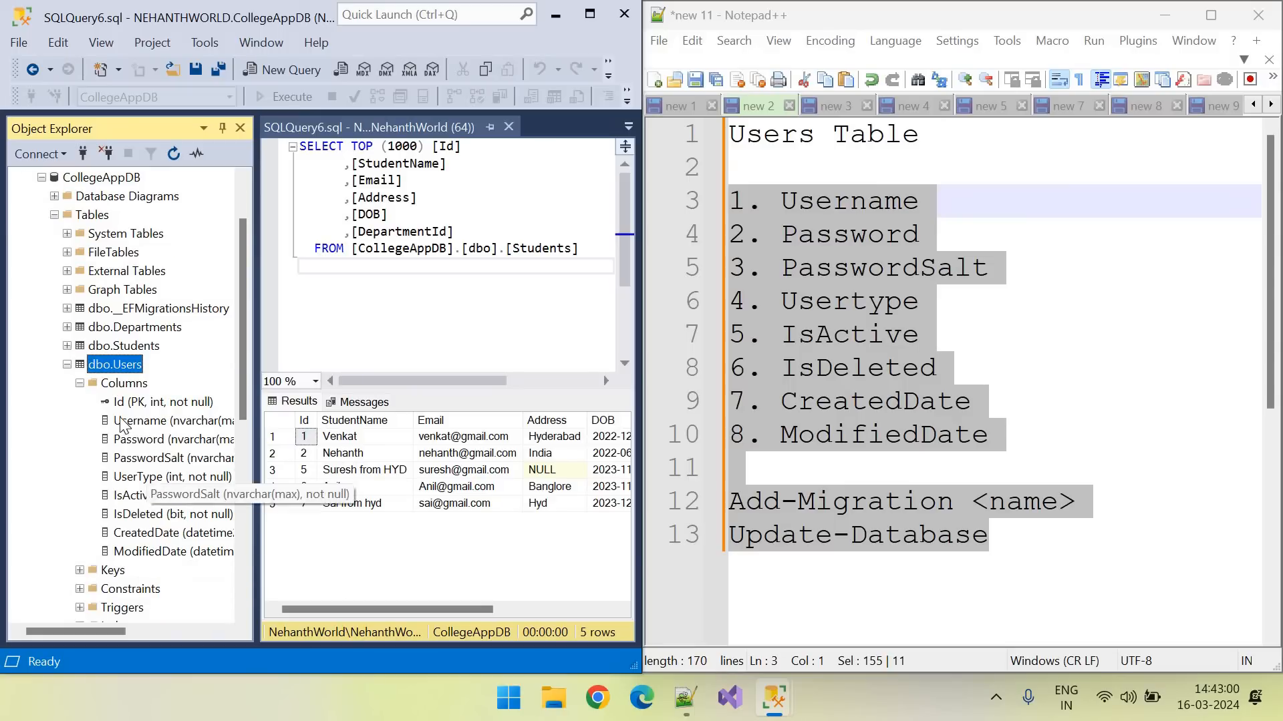
{"action": "mouse_move", "coordinate": [114, 404]}
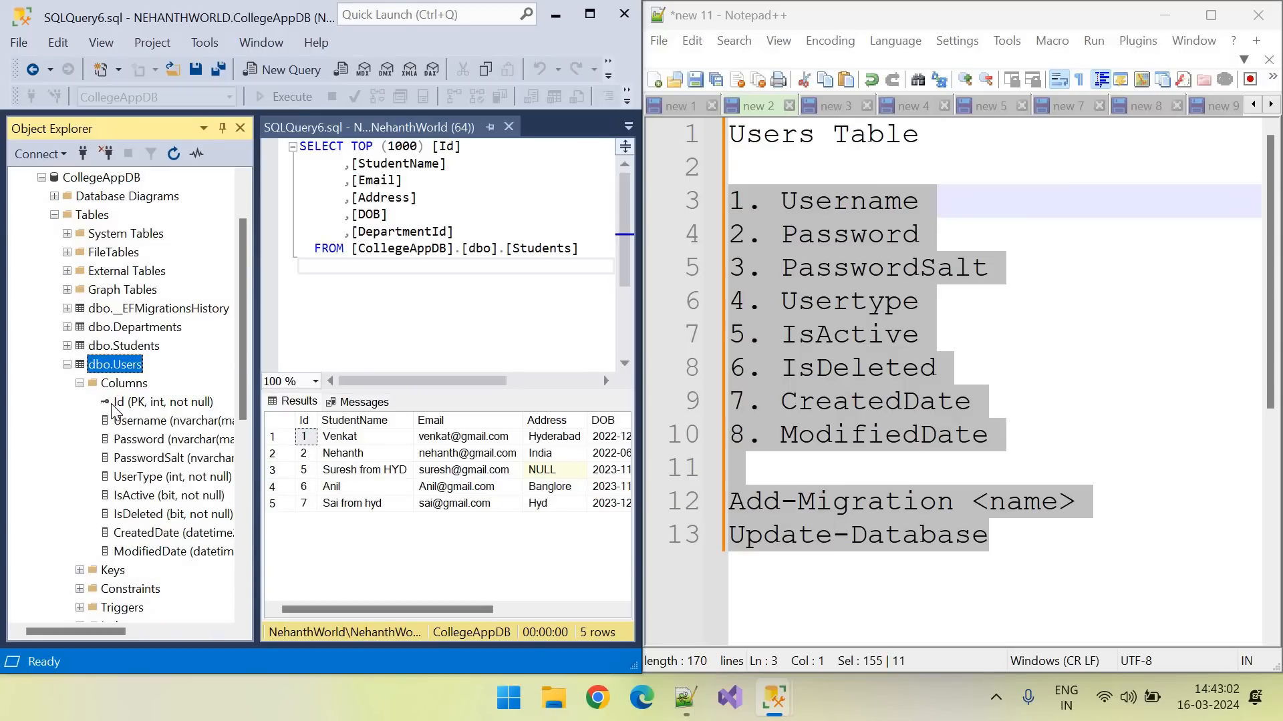
{"action": "mouse_move", "coordinate": [433, 400]}
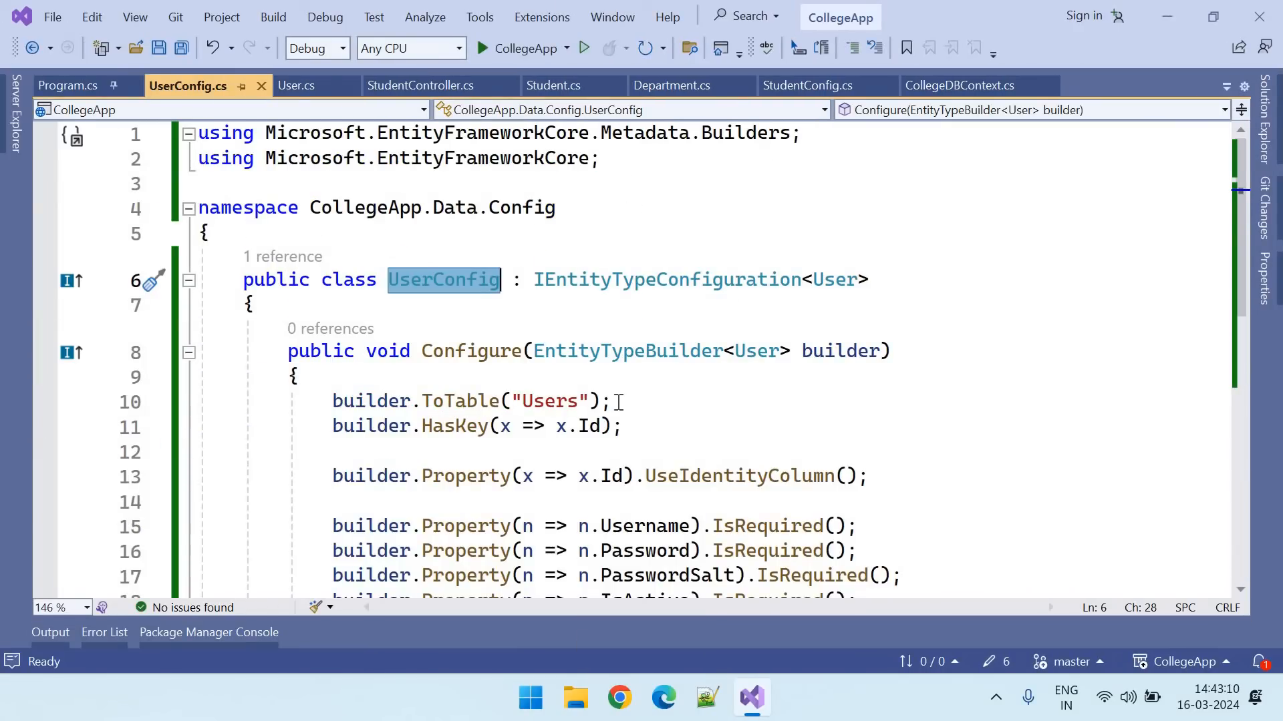
{"action": "mouse_move", "coordinate": [439, 426]}
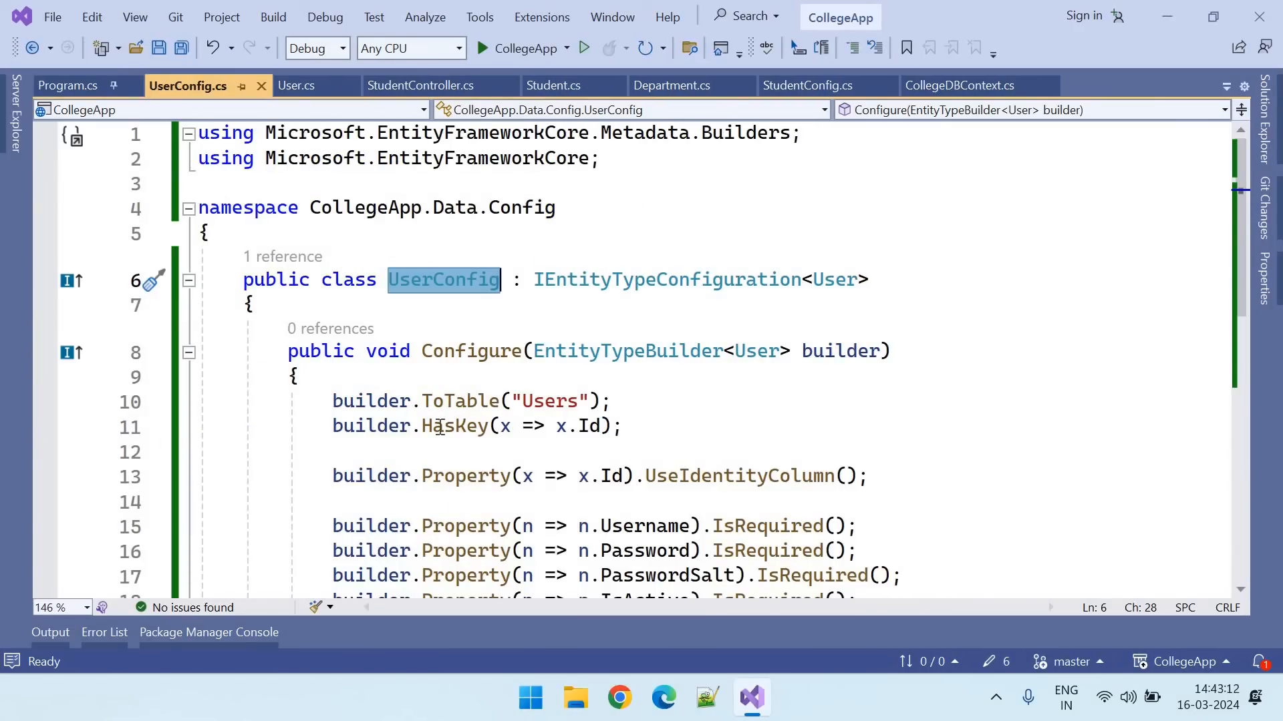
Highlight the UseIdentityColumn() rule on Id in UserConfig.cs, then clear the selection
{"action": "double_click", "coordinate": [456, 425]}
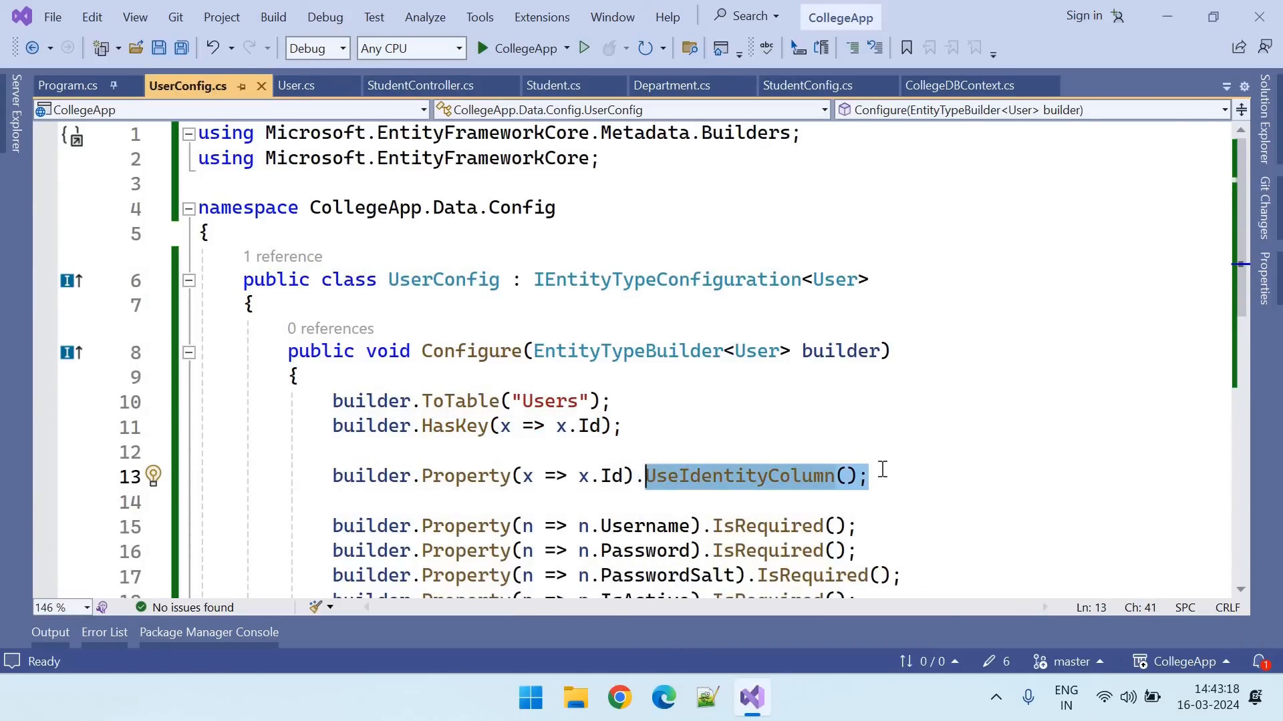
{"action": "left_click", "coordinate": [867, 476]}
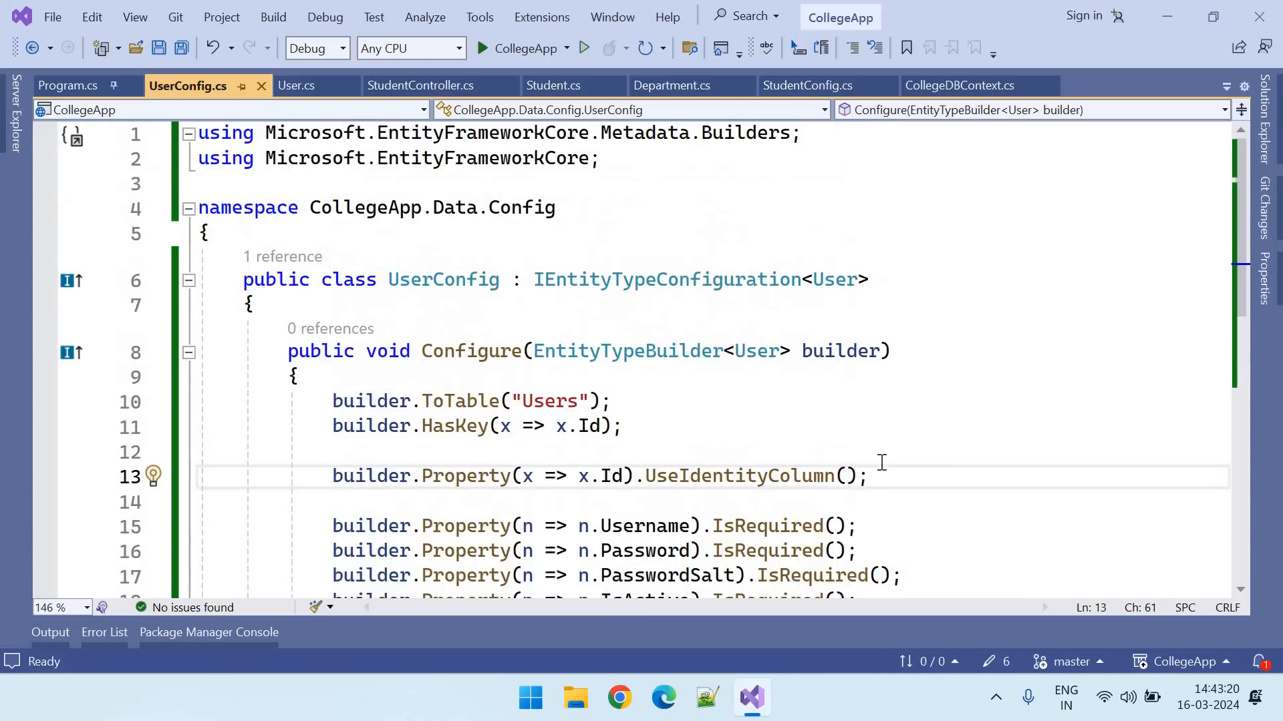